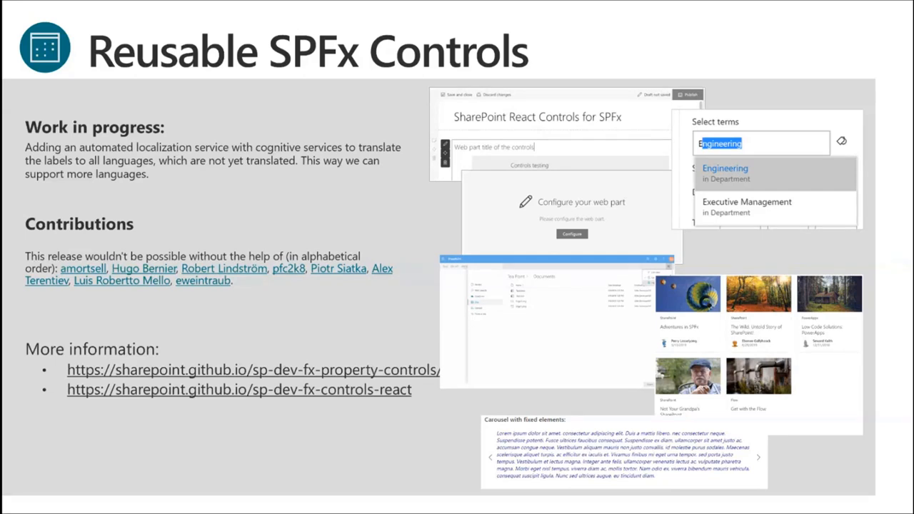
{"action": "mouse_move", "coordinate": [459, 12]}
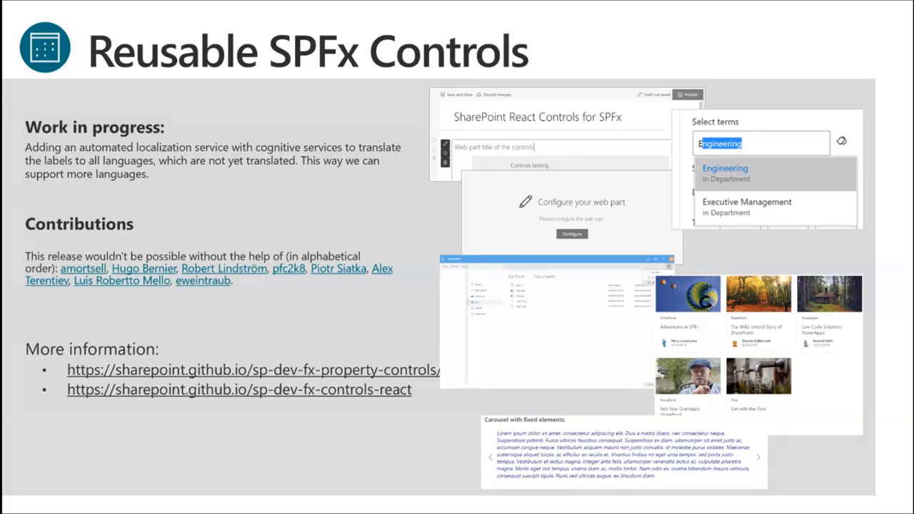
- Advance past the last slide to bring up pnp-preset.ts in Visual Studio Code
{"action": "key", "text": "Right"}
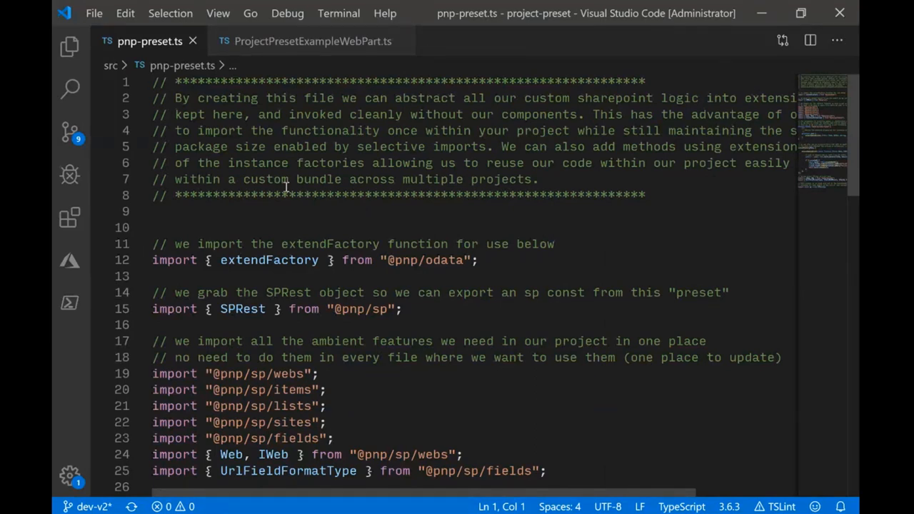
{"action": "left_click", "coordinate": [152, 81]}
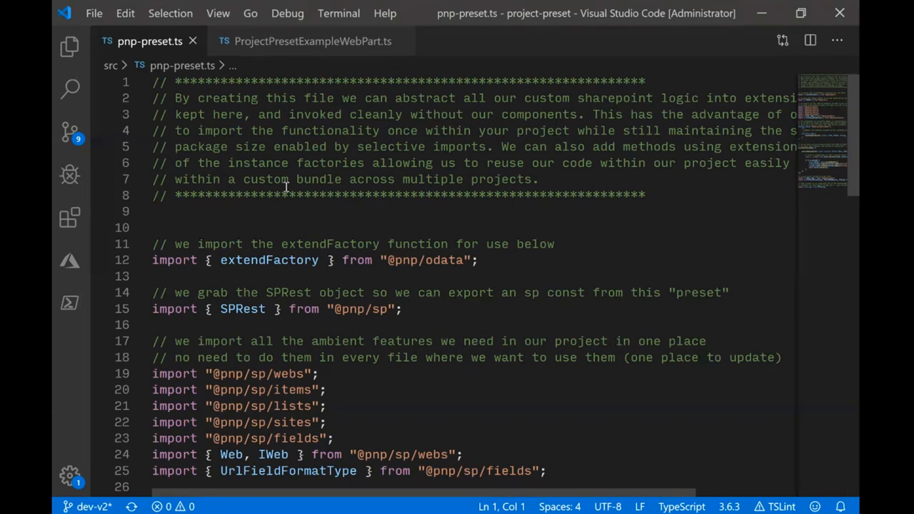
{"action": "left_click", "coordinate": [152, 82]}
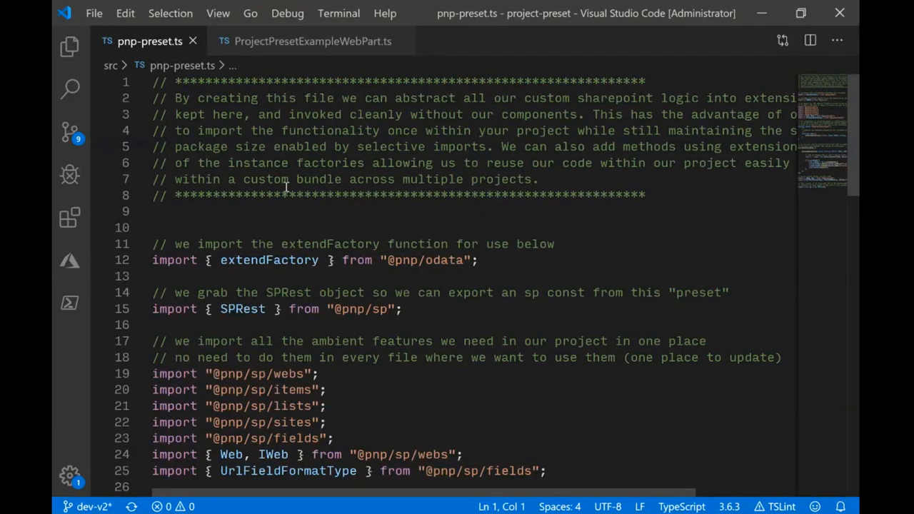
{"action": "left_click", "coordinate": [152, 80]}
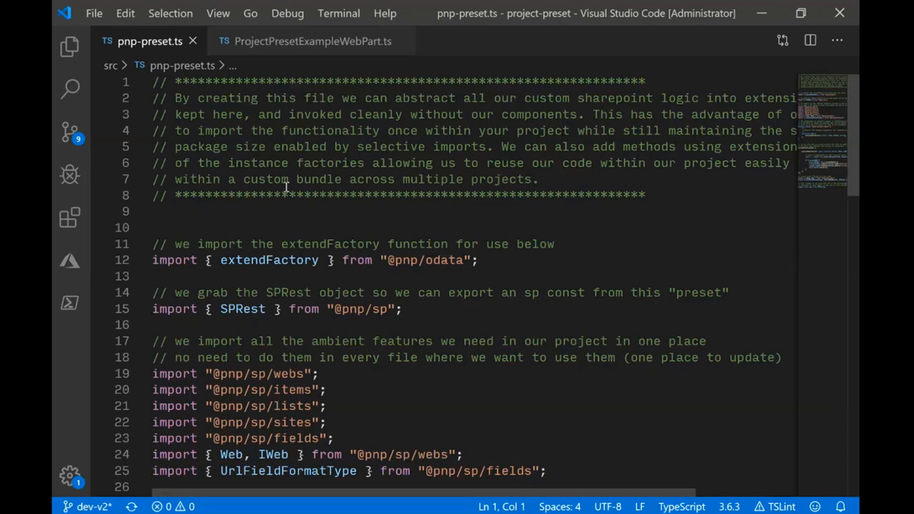
{"action": "left_click", "coordinate": [152, 82]}
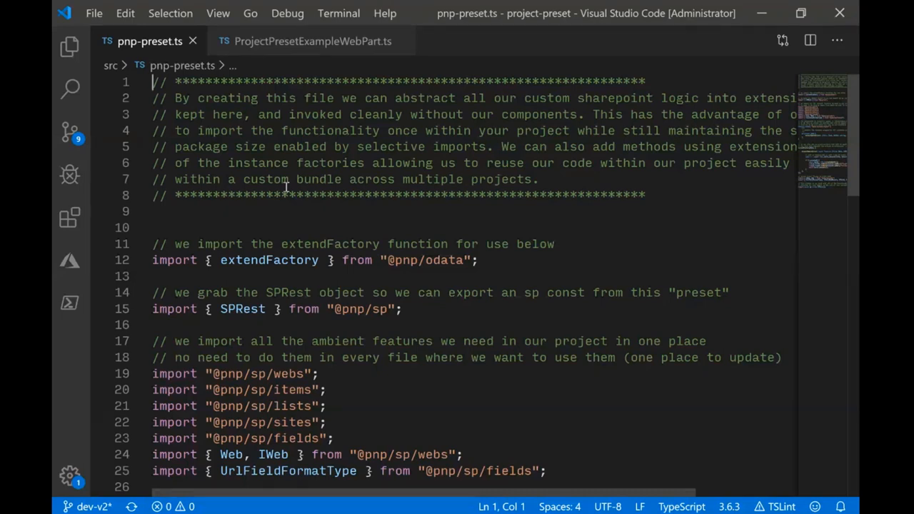
{"action": "mouse_move", "coordinate": [232, 277]}
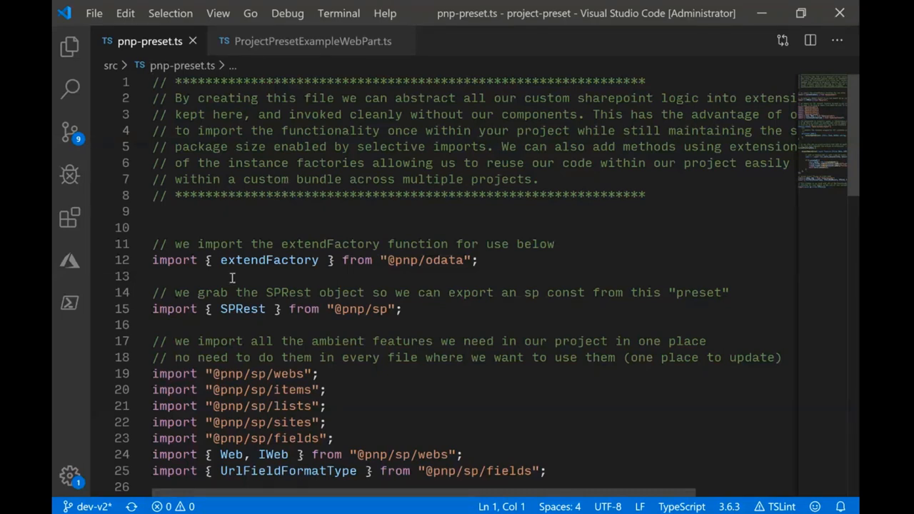
{"action": "mouse_move", "coordinate": [243, 308]}
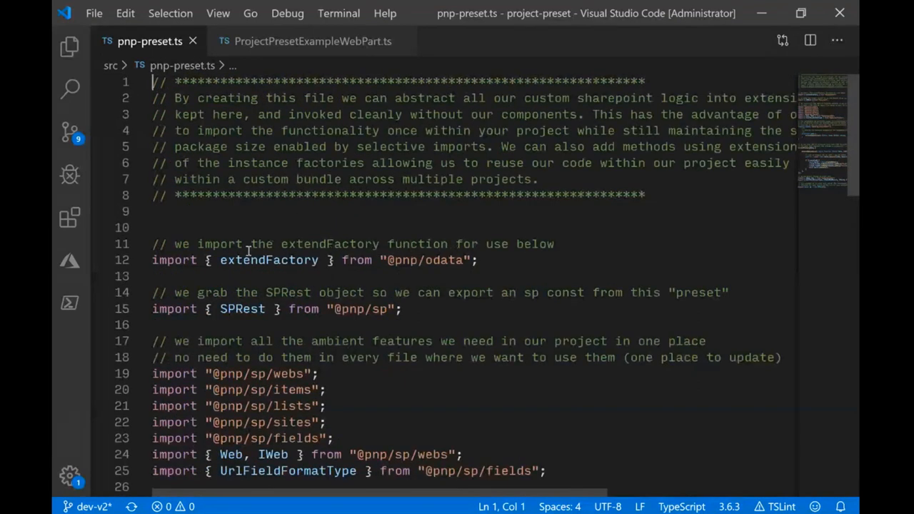
{"action": "left_click_drag", "start_coordinate": [220, 260], "coordinate": [372, 260]}
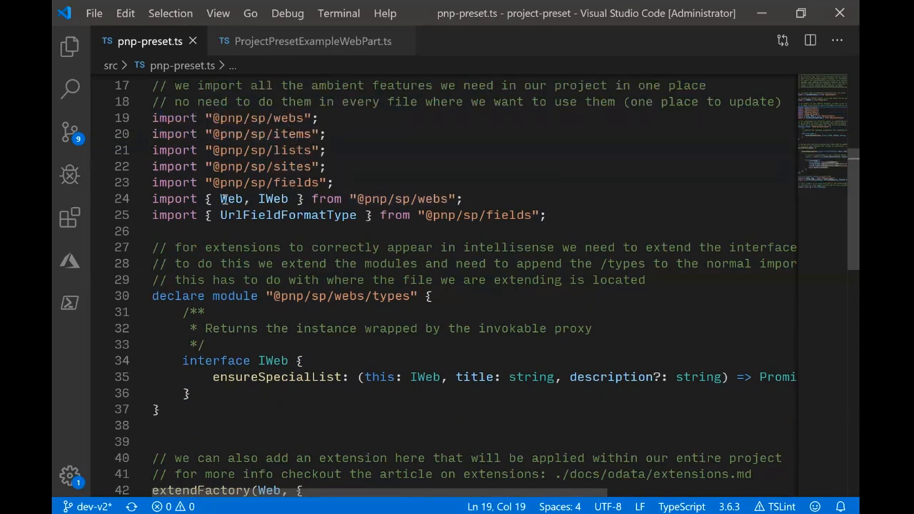
{"action": "double_click", "coordinate": [248, 215]}
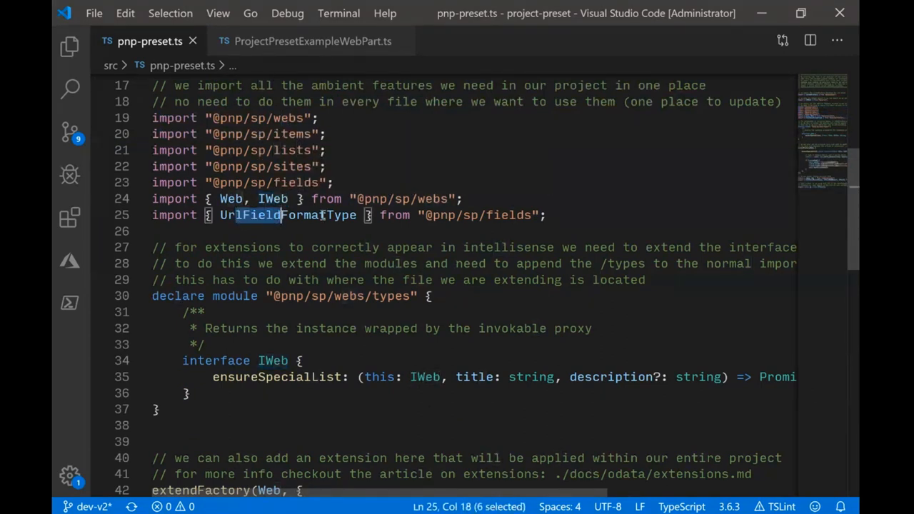
{"action": "left_click", "coordinate": [282, 215]}
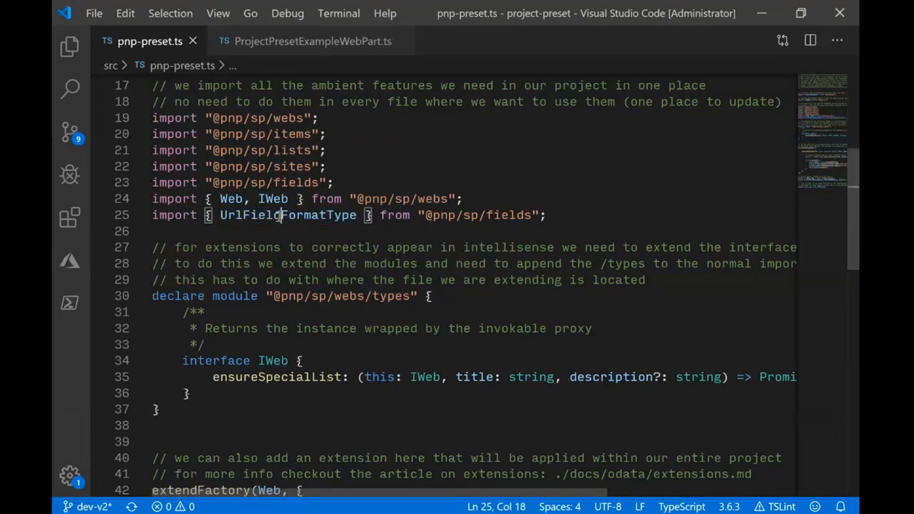
{"action": "scroll", "scroll_direction": "down", "scroll_amount": 3}
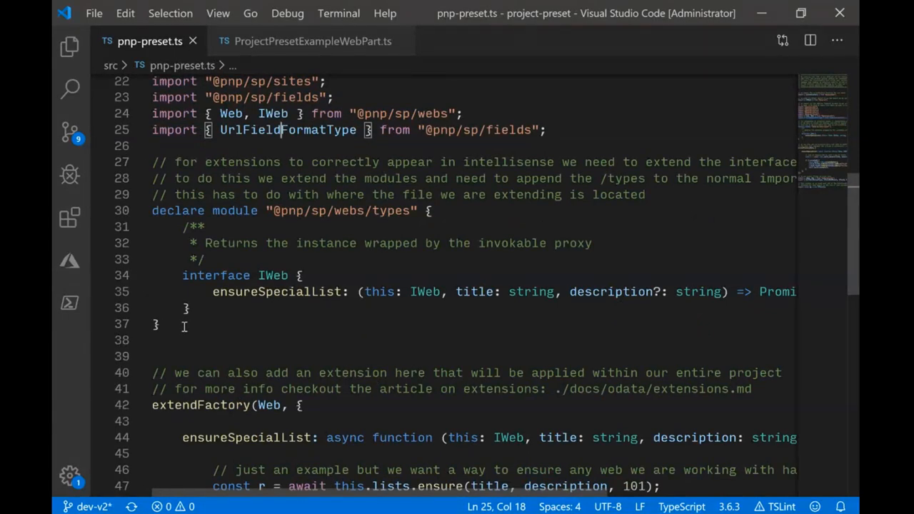
{"action": "mouse_move", "coordinate": [198, 322]}
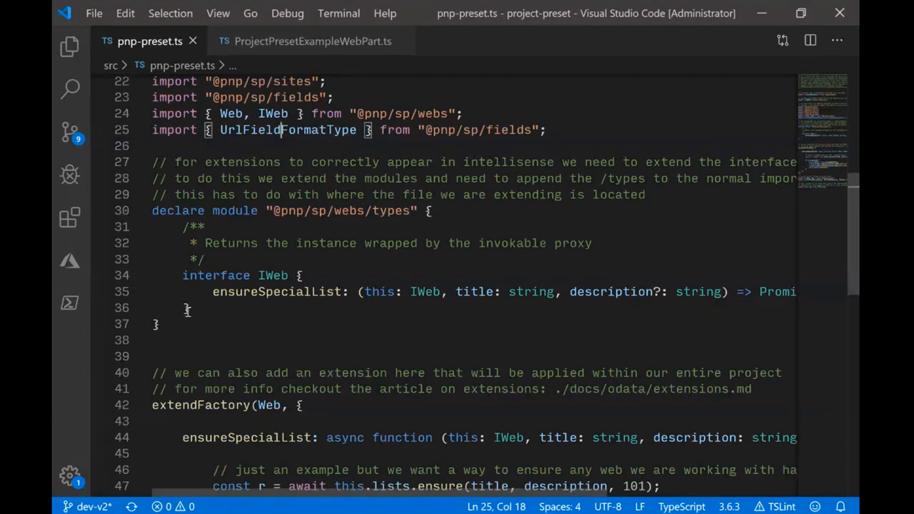
{"action": "scroll", "scroll_direction": "down", "scroll_amount": 3}
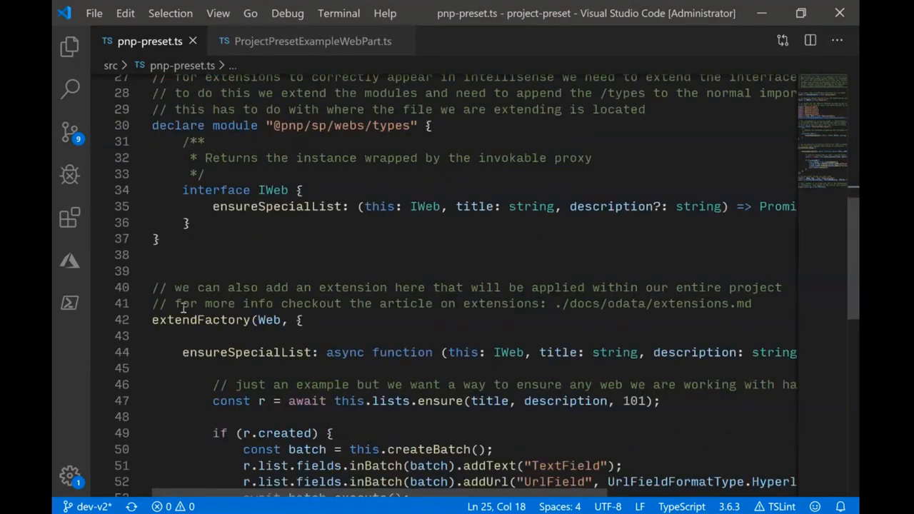
{"action": "double_click", "coordinate": [234, 206]}
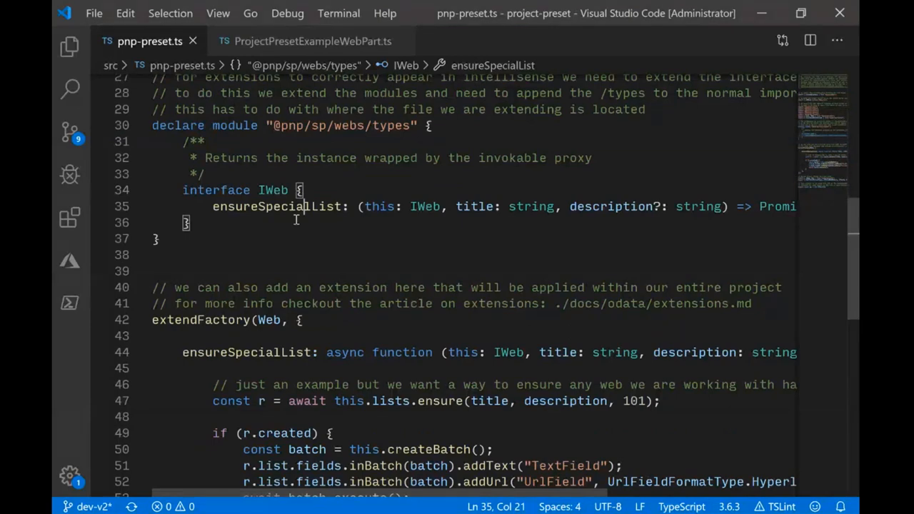
{"action": "scroll", "scroll_direction": "down", "scroll_amount": 3}
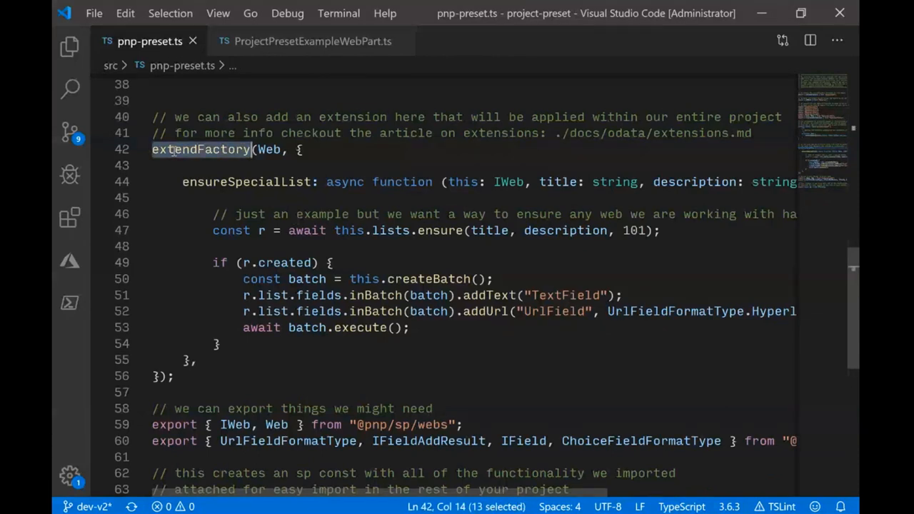
{"action": "double_click", "coordinate": [270, 149]}
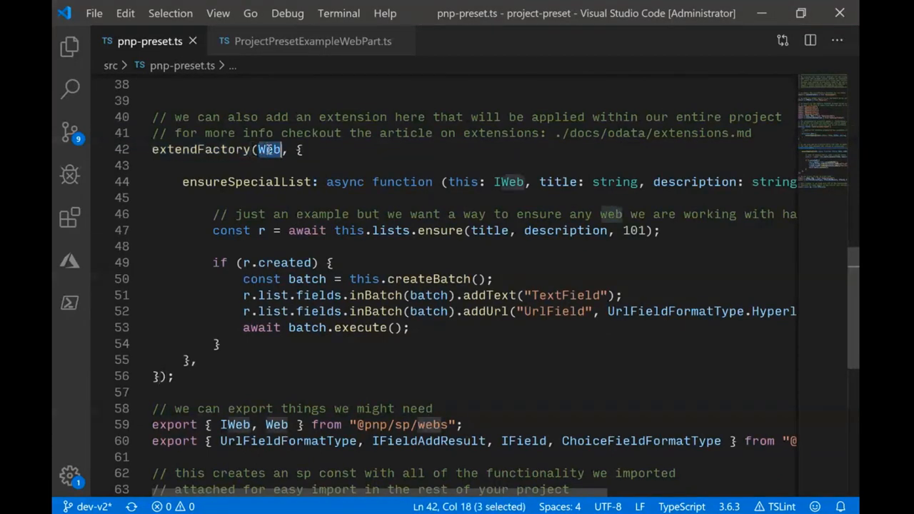
{"action": "mouse_move", "coordinate": [246, 182]}
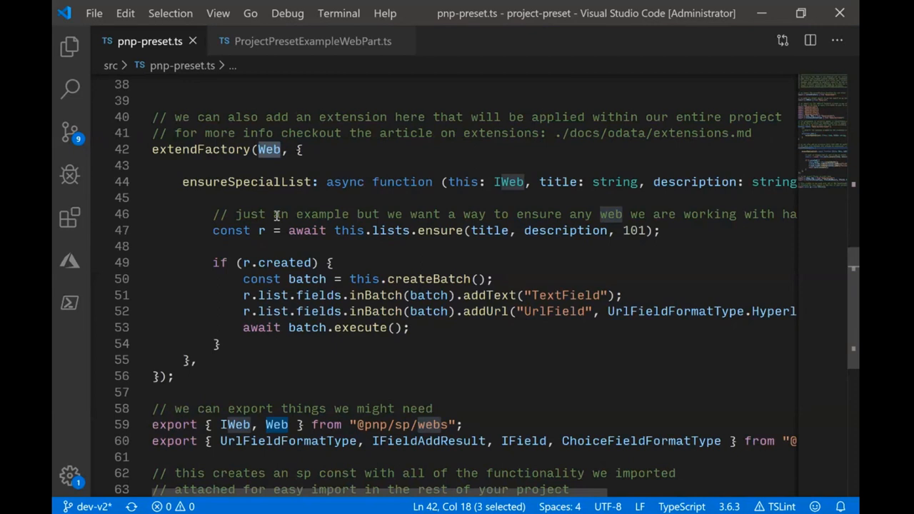
{"action": "mouse_move", "coordinate": [243, 181]}
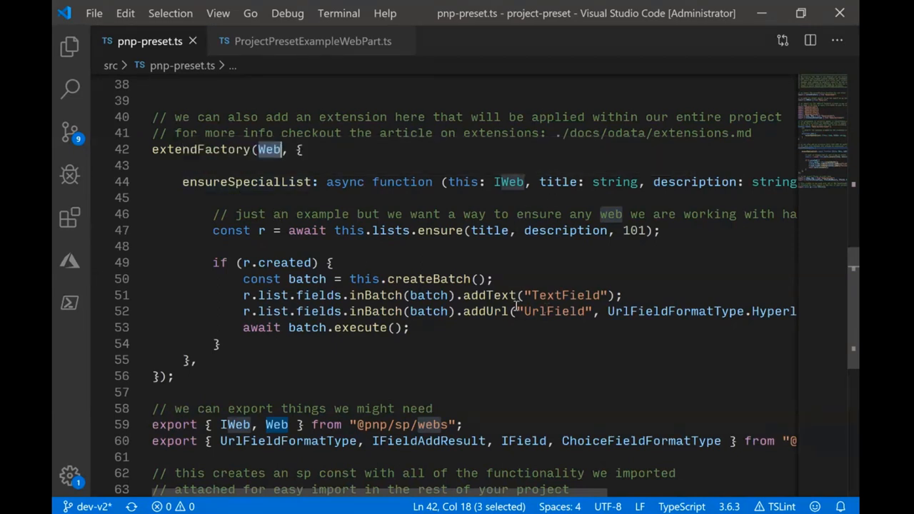
{"action": "mouse_move", "coordinate": [414, 496]}
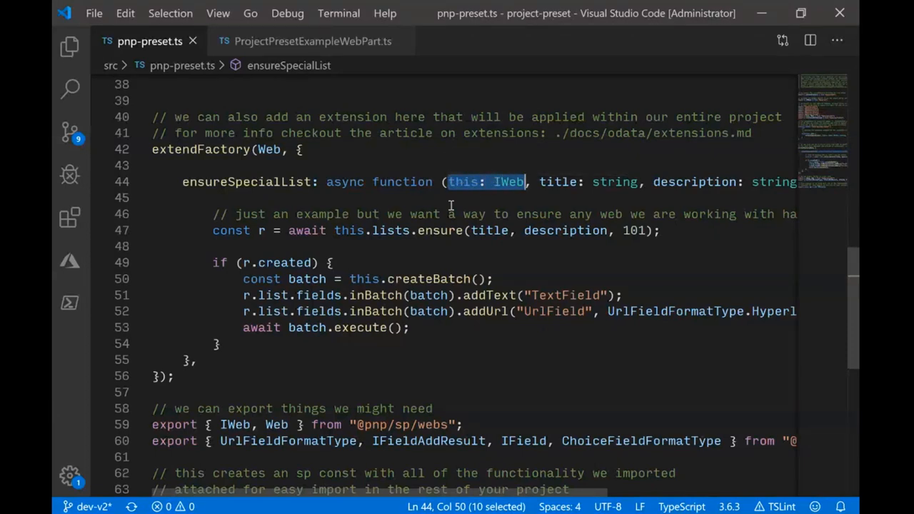
{"action": "mouse_move", "coordinate": [436, 279]}
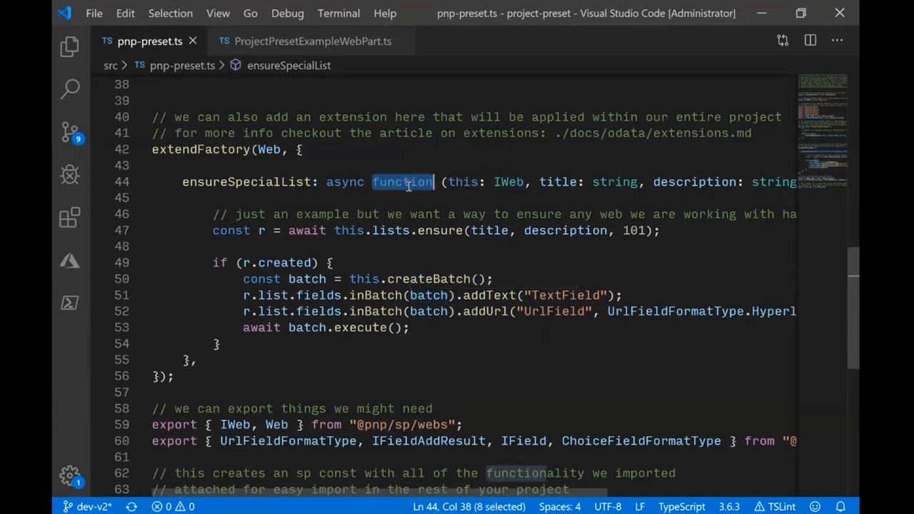
{"action": "mouse_move", "coordinate": [402, 181]}
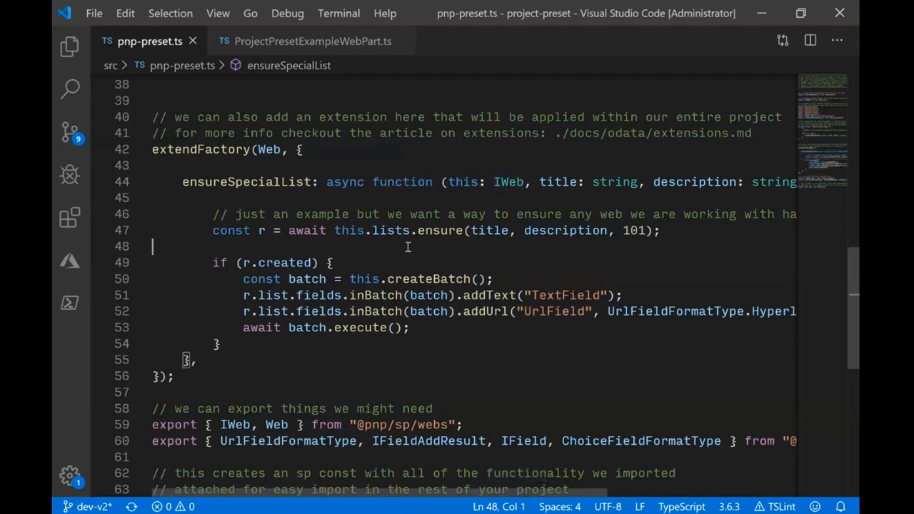
{"action": "mouse_move", "coordinate": [371, 235]}
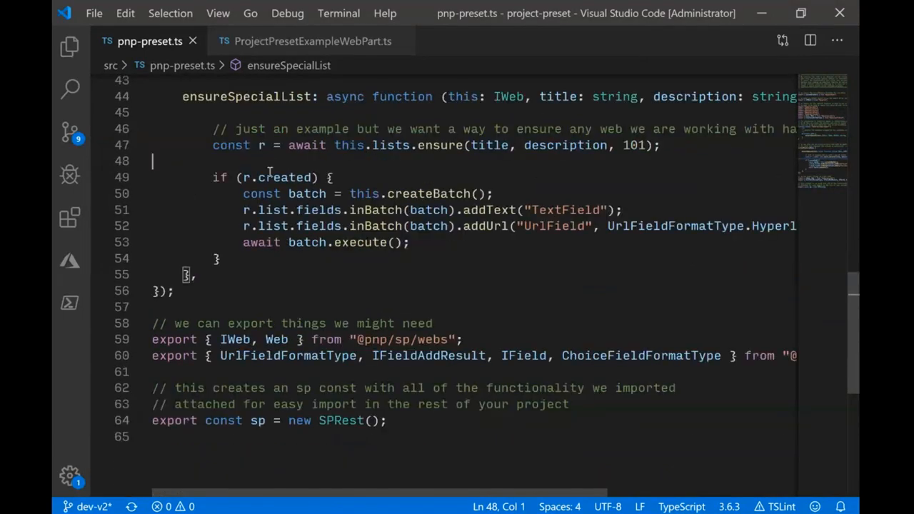
{"action": "double_click", "coordinate": [283, 177]}
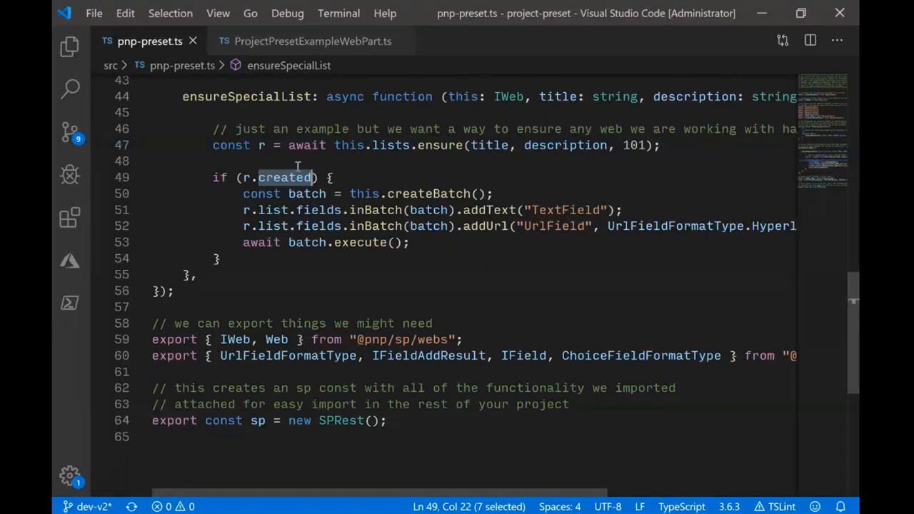
{"action": "mouse_move", "coordinate": [476, 228]}
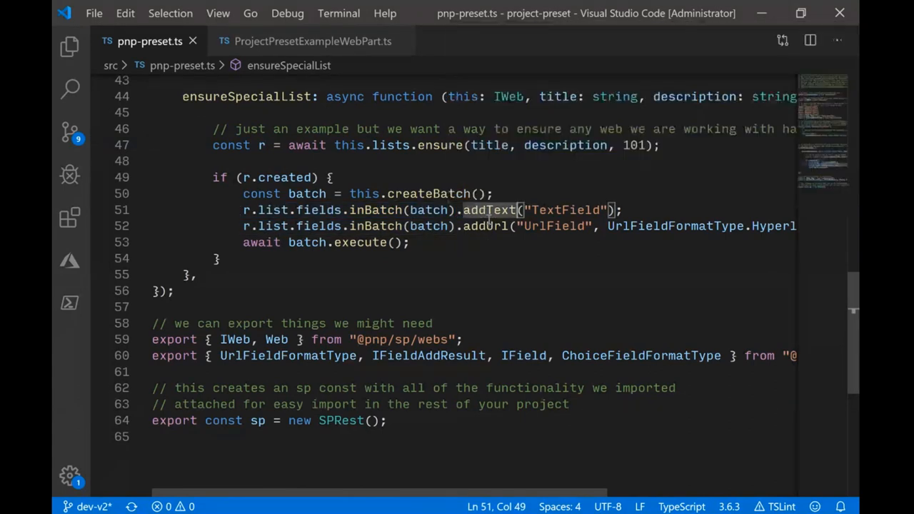
{"action": "mouse_move", "coordinate": [491, 237]}
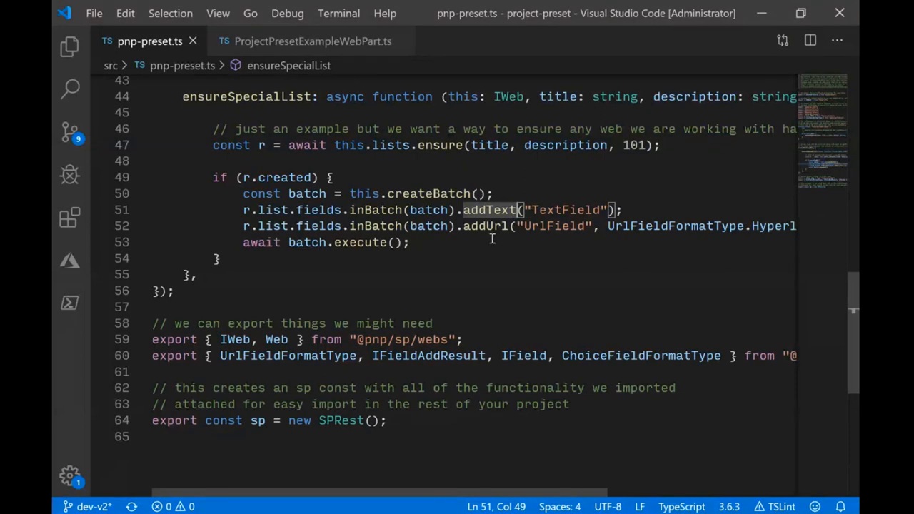
{"action": "mouse_move", "coordinate": [559, 240]}
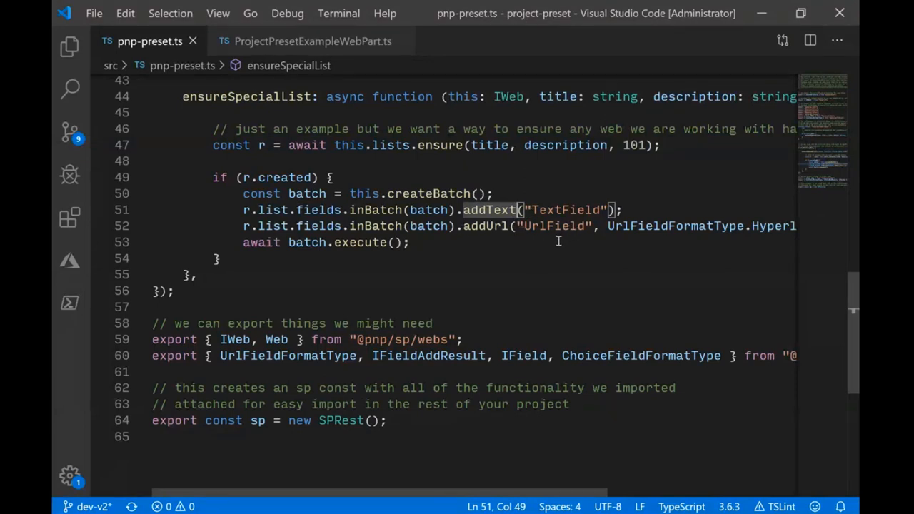
{"action": "mouse_move", "coordinate": [544, 242]}
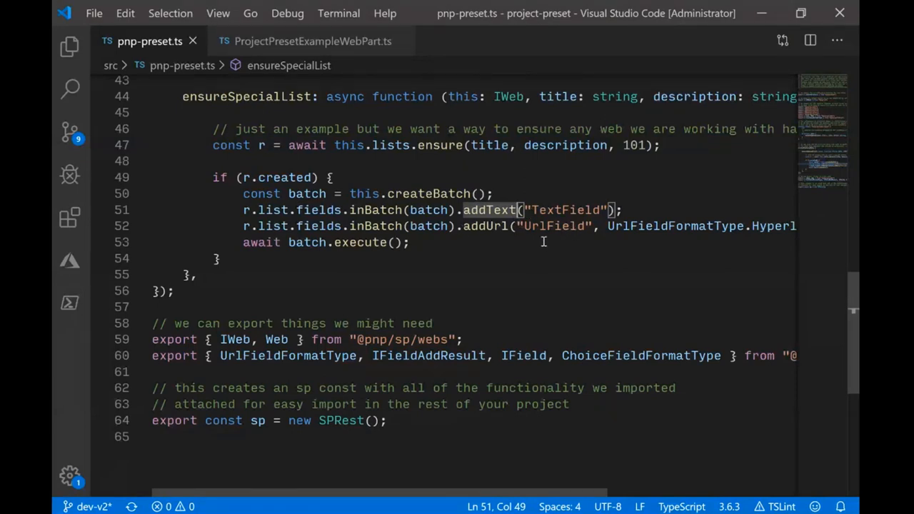
{"action": "mouse_move", "coordinate": [570, 234]}
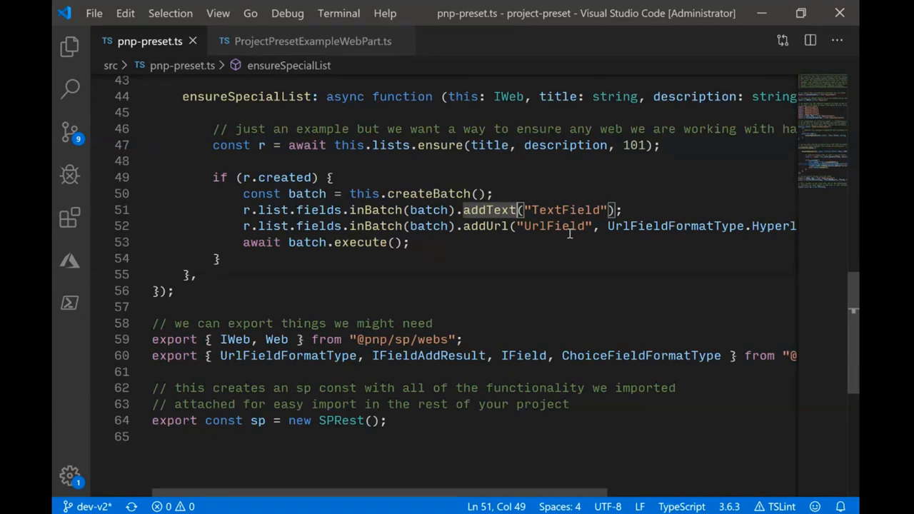
{"action": "mouse_move", "coordinate": [366, 242]}
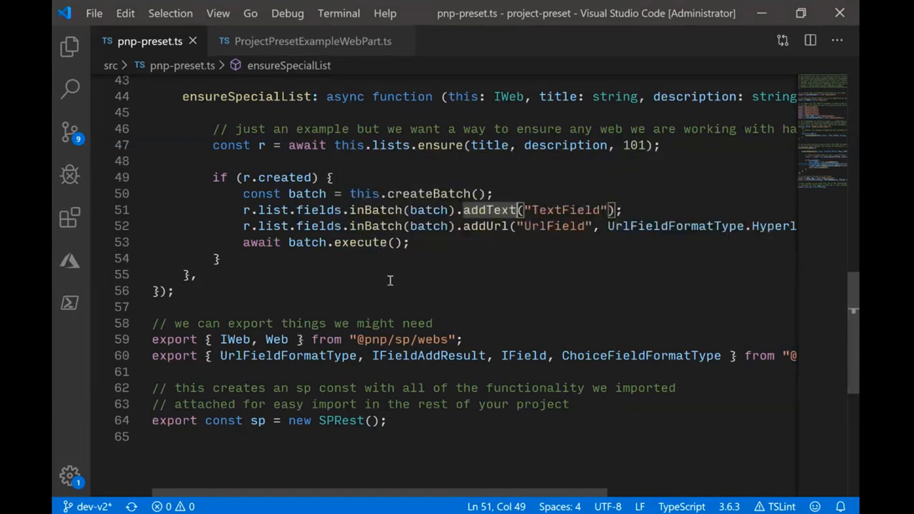
{"action": "mouse_move", "coordinate": [309, 284]}
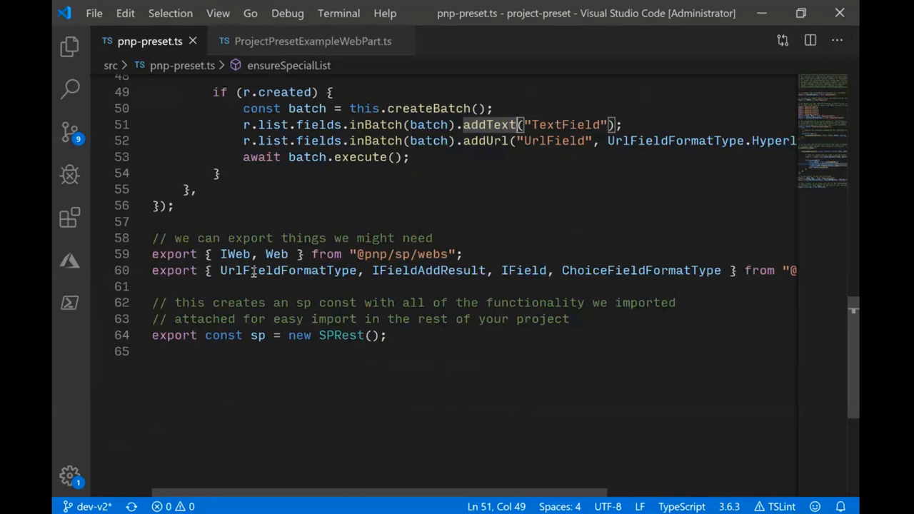
{"action": "mouse_move", "coordinate": [509, 341]}
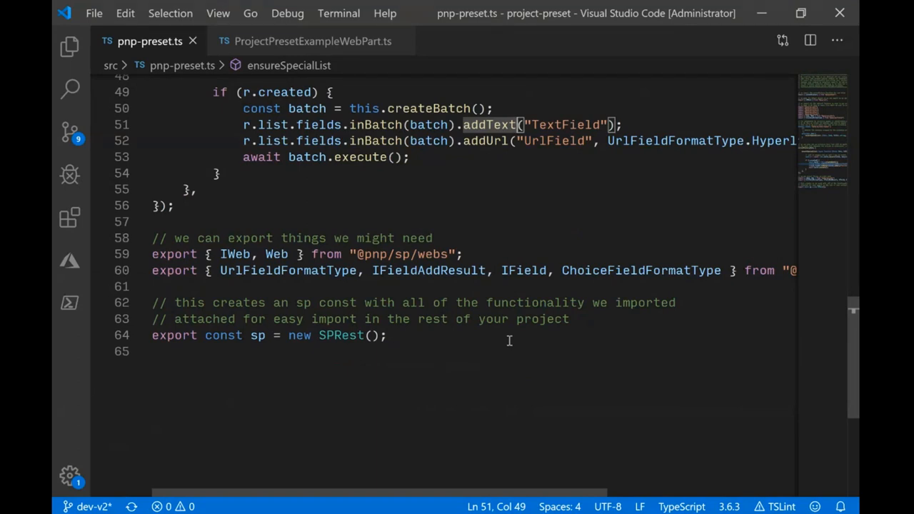
{"action": "mouse_move", "coordinate": [335, 261]}
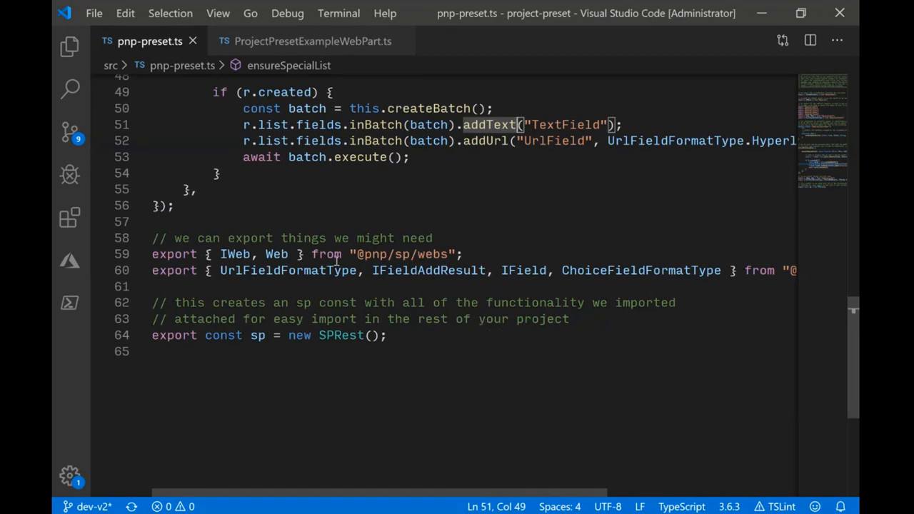
{"action": "mouse_move", "coordinate": [288, 270]}
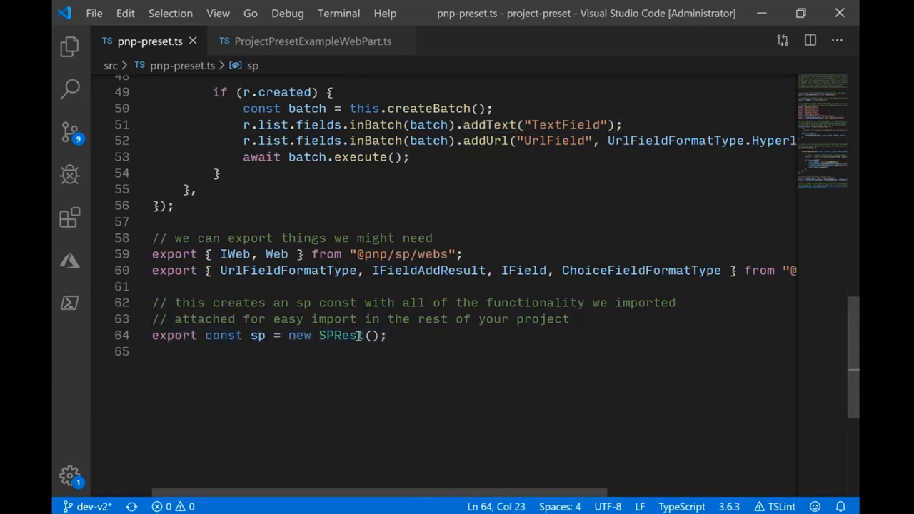
{"action": "mouse_move", "coordinate": [341, 336]}
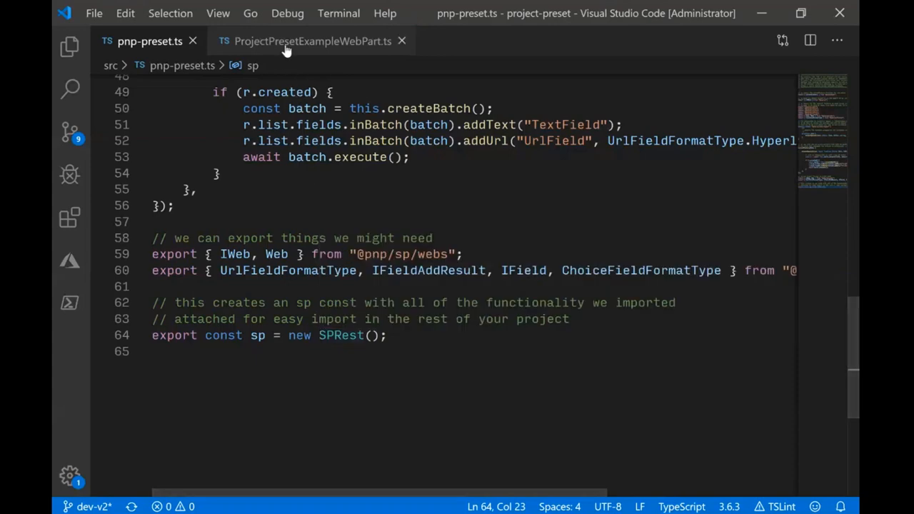
- Show ProjectPresetExampleWebPart.ts, highlighting the sp import from pnp-preset and sp.setup in onInit
{"action": "left_click", "coordinate": [311, 40]}
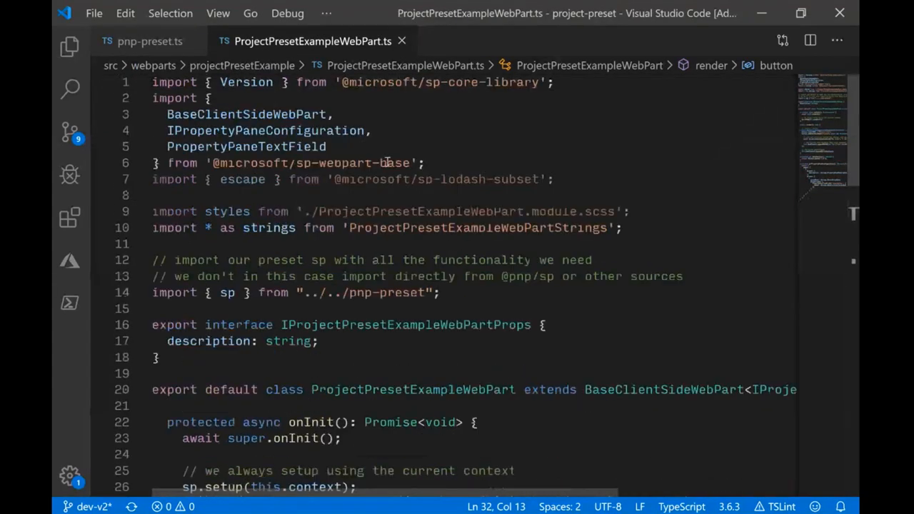
{"action": "mouse_move", "coordinate": [269, 227]}
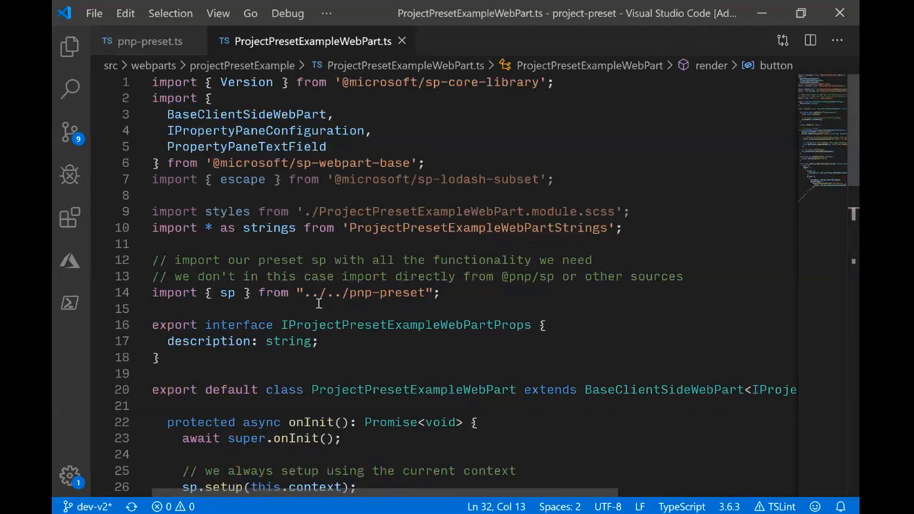
{"action": "scroll", "scroll_direction": "down", "scroll_amount": 3}
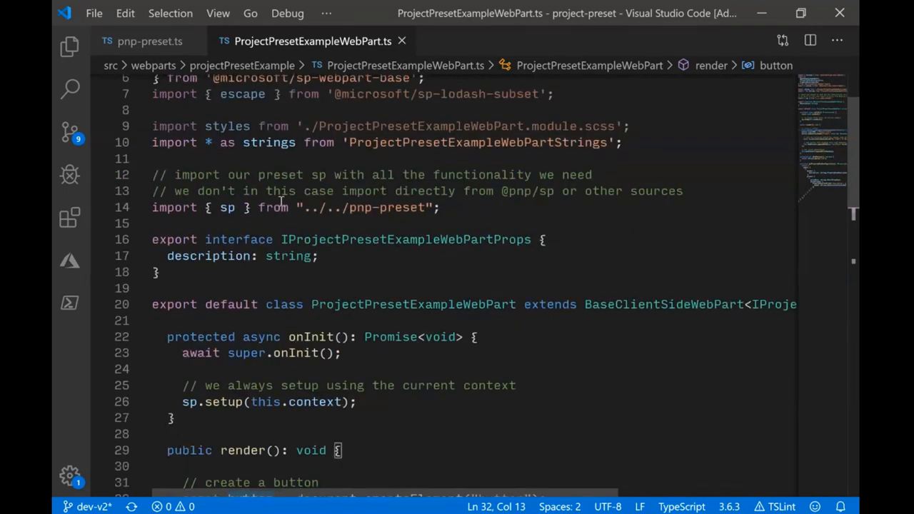
{"action": "triple_click", "coordinate": [286, 207]}
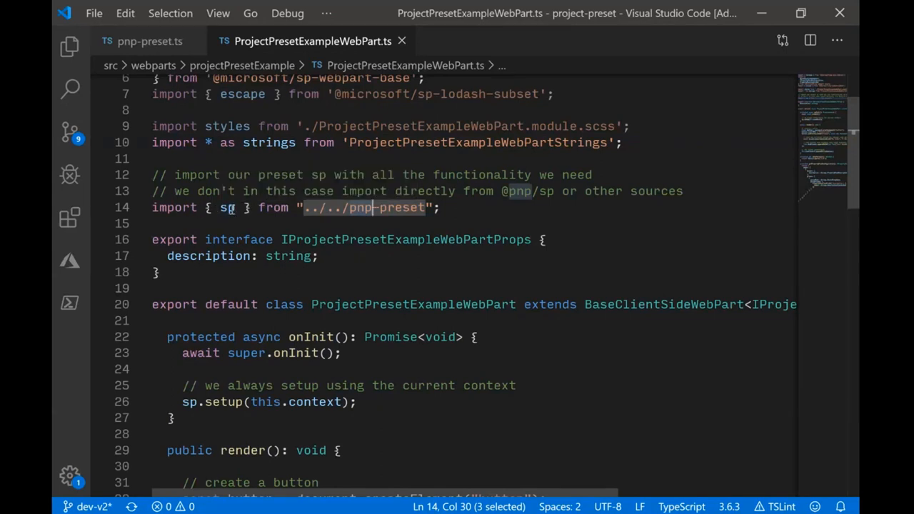
{"action": "mouse_move", "coordinate": [228, 207]}
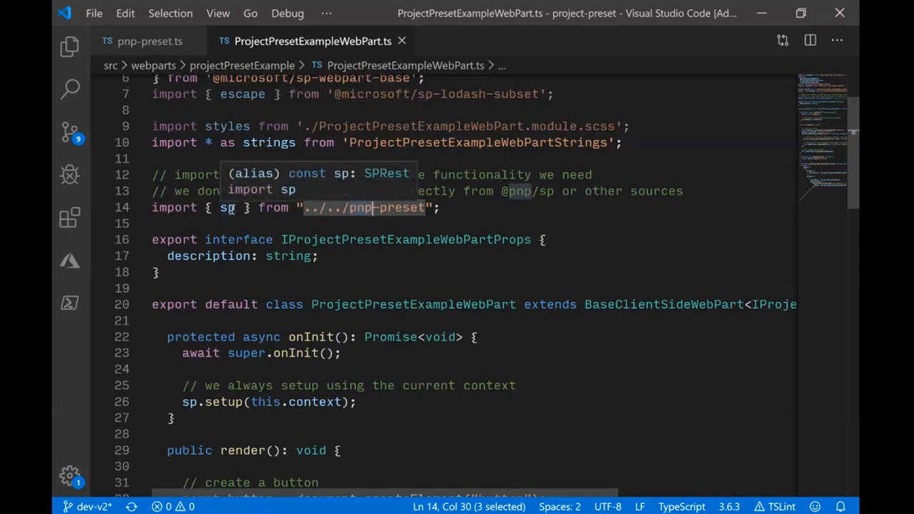
{"action": "scroll", "scroll_direction": "down", "scroll_amount": 3}
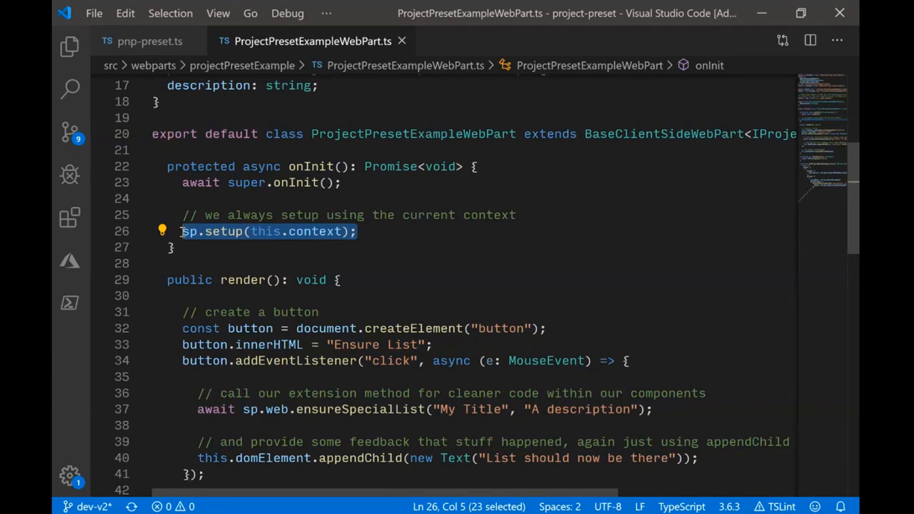
{"action": "mouse_move", "coordinate": [318, 220]}
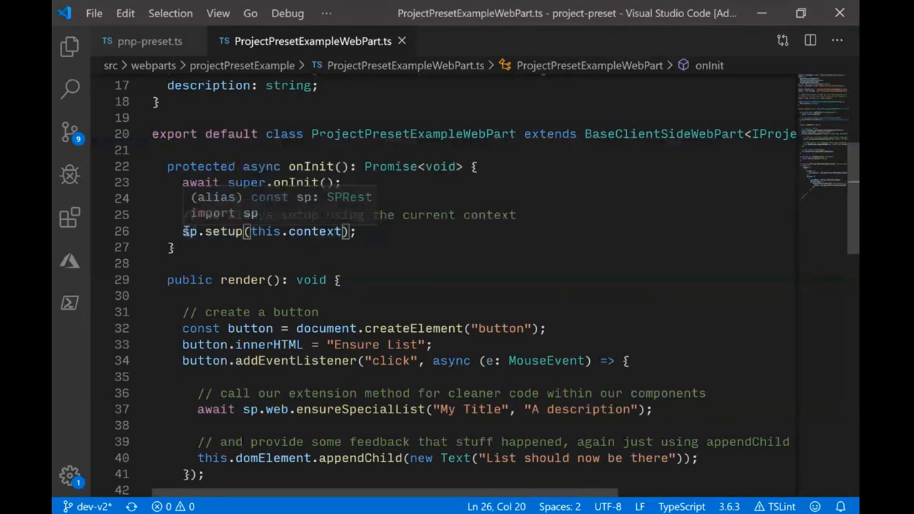
- Scroll through the render method that calls ensureSpecialList
{"action": "scroll", "scroll_direction": "down", "scroll_amount": 3}
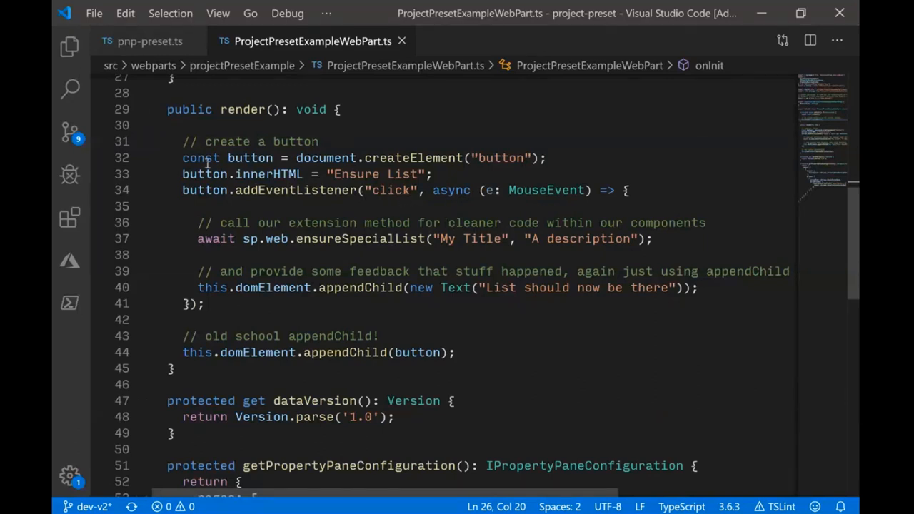
{"action": "mouse_move", "coordinate": [285, 173]}
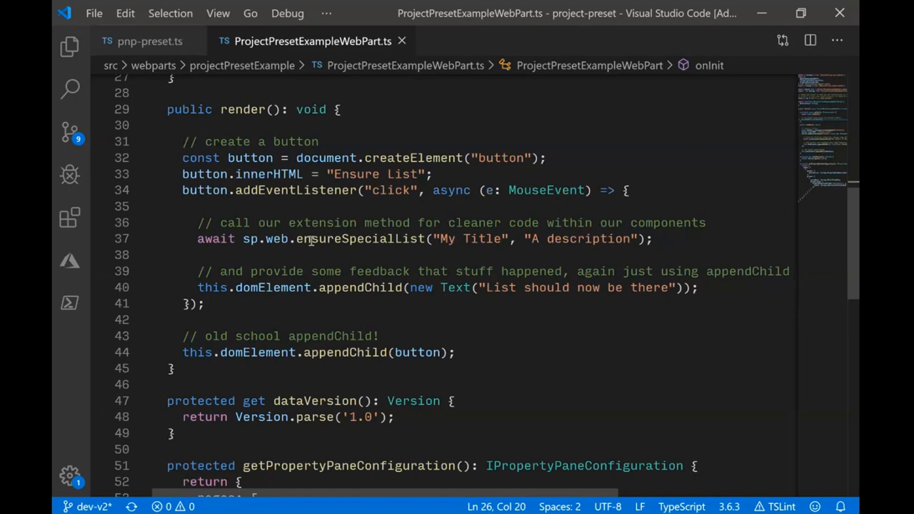
{"action": "scroll", "scroll_direction": "down", "scroll_amount": 3}
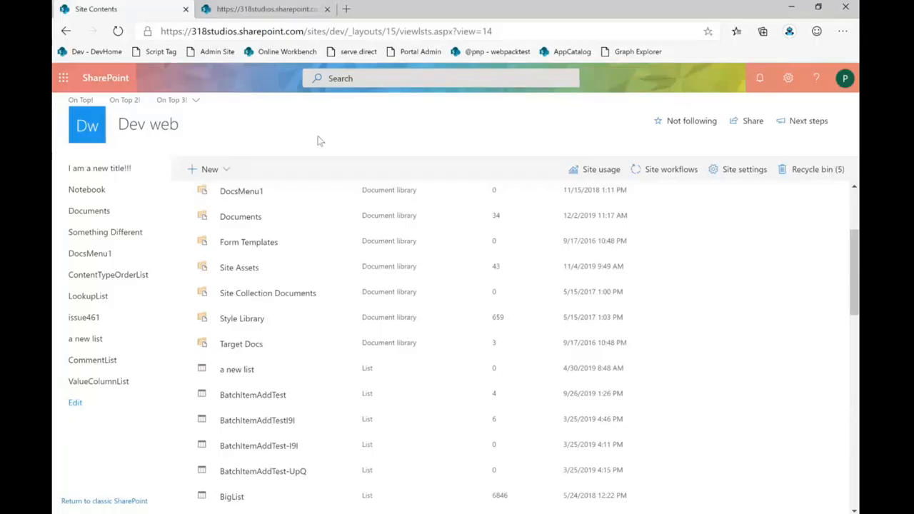
- Reload the Dev web Site Contents page and scroll down its list
{"action": "left_click", "coordinate": [118, 30]}
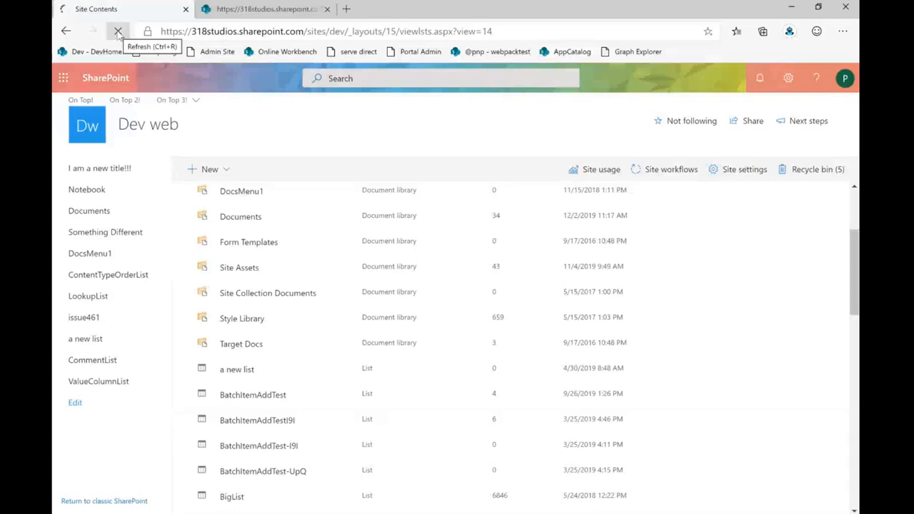
{"action": "left_click", "coordinate": [118, 30]}
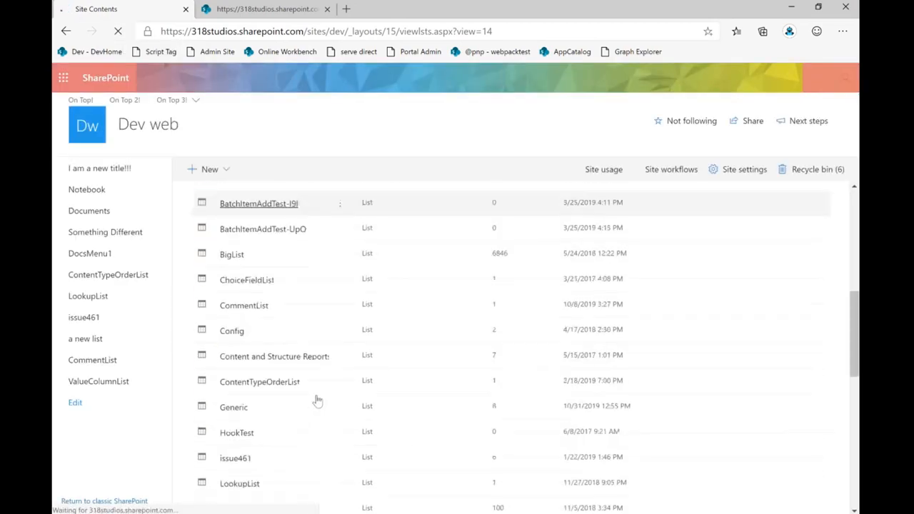
{"action": "scroll", "scroll_direction": "down", "scroll_amount": 3}
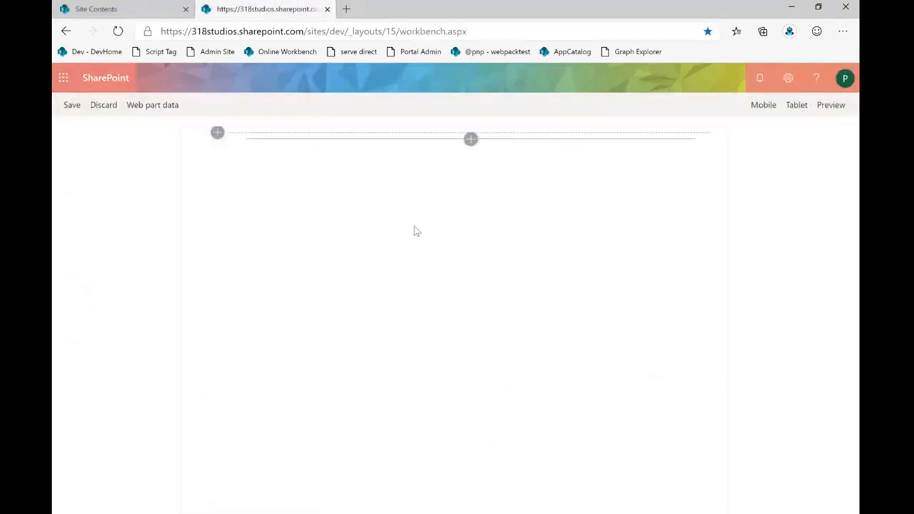
{"action": "mouse_move", "coordinate": [117, 31]}
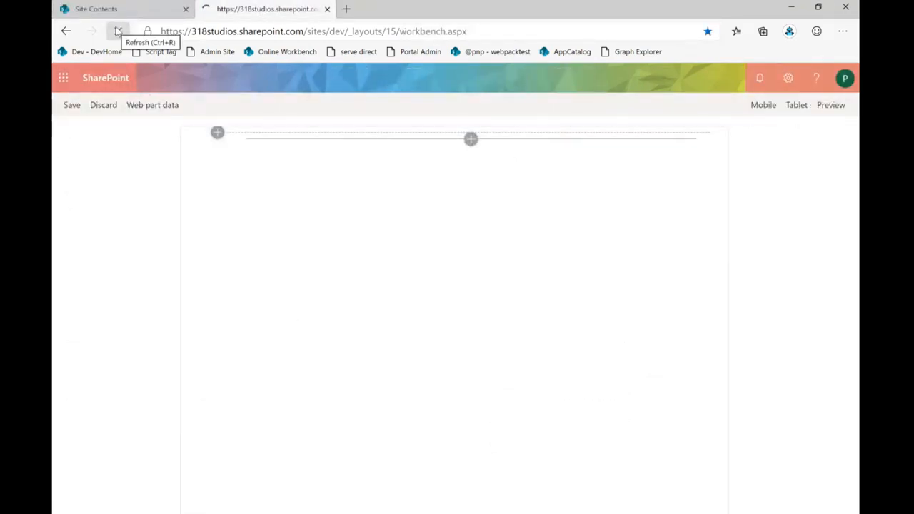
- Insert the 'pro' preset example web part and run Ensure List, showing 'List should now be there'
{"action": "left_click", "coordinate": [117, 30]}
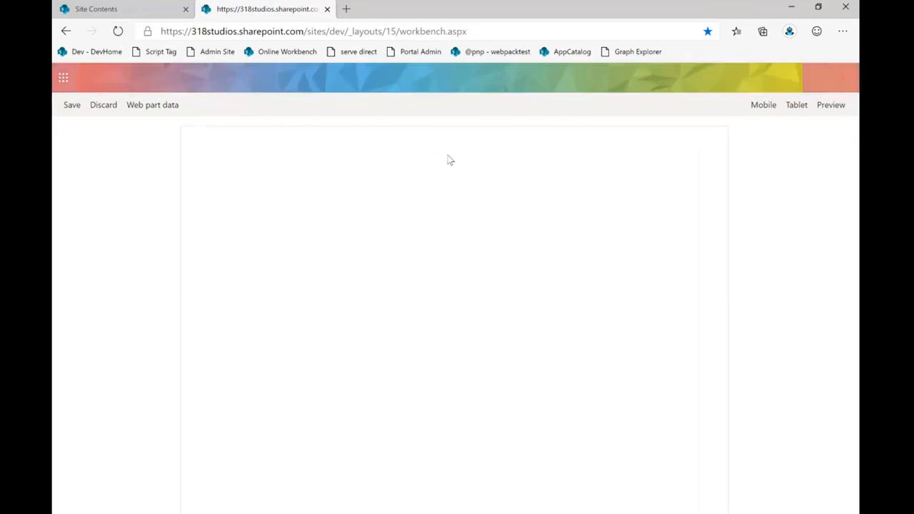
{"action": "left_click", "coordinate": [471, 137]}
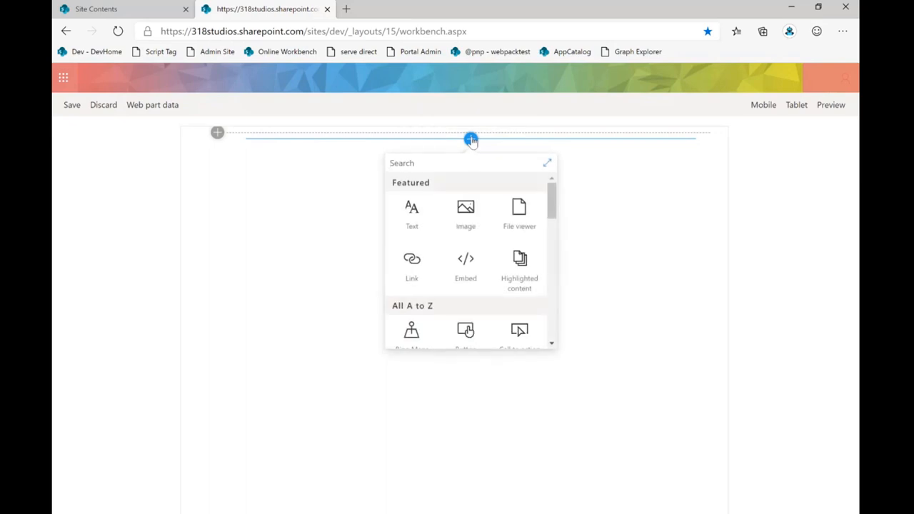
{"action": "scroll", "scroll_direction": "down", "scroll_amount": 3}
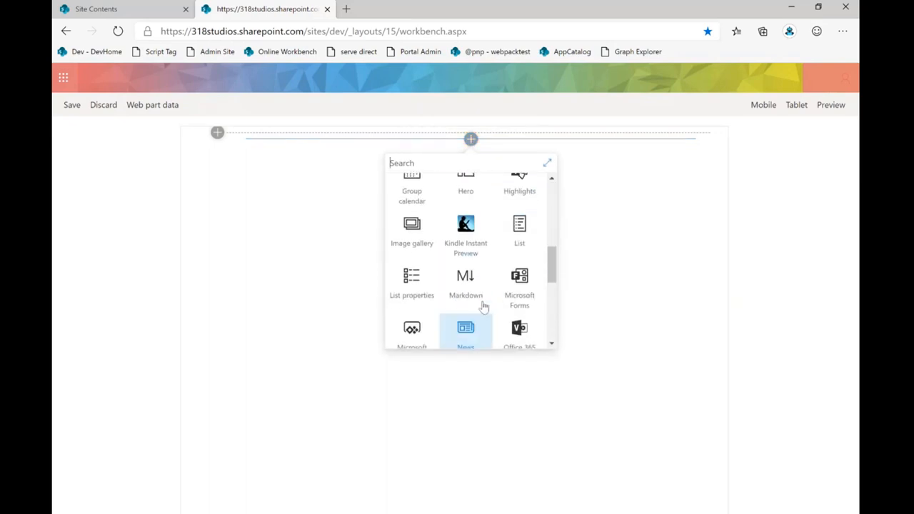
{"action": "type", "text": "pro"}
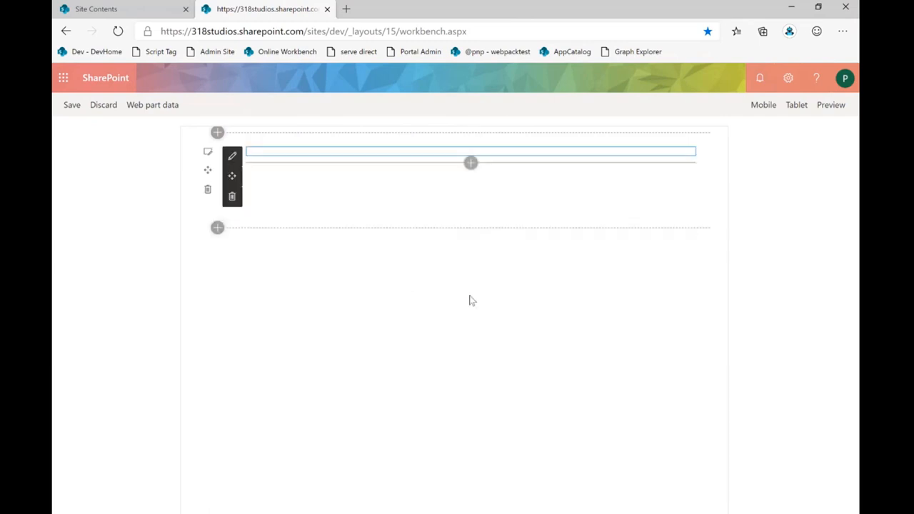
{"action": "type", "text": "Ensure List"}
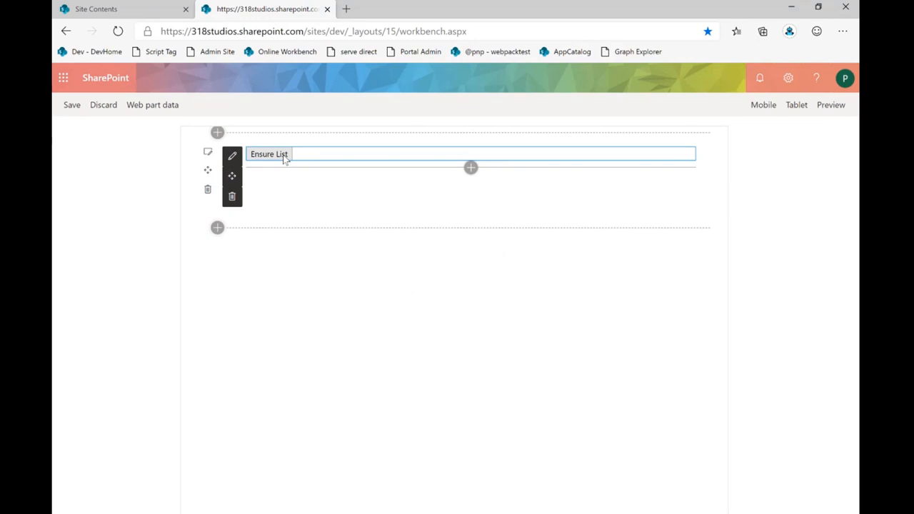
{"action": "type", "text": "List should now be there"}
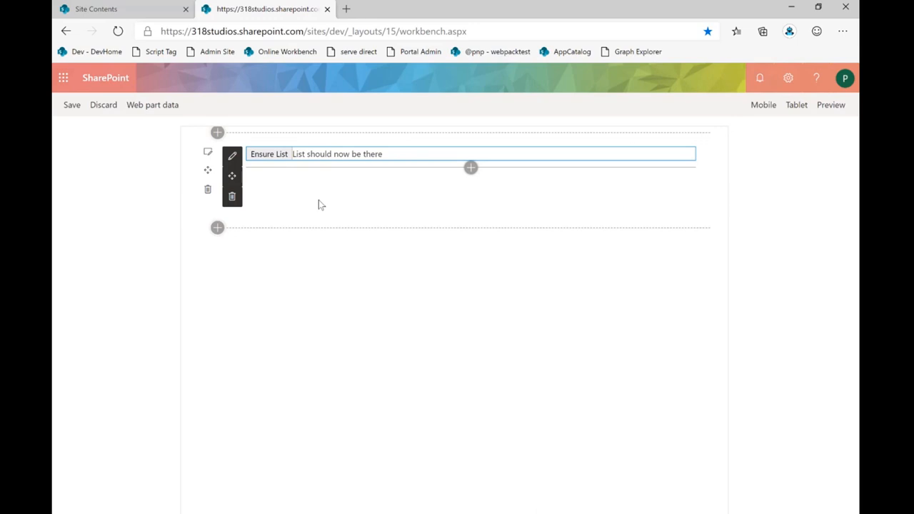
{"action": "mouse_move", "coordinate": [150, 8]}
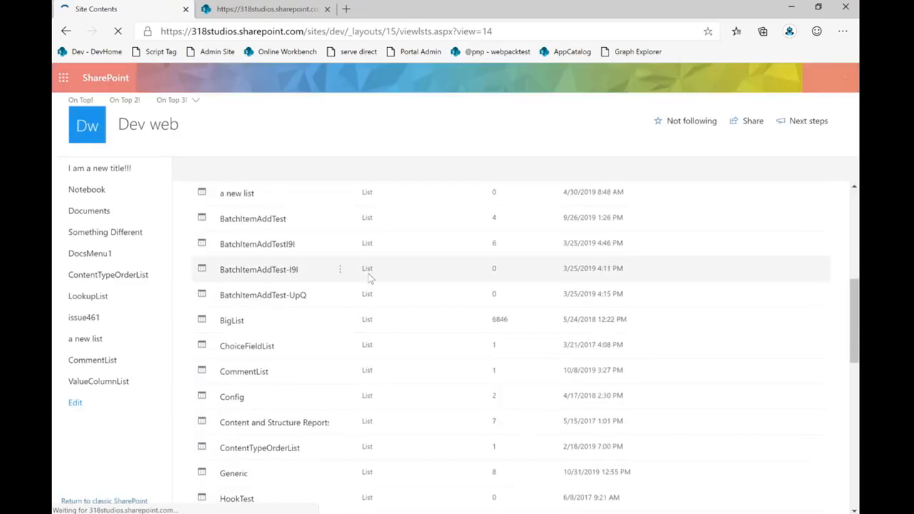
- Open the new My Title document library from Site Contents
{"action": "scroll", "scroll_direction": "down", "scroll_amount": 3}
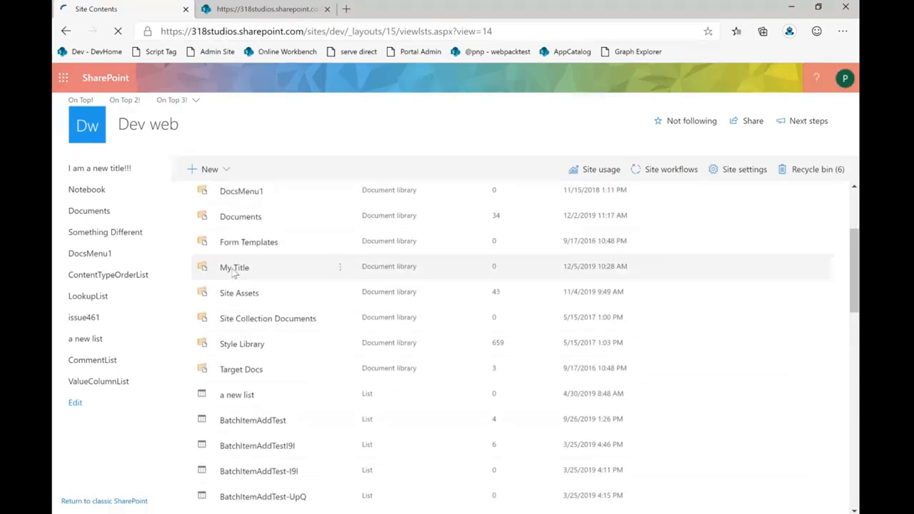
{"action": "left_click", "coordinate": [234, 267]}
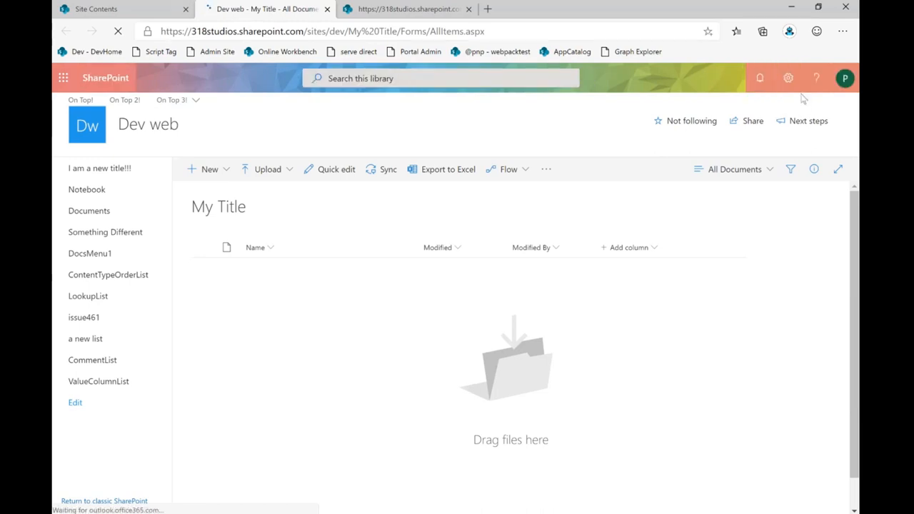
- Show the My Title Library settings page via the gear menu
{"action": "left_click", "coordinate": [789, 78]}
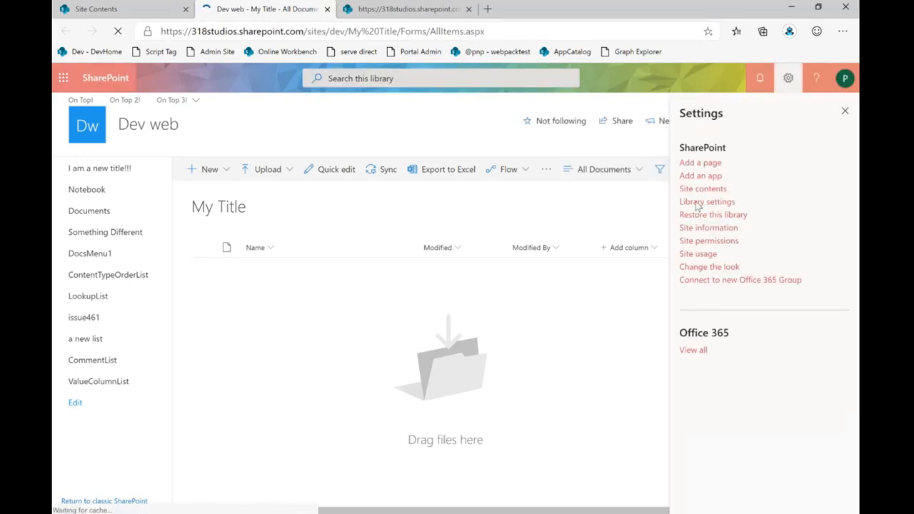
{"action": "left_click", "coordinate": [706, 201]}
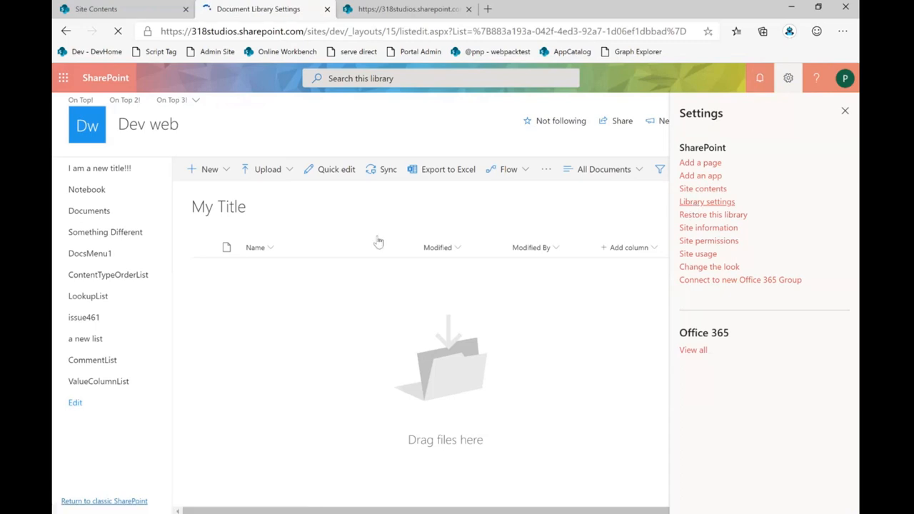
{"action": "left_click", "coordinate": [707, 201]}
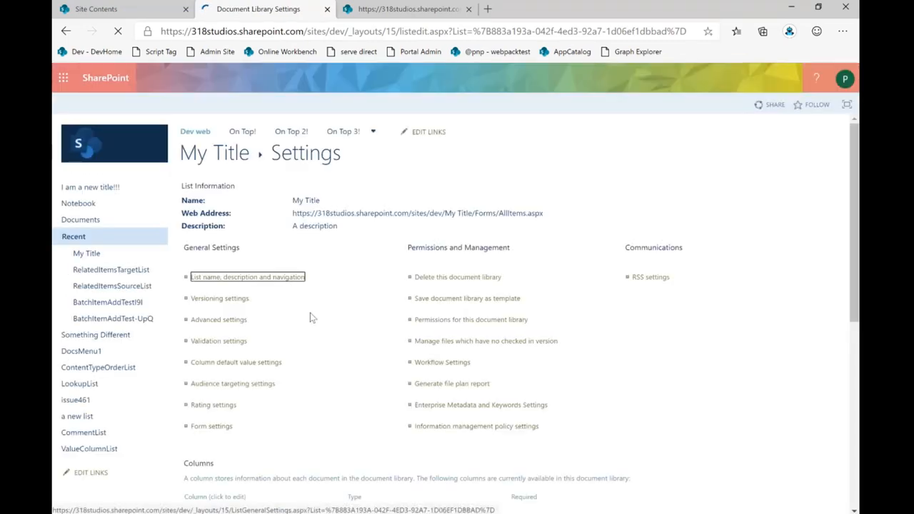
{"action": "scroll", "scroll_direction": "down", "scroll_amount": 3}
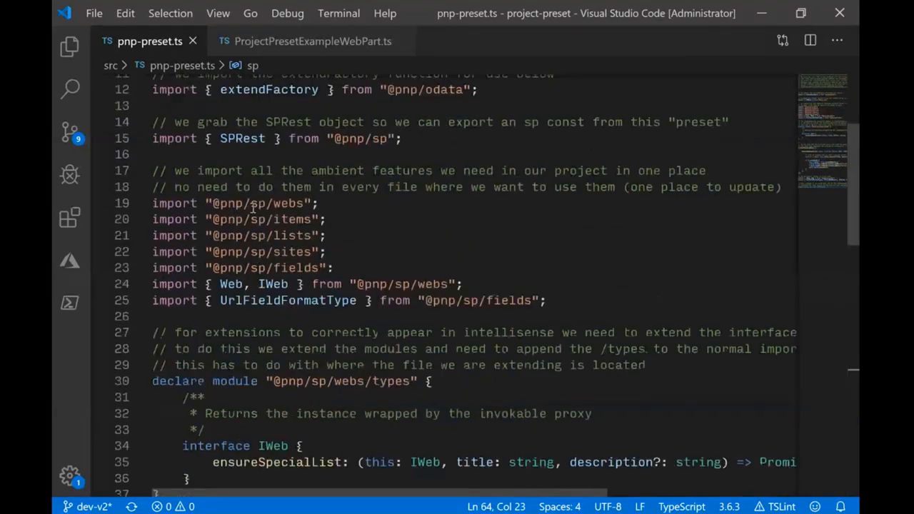
{"action": "mouse_move", "coordinate": [479, 300]}
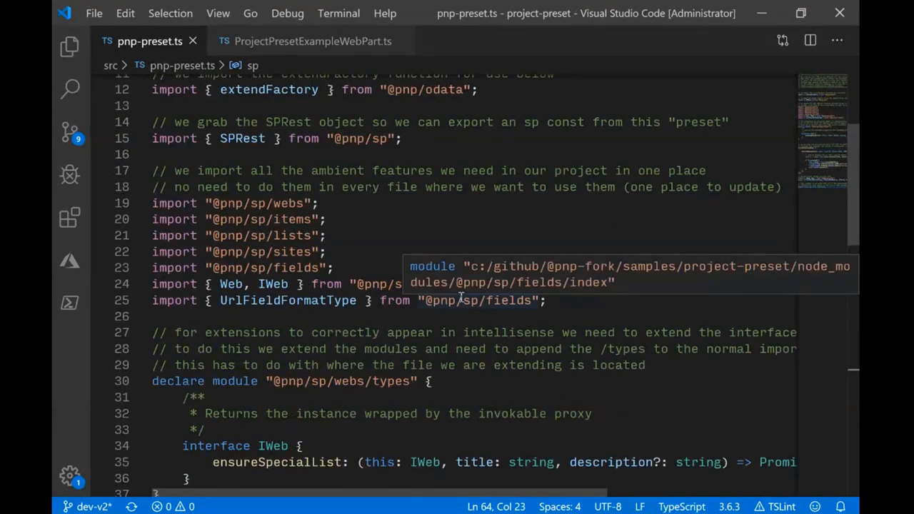
- Scroll pnp-preset.ts, then switch to ProjectPresetExampleWebPart.ts and type ', Web'
{"action": "scroll", "scroll_direction": "down", "scroll_amount": 3}
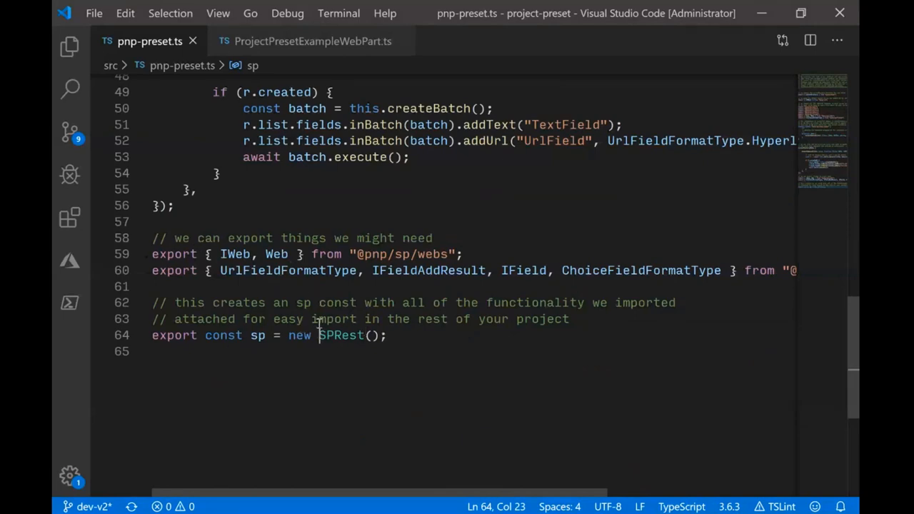
{"action": "left_click", "coordinate": [312, 40]}
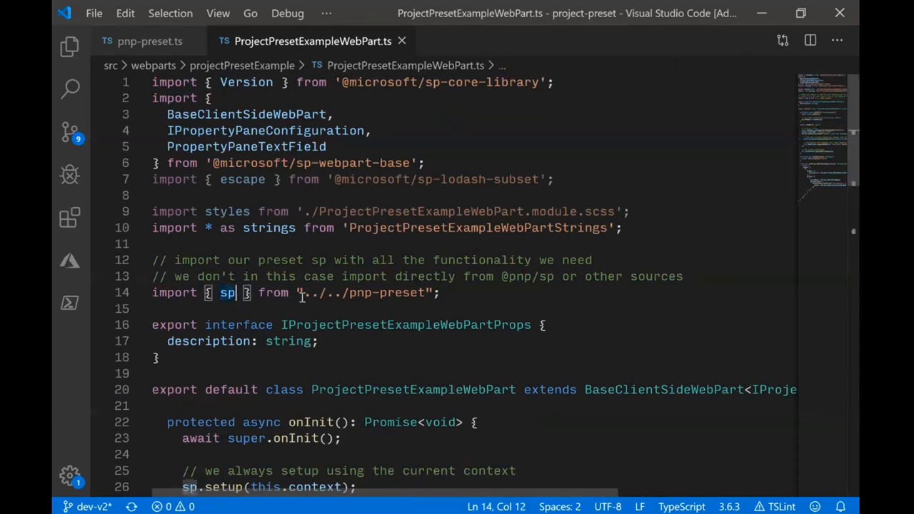
{"action": "type", "text": ", Web"}
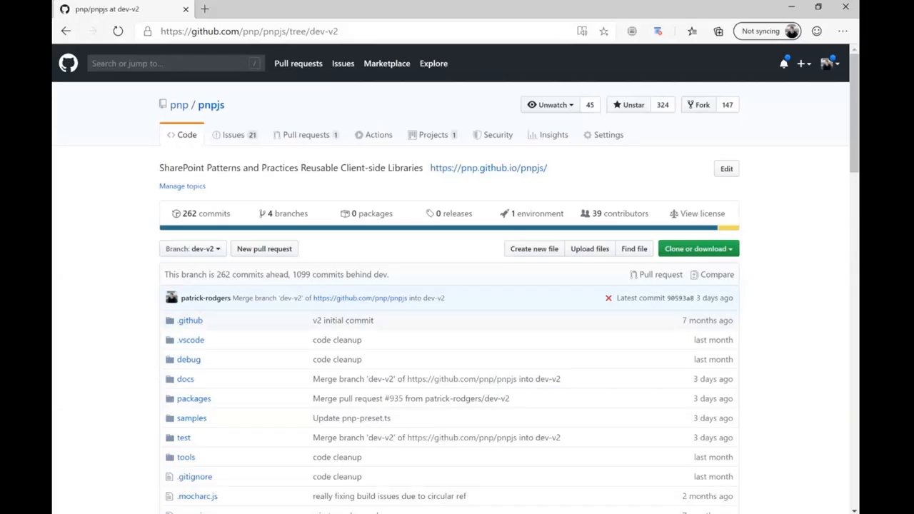
{"action": "mouse_move", "coordinate": [178, 219]}
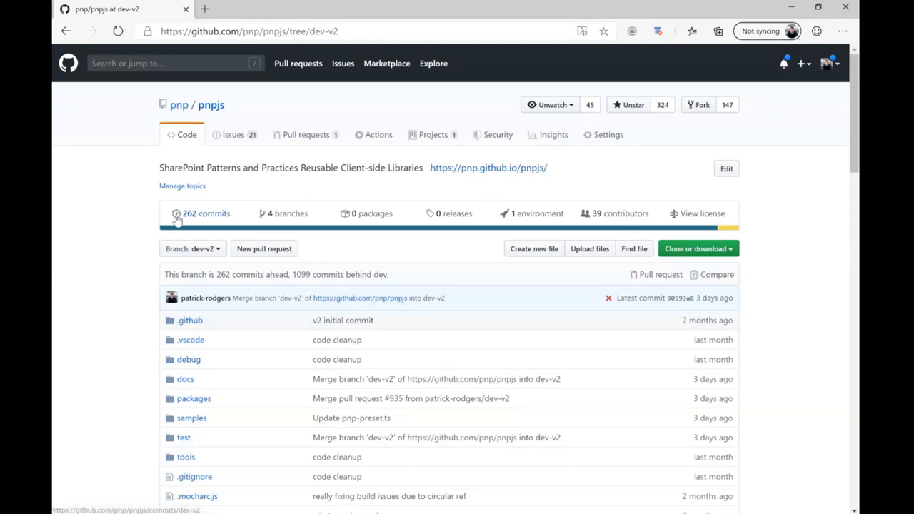
{"action": "mouse_move", "coordinate": [321, 151]}
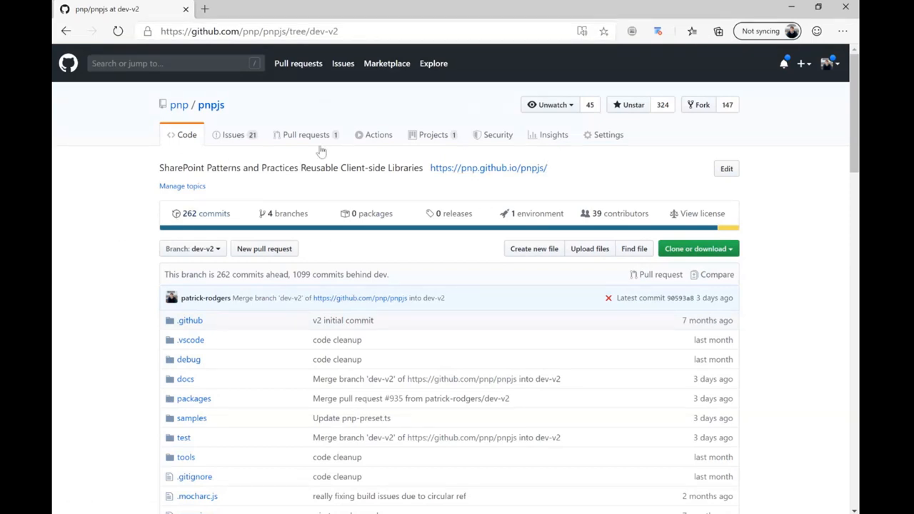
- Open the pnpjs samples folder and then its project-preset sample folder
{"action": "scroll", "scroll_direction": "down", "scroll_amount": 3}
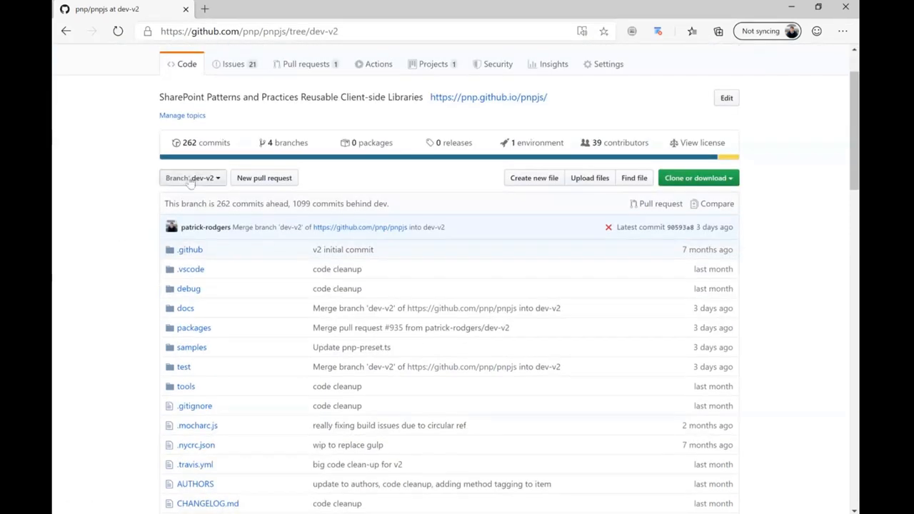
{"action": "scroll", "scroll_direction": "down", "scroll_amount": 3}
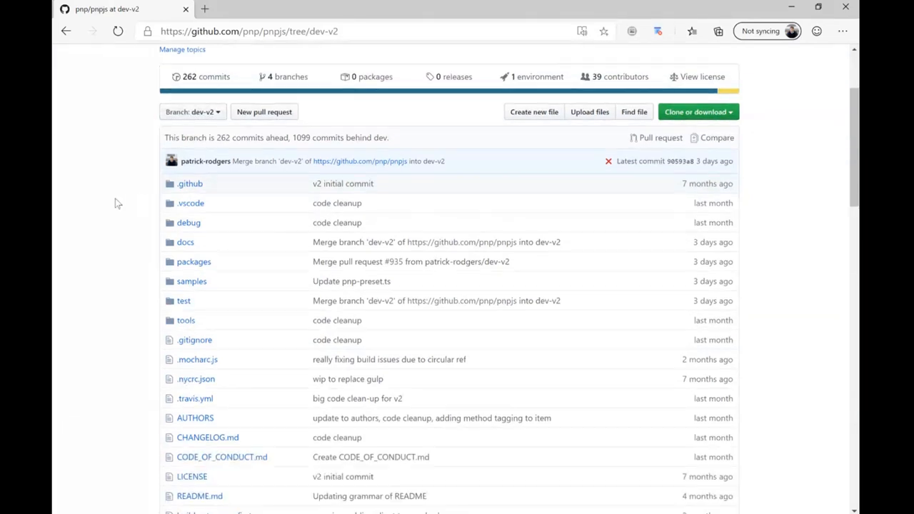
{"action": "left_click", "coordinate": [191, 281]}
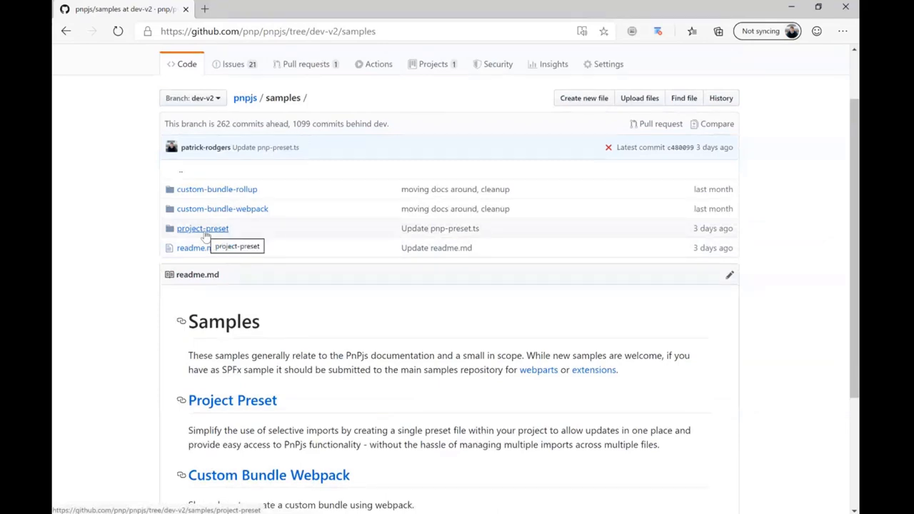
{"action": "left_click", "coordinate": [202, 228]}
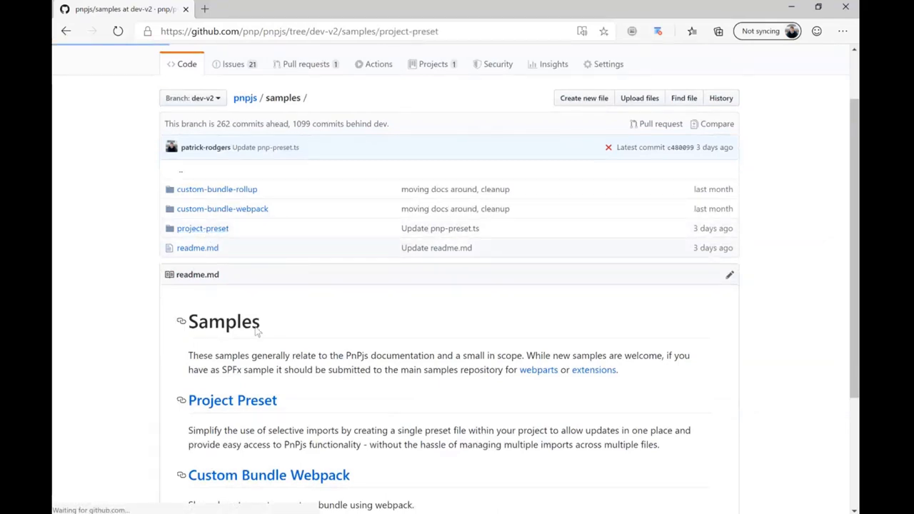
- Go back to the dev-v2 samples folder listing
{"action": "left_click", "coordinate": [66, 31]}
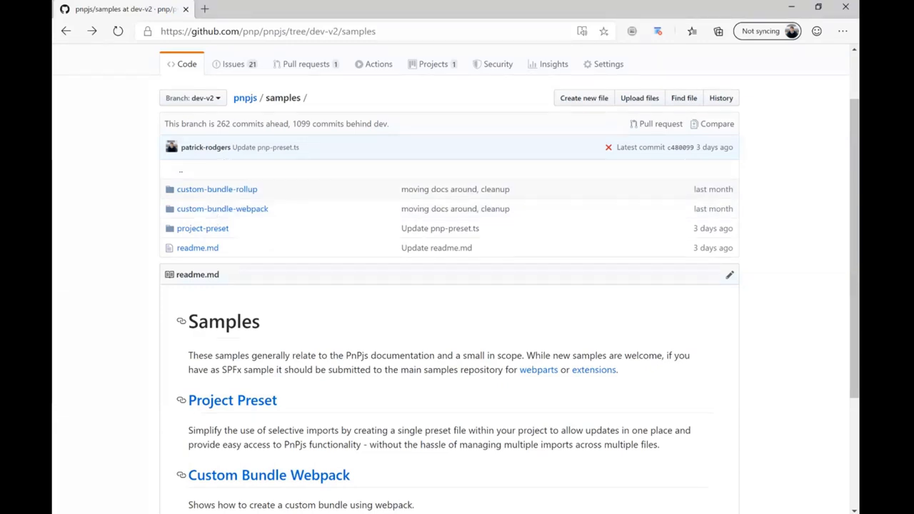
{"action": "left_click", "coordinate": [142, 7]}
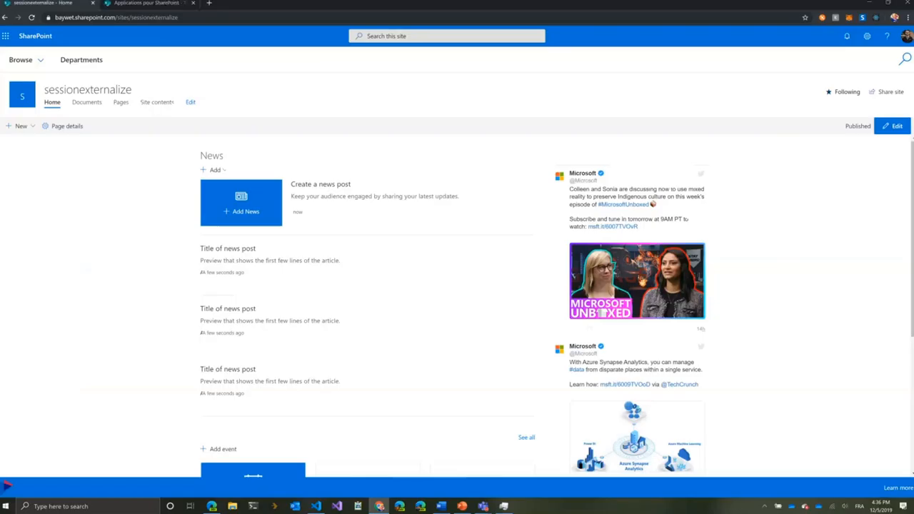
{"action": "mouse_move", "coordinate": [147, 206]}
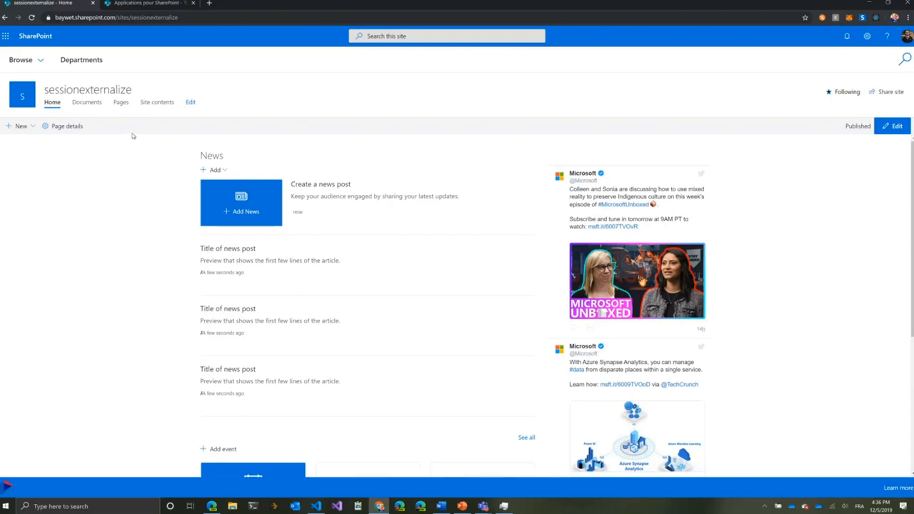
{"action": "mouse_move", "coordinate": [95, 85]}
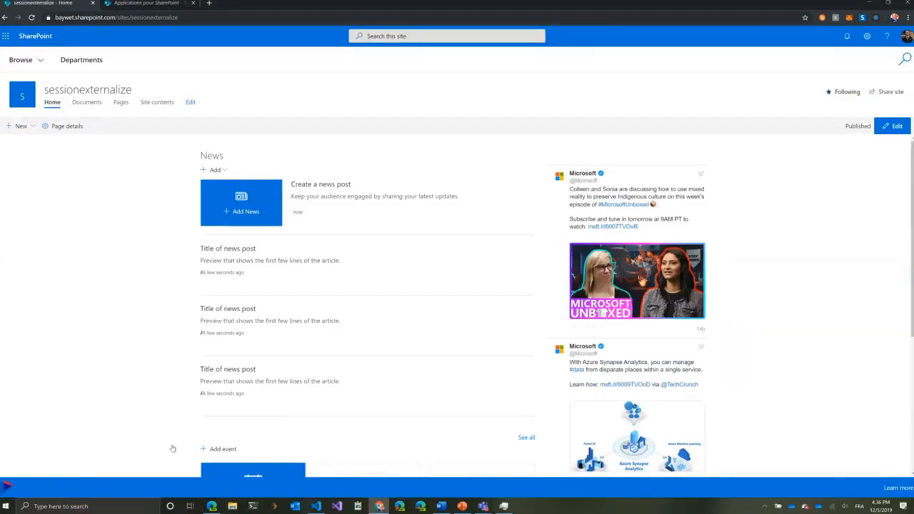
{"action": "mouse_move", "coordinate": [807, 470]}
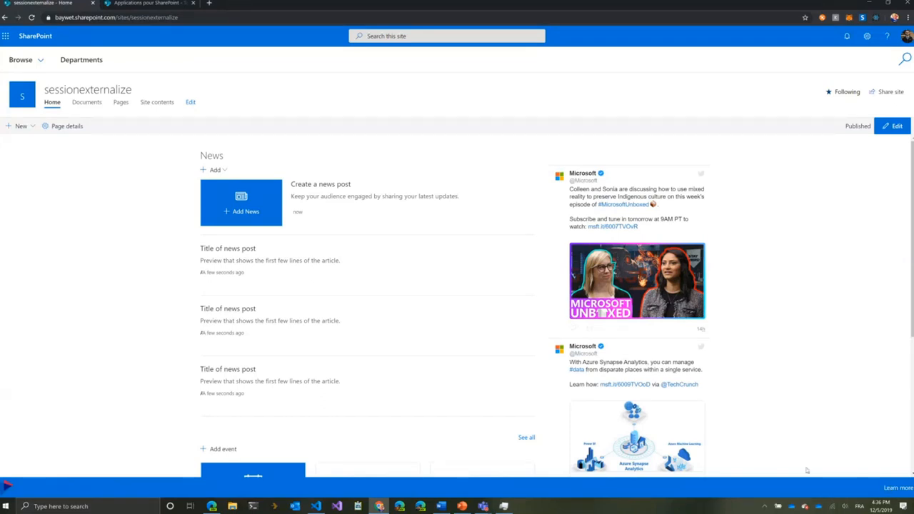
{"action": "mouse_move", "coordinate": [129, 179]}
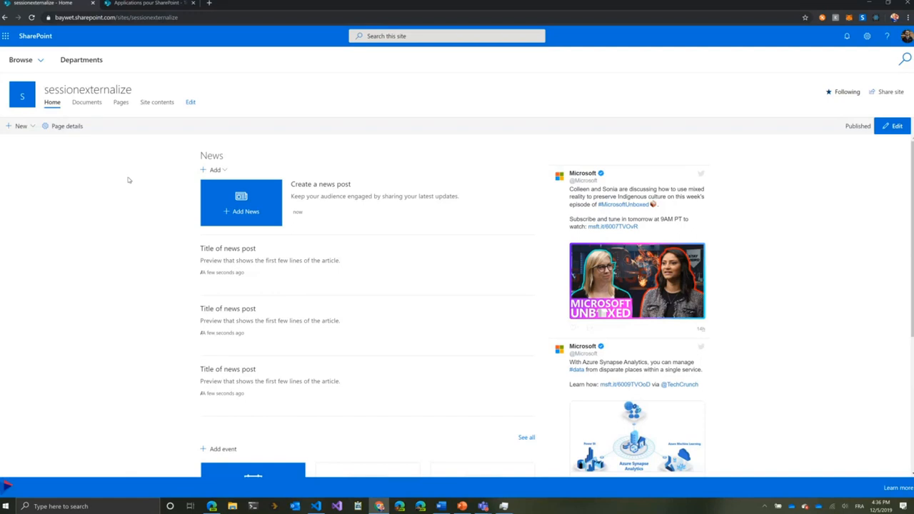
- Capture the page's network requests in Chrome DevTools, filtered to 'header' customizer scripts
{"action": "key", "text": "F12"}
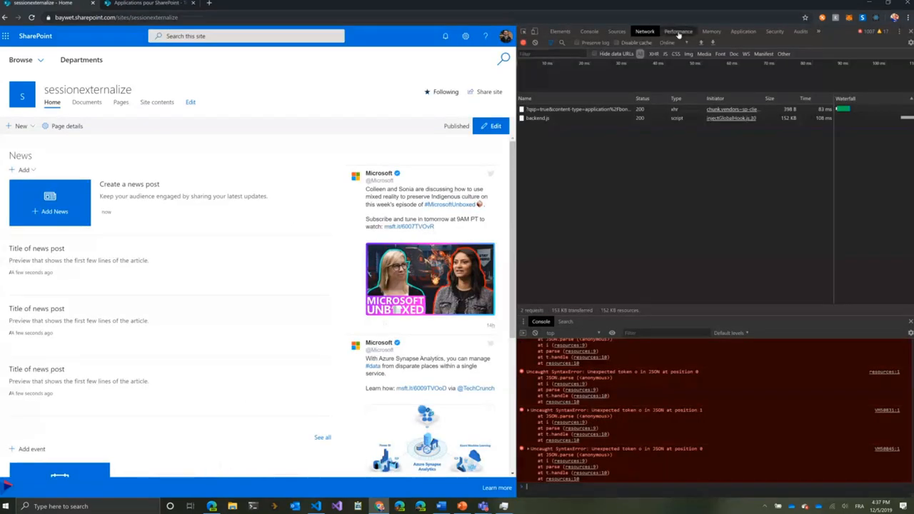
{"action": "left_click", "coordinate": [557, 53]}
{"action": "type", "text": "header"}
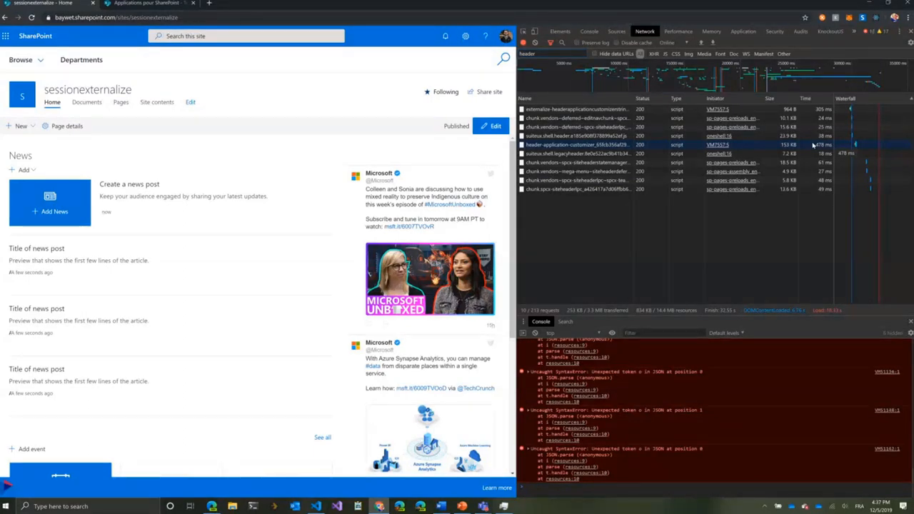
{"action": "key", "text": "alt+tab"}
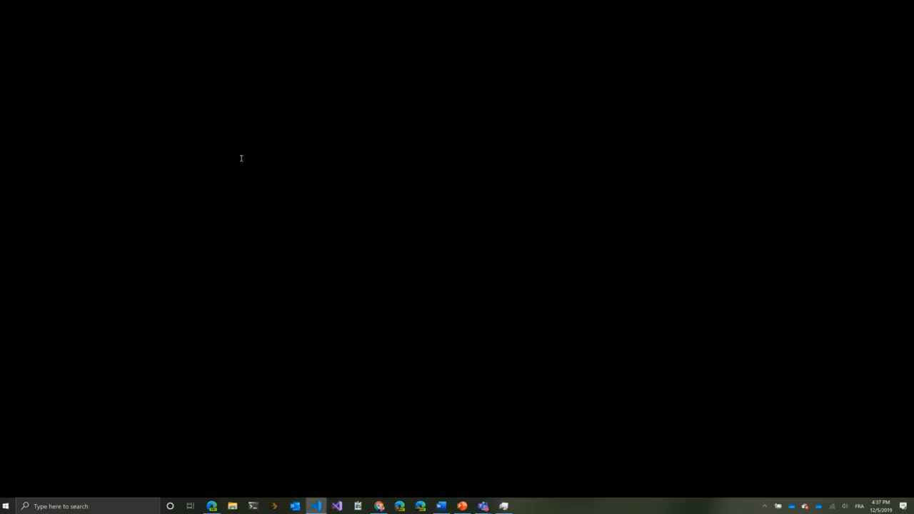
- Expand temp > stats in the Explorer and open externalize.stats.html
{"action": "left_click", "coordinate": [316, 506]}
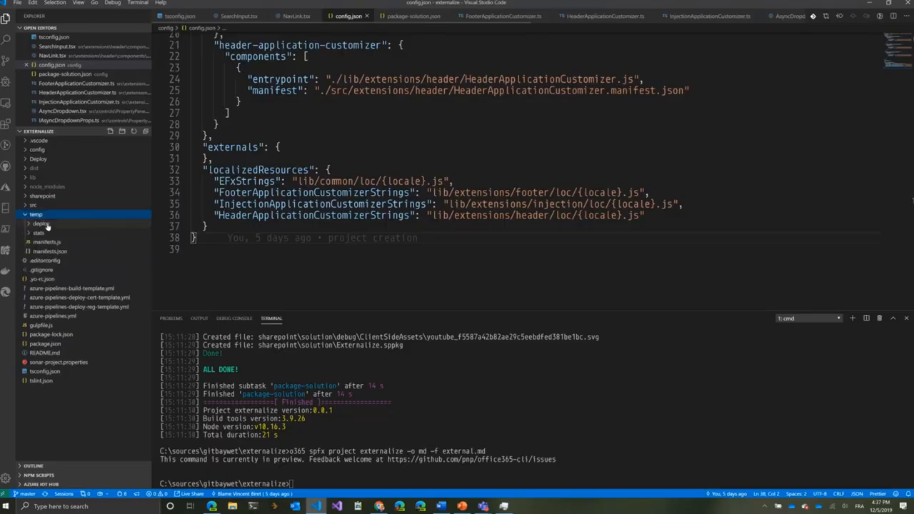
{"action": "left_click", "coordinate": [39, 233]}
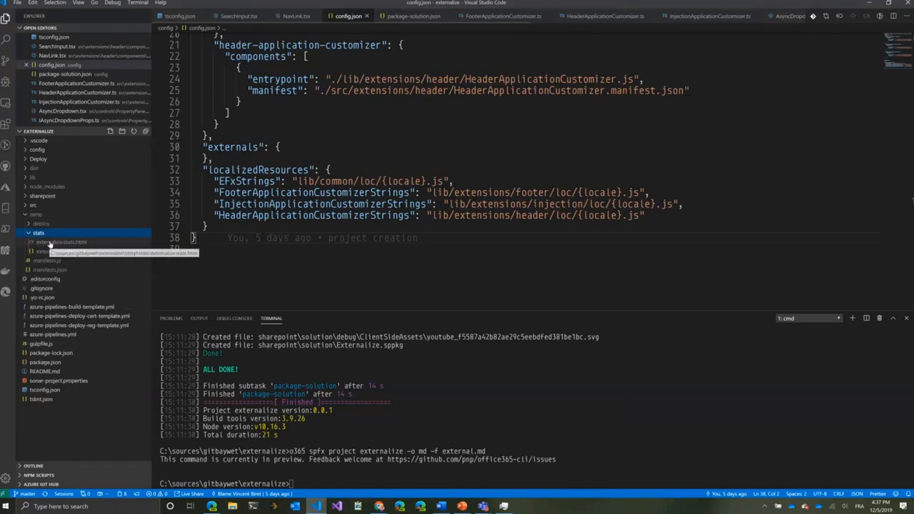
{"action": "left_click", "coordinate": [350, 3]}
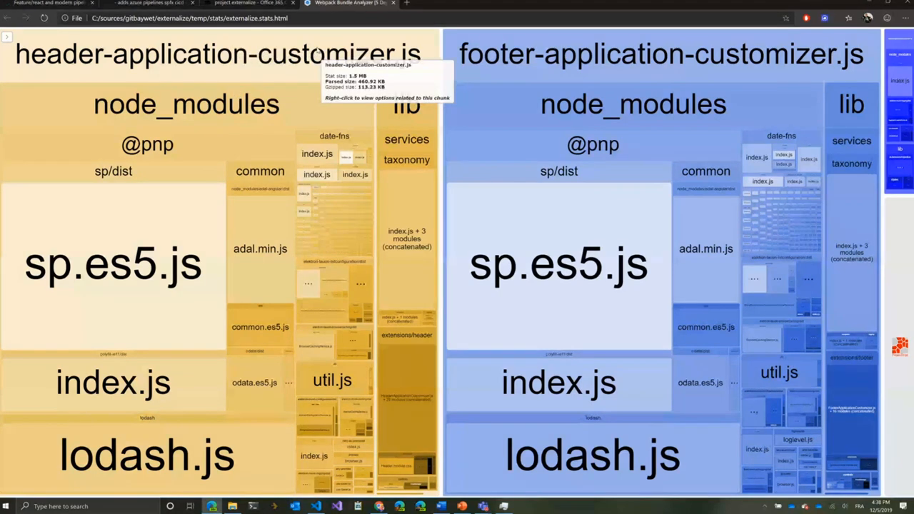
{"action": "mouse_move", "coordinate": [305, 105]}
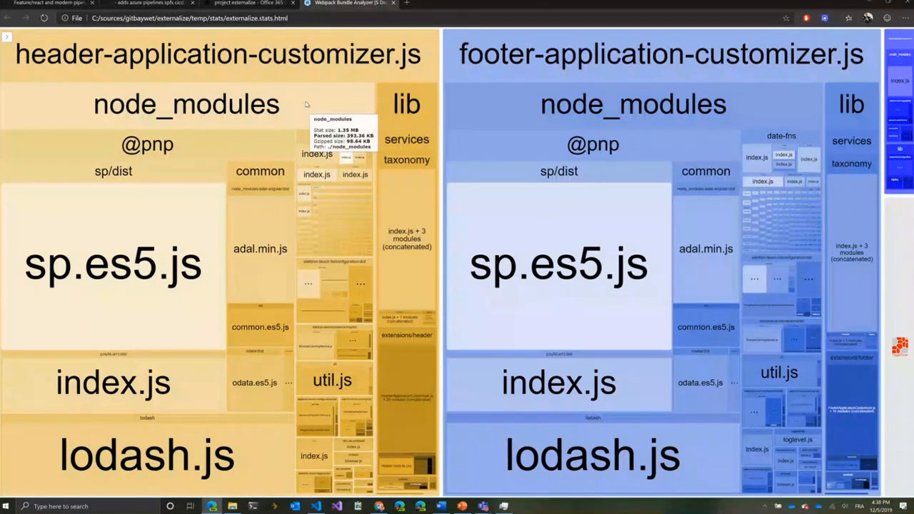
- Review the header and footer customizer treemaps, then return to config.json
{"action": "key", "text": "alt+tab"}
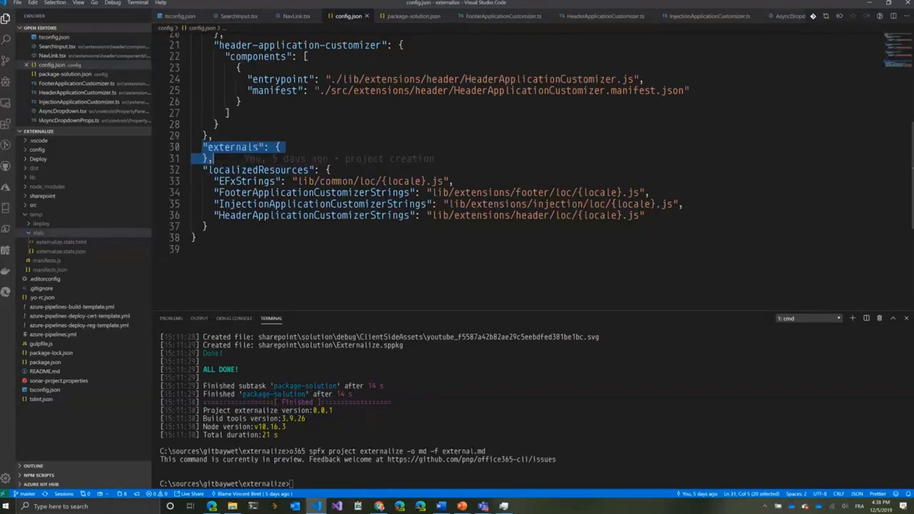
{"action": "mouse_move", "coordinate": [483, 250]}
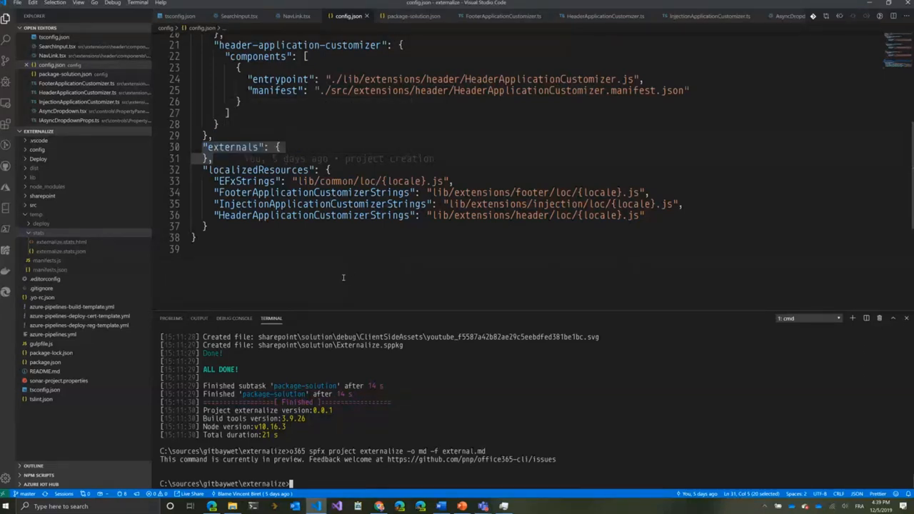
{"action": "mouse_move", "coordinate": [490, 416]}
{"action": "type", "text": "o365 spfx project externalize -o md -f external.md"}
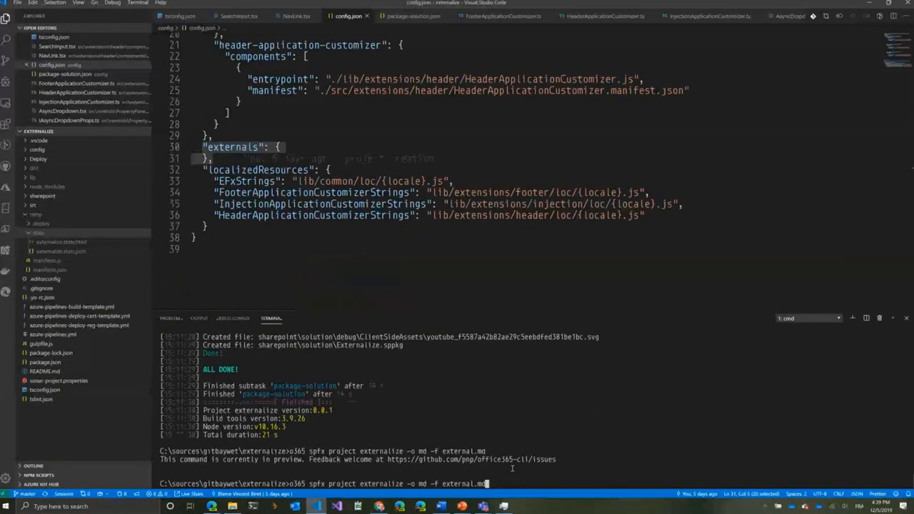
- Rerun 'o365 spfx project externalize -o md -f external.md' to produce external.md
{"action": "key", "text": "enter"}
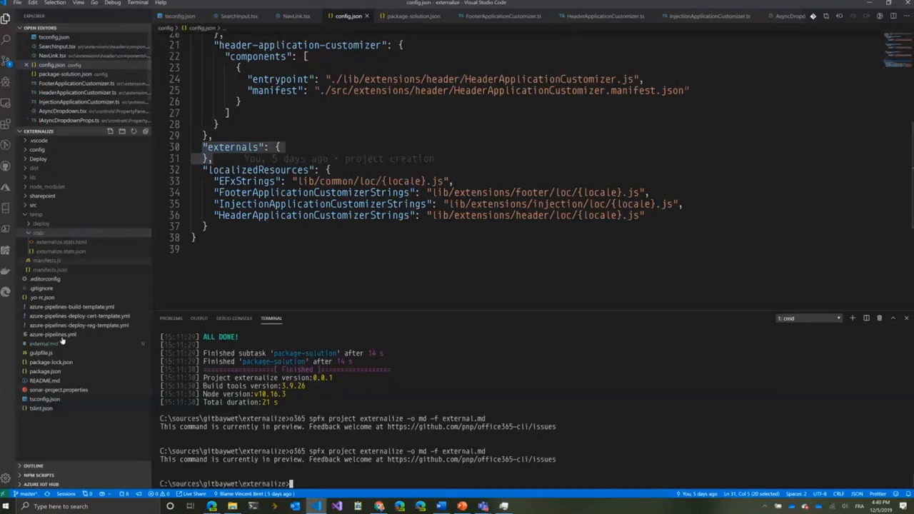
- Open external.md and select the footer customizer's suggested require statements
{"action": "left_click", "coordinate": [43, 344]}
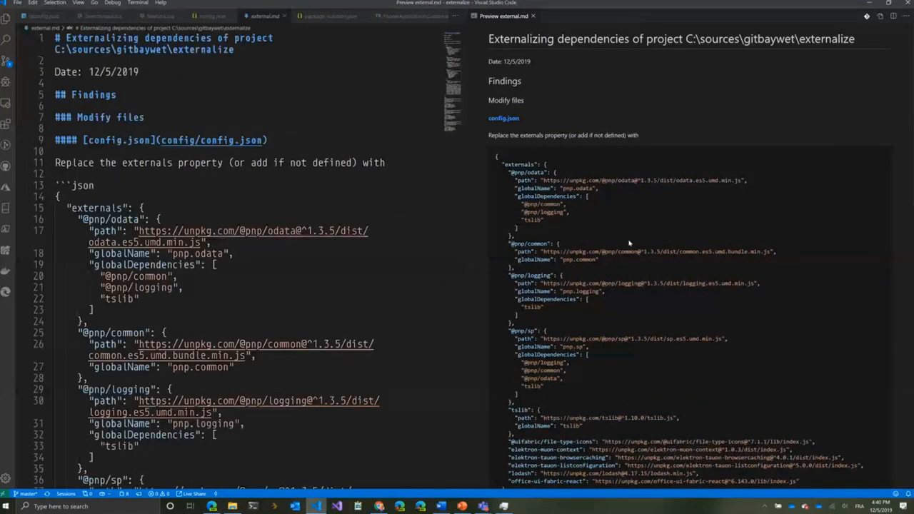
{"action": "scroll", "scroll_direction": "down", "scroll_amount": 3}
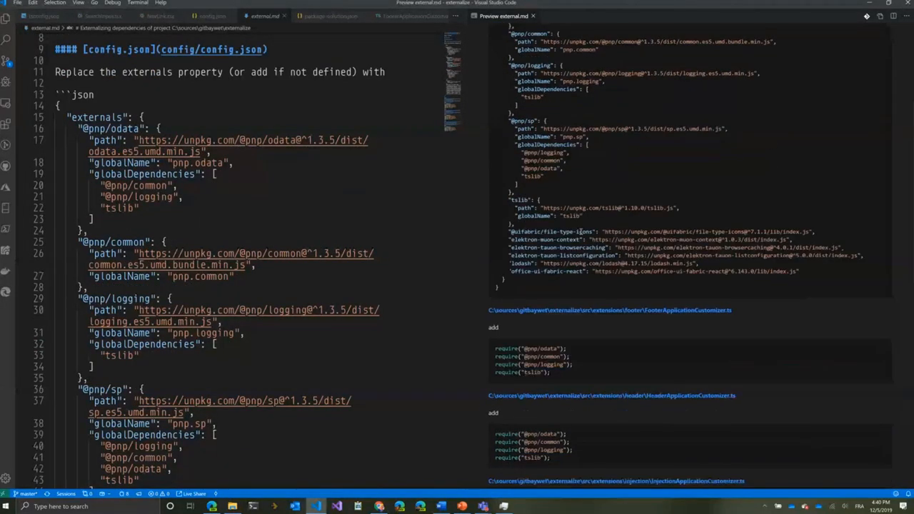
{"action": "scroll", "scroll_direction": "down", "scroll_amount": 3}
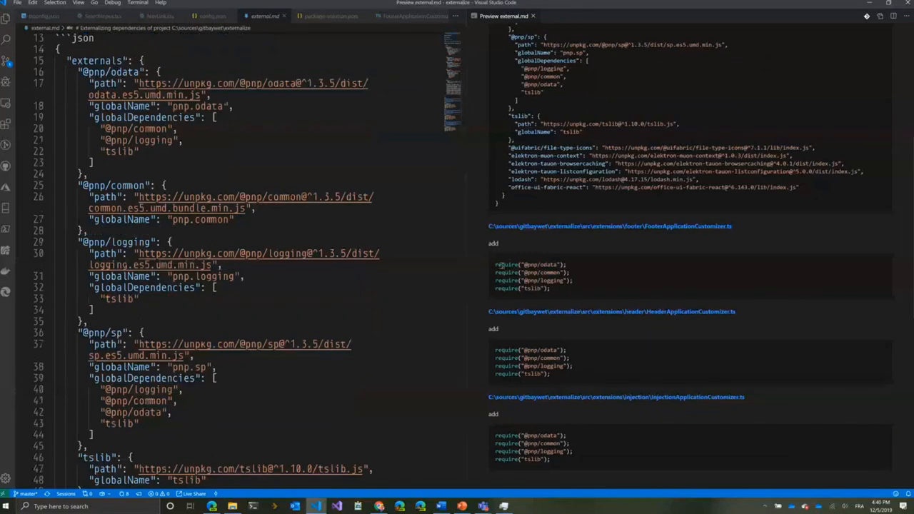
{"action": "left_click_drag", "start_coordinate": [495, 264], "coordinate": [550, 289]}
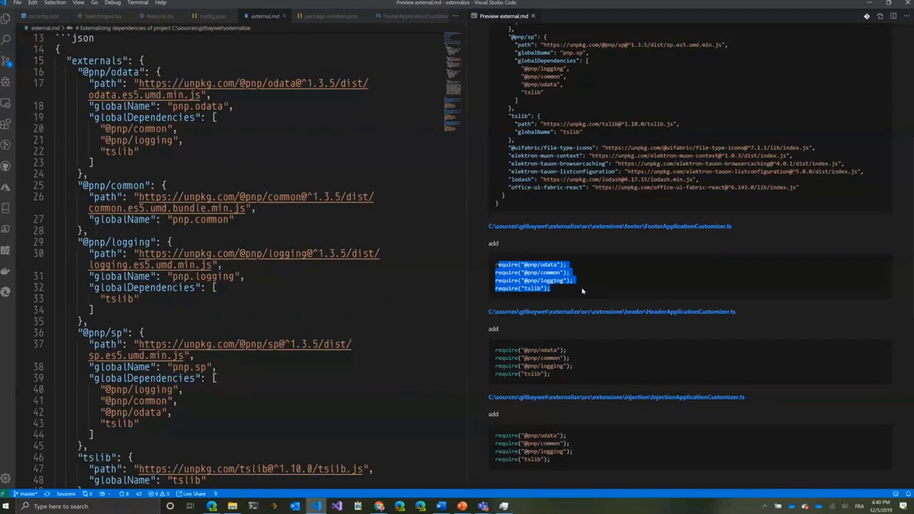
{"action": "mouse_move", "coordinate": [596, 273]}
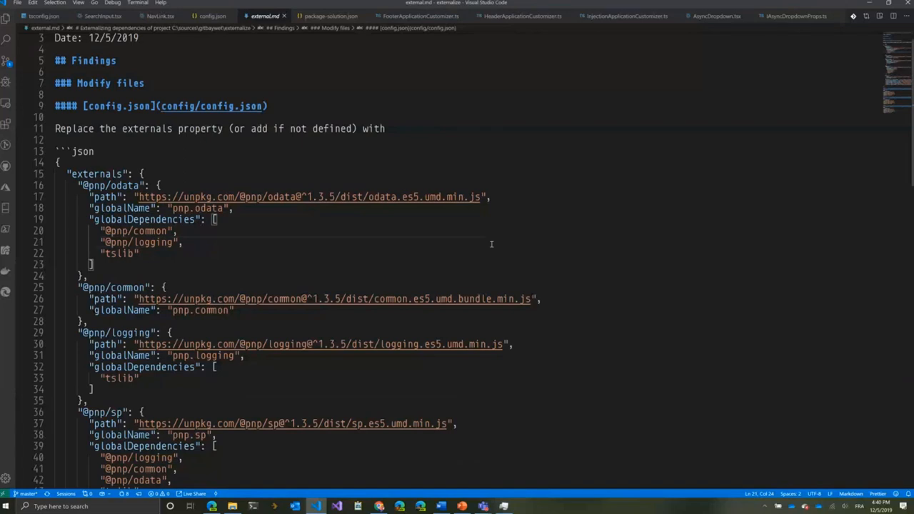
- Close the external.md Markdown preview from the Command Palette
{"action": "key", "text": "ctrl+shift+p"}
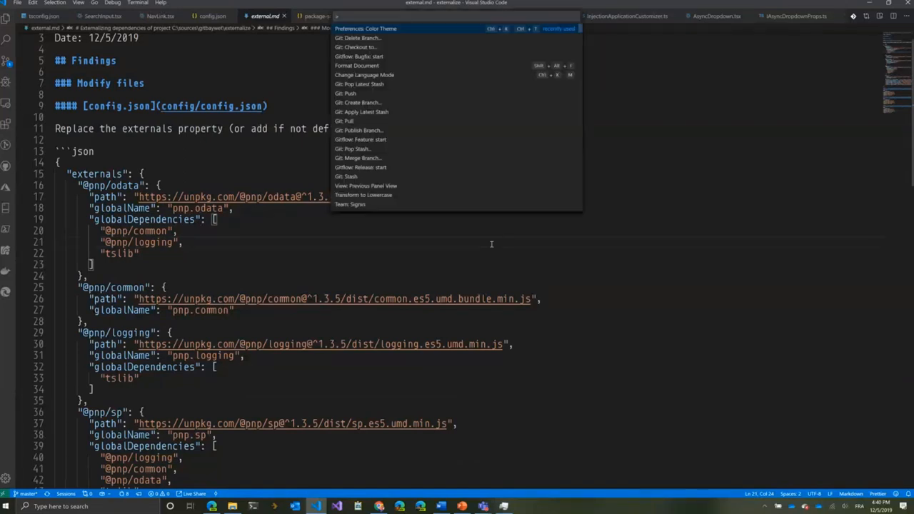
{"action": "left_click", "coordinate": [356, 47]}
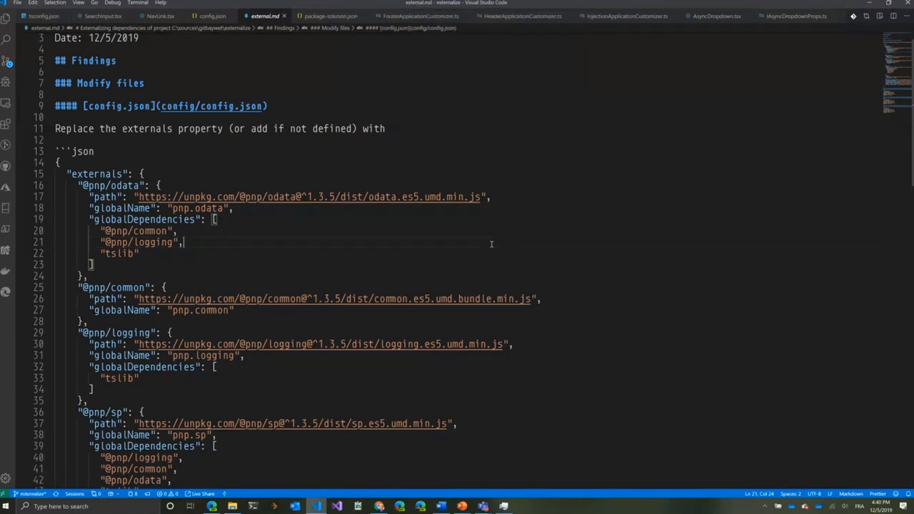
{"action": "mouse_move", "coordinate": [346, 138]}
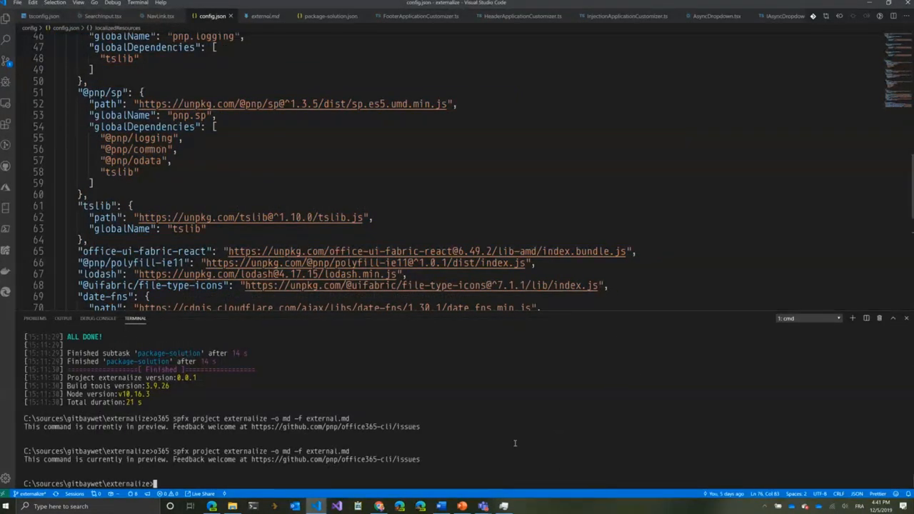
- Run 'gulp build && gulp bundle --ship && gulp package-solution --ship' in the terminal
{"action": "type", "text": "gulp build && gulp bundle --ship && gulp package-solution --ship"}
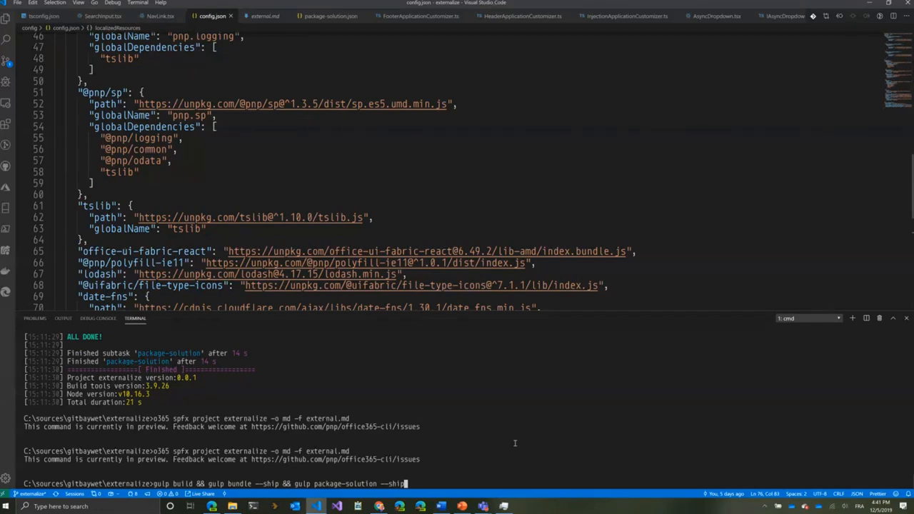
{"action": "key", "text": "enter"}
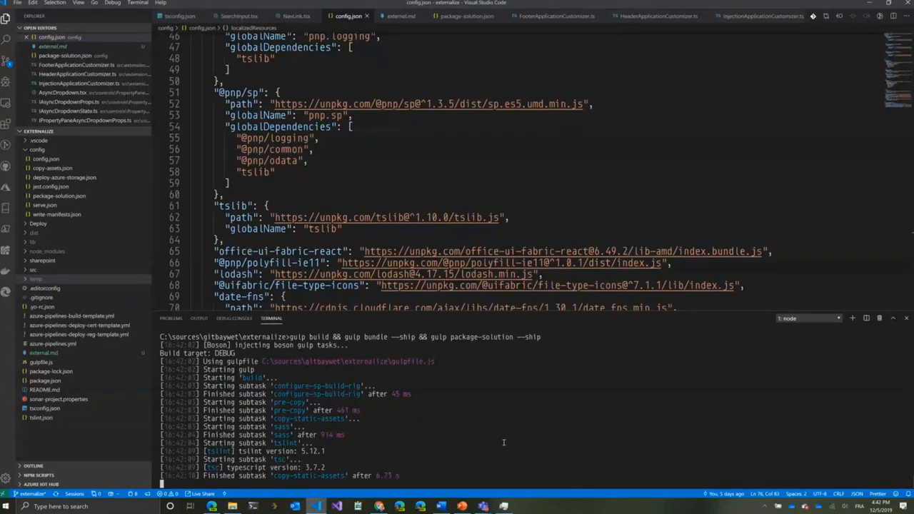
{"action": "mouse_move", "coordinate": [420, 412]}
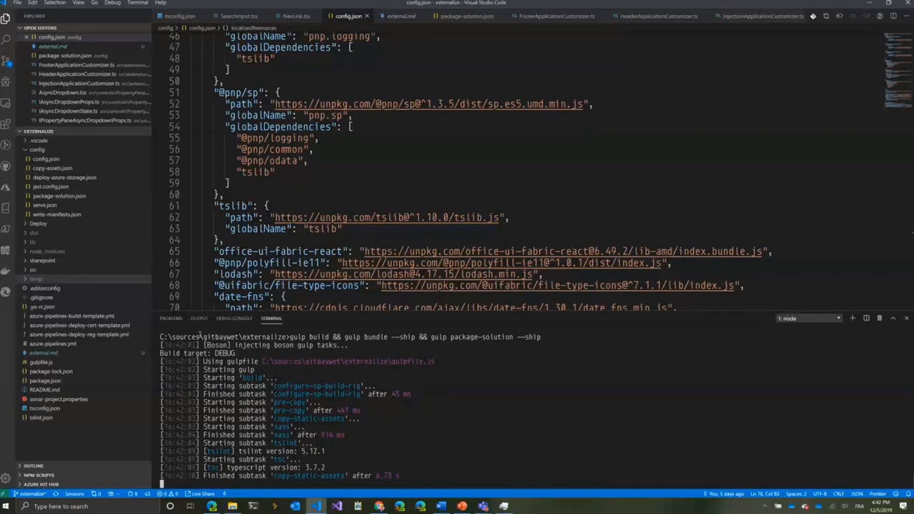
{"action": "mouse_move", "coordinate": [443, 403]}
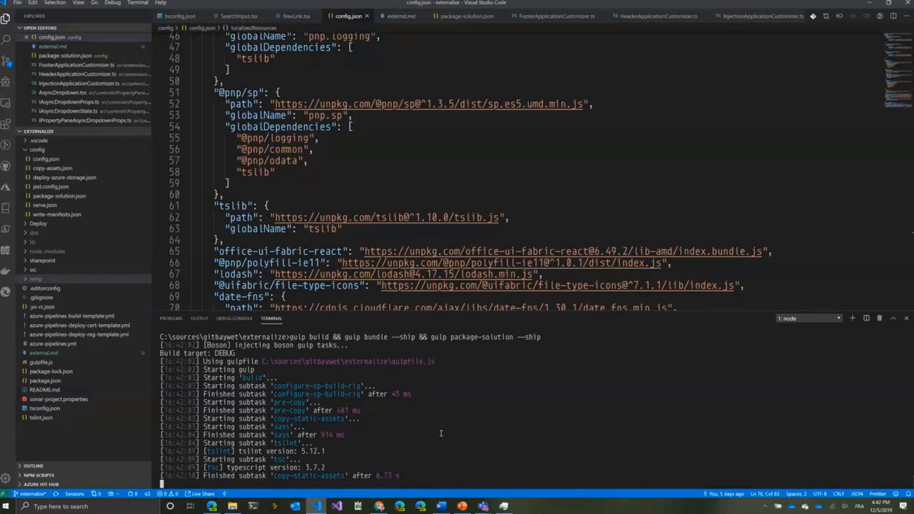
{"action": "mouse_move", "coordinate": [467, 429]}
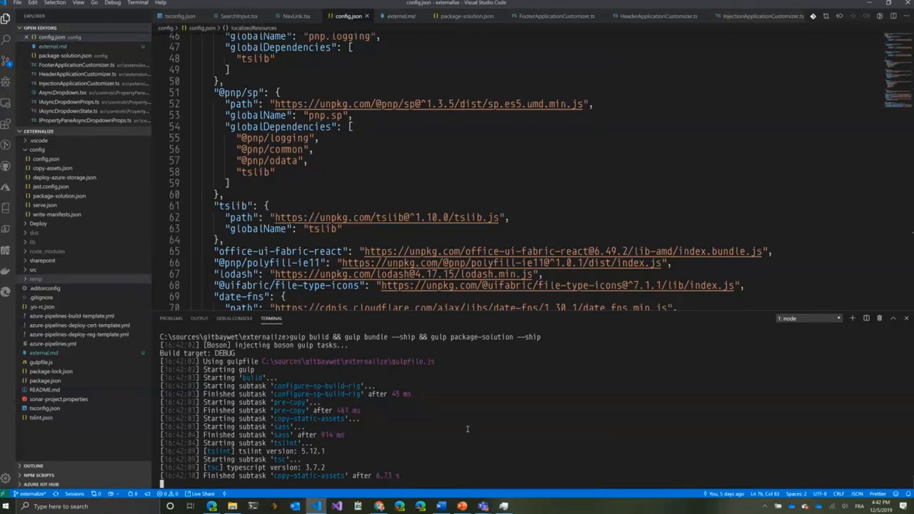
{"action": "mouse_move", "coordinate": [484, 406]}
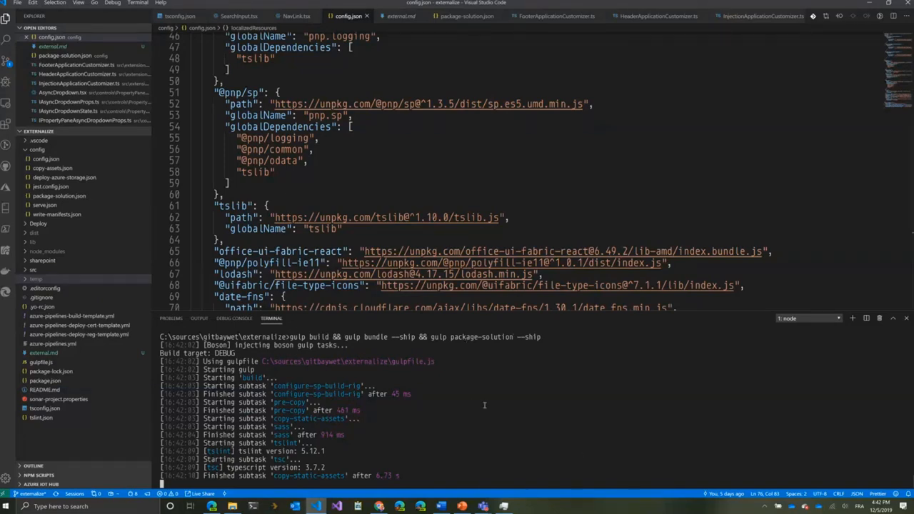
{"action": "mouse_move", "coordinate": [601, 328]}
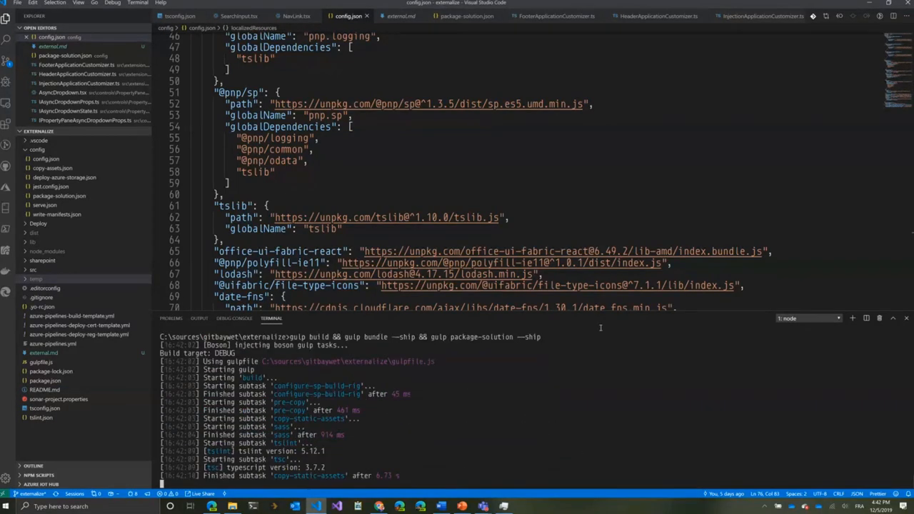
{"action": "mouse_move", "coordinate": [467, 321]}
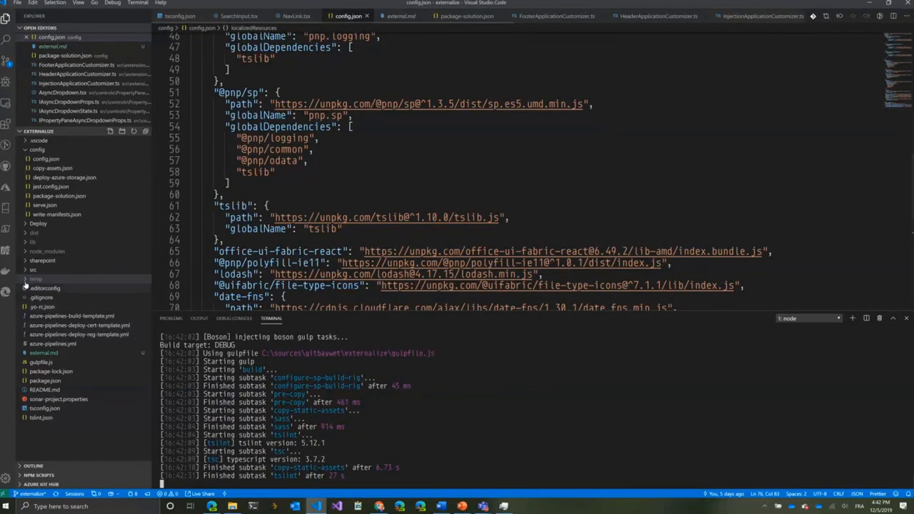
- Expand the temp folder to show its stats and manifests contents
{"action": "left_click", "coordinate": [35, 278]}
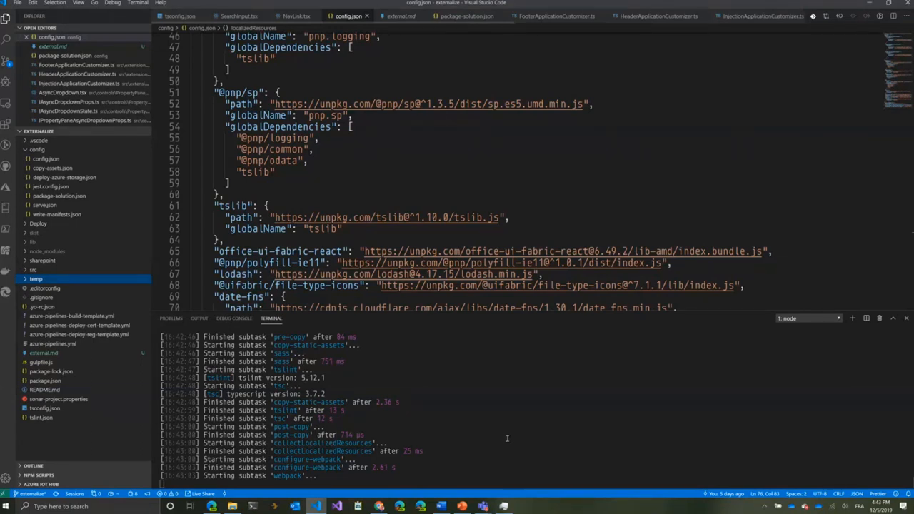
{"action": "left_click", "coordinate": [35, 279]}
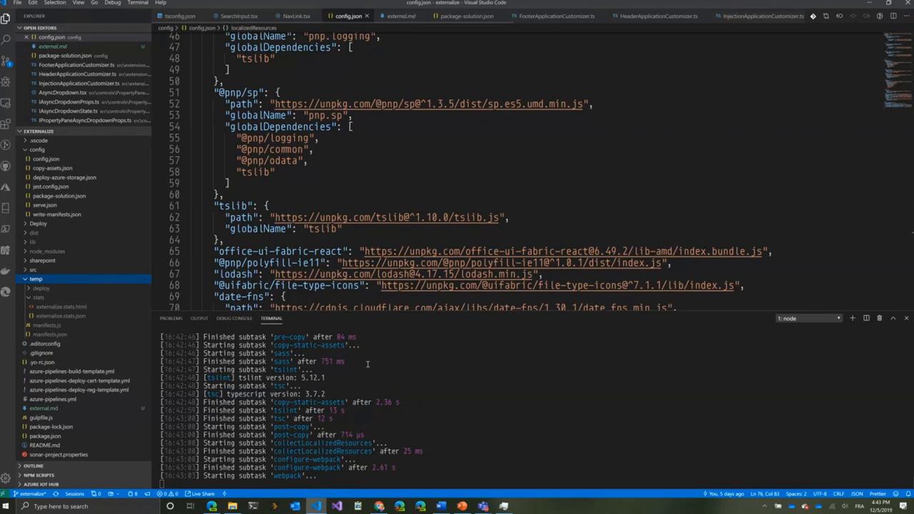
{"action": "mouse_move", "coordinate": [87, 308]}
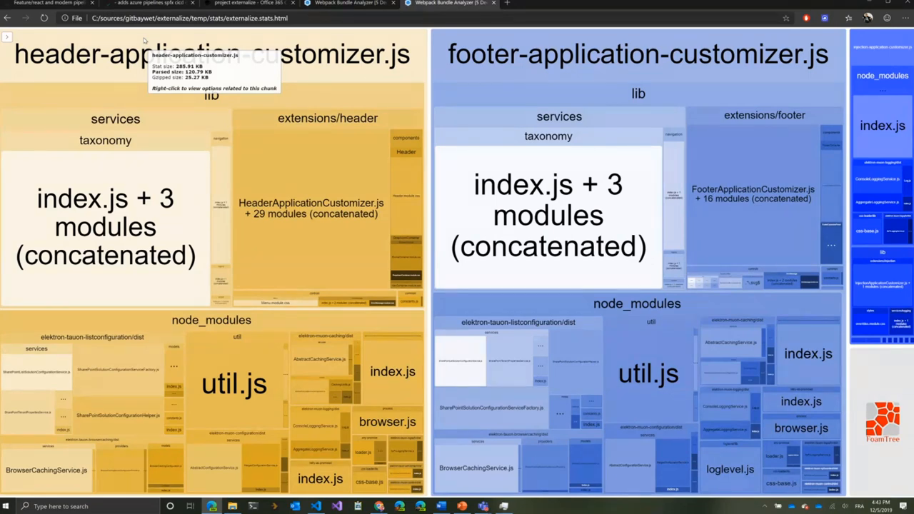
{"action": "mouse_move", "coordinate": [127, 34]}
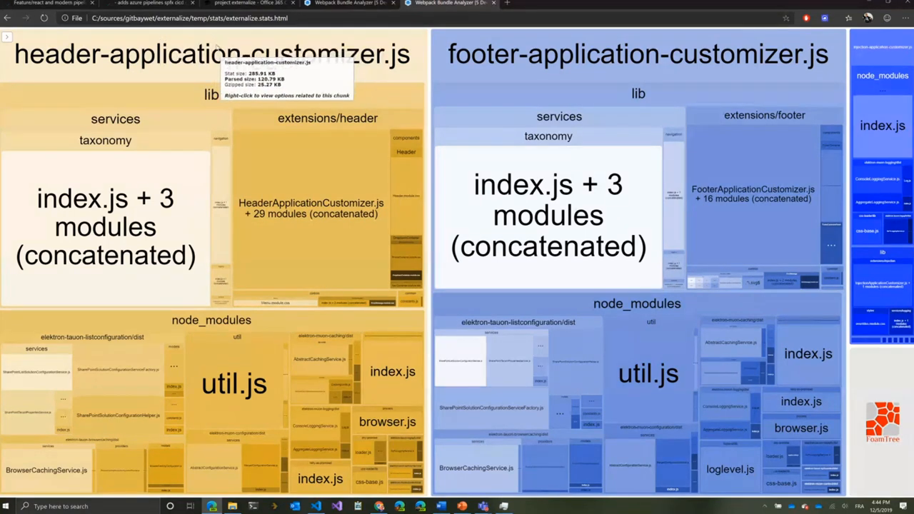
{"action": "mouse_move", "coordinate": [869, 12]}
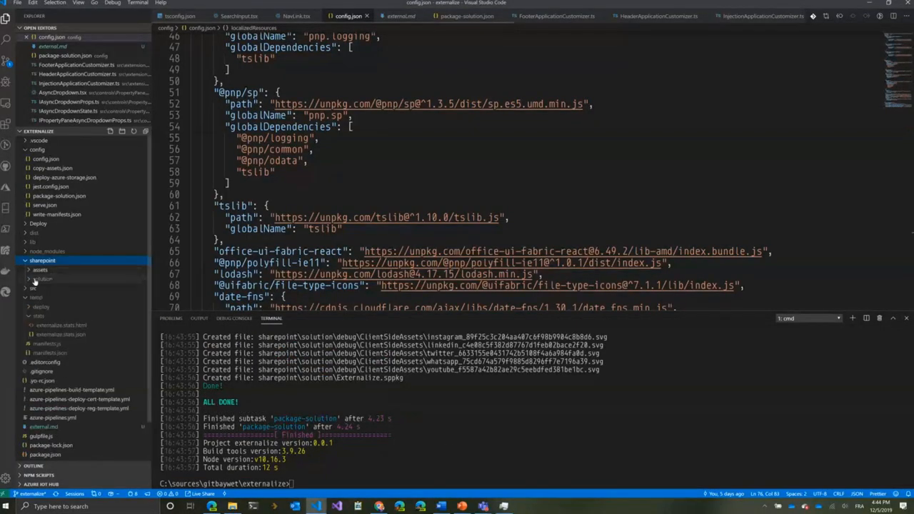
- Reveal Externalize.sppkg from sharepoint/solution and upload it to the App Catalog
{"action": "right_click", "coordinate": [41, 279]}
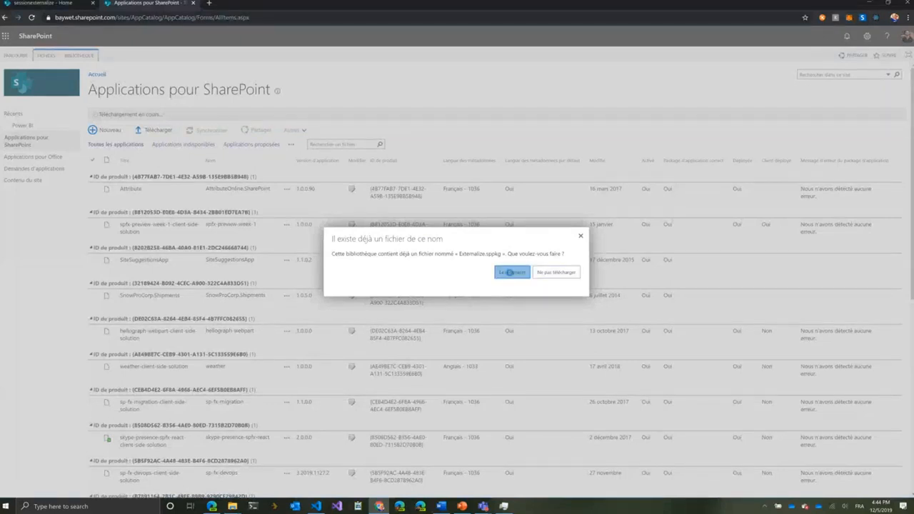
- Replace the existing Externalize.sppkg and deploy the trusted Externalize App
{"action": "left_click", "coordinate": [511, 273]}
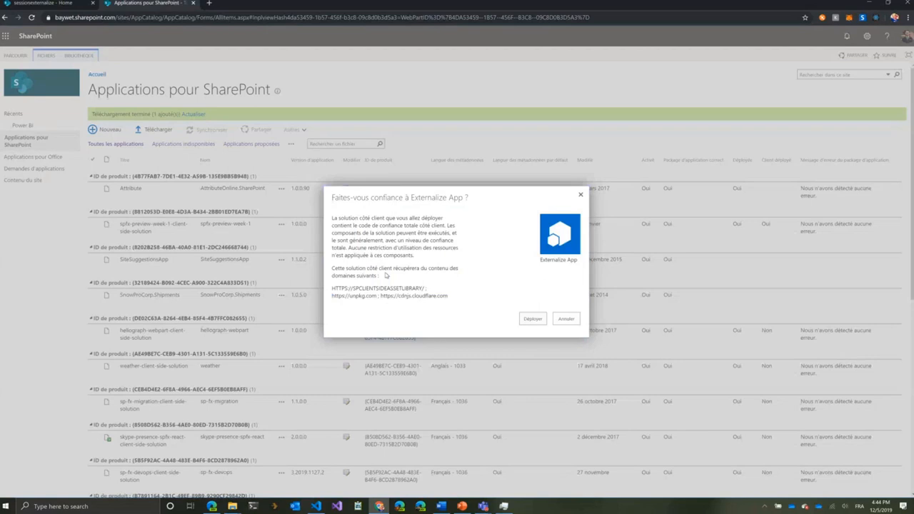
{"action": "left_click", "coordinate": [566, 319]}
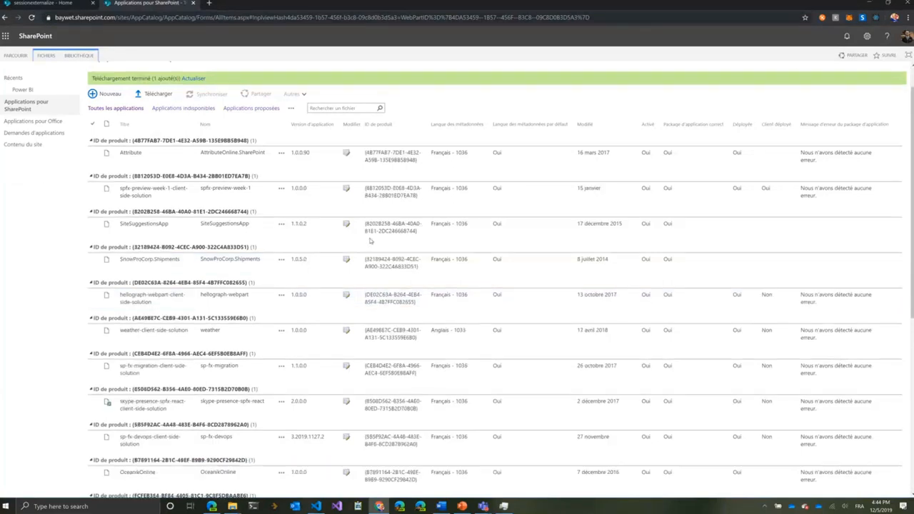
{"action": "scroll", "scroll_direction": "down", "scroll_amount": 3}
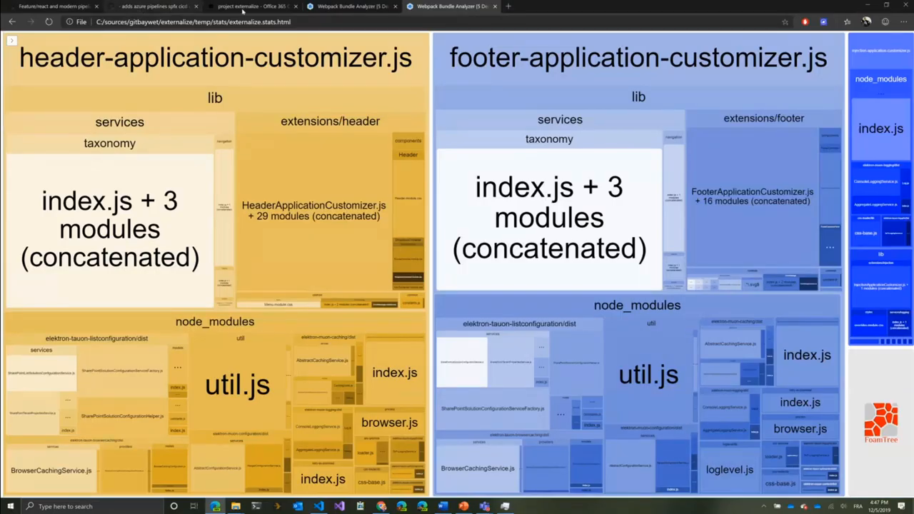
- Switch to the pnp.github.io tab with the spfx project externalize command reference
{"action": "left_click", "coordinate": [250, 7]}
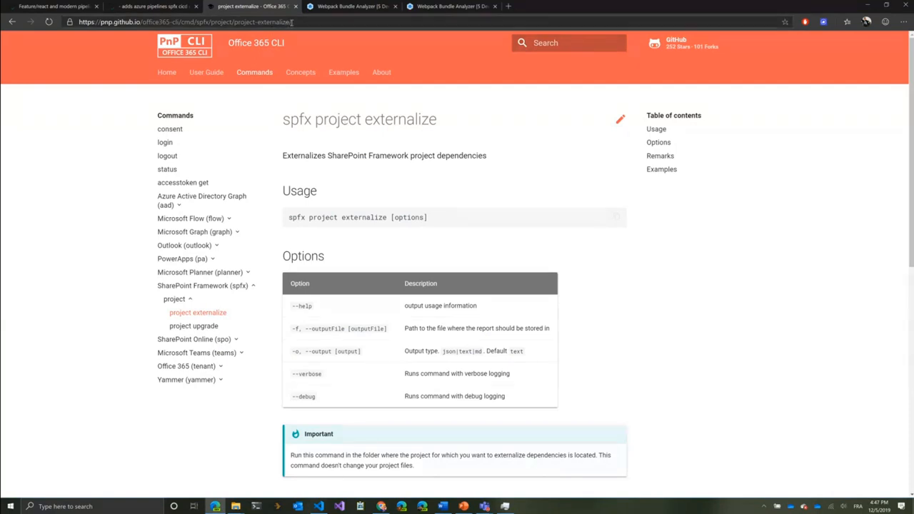
{"action": "left_click_drag", "start_coordinate": [304, 217], "coordinate": [427, 218]}
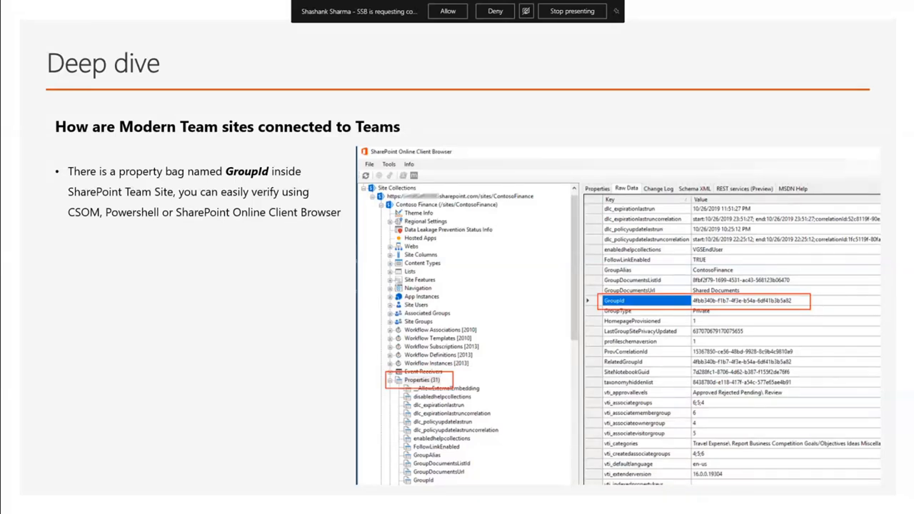
{"action": "left_click", "coordinate": [448, 11]}
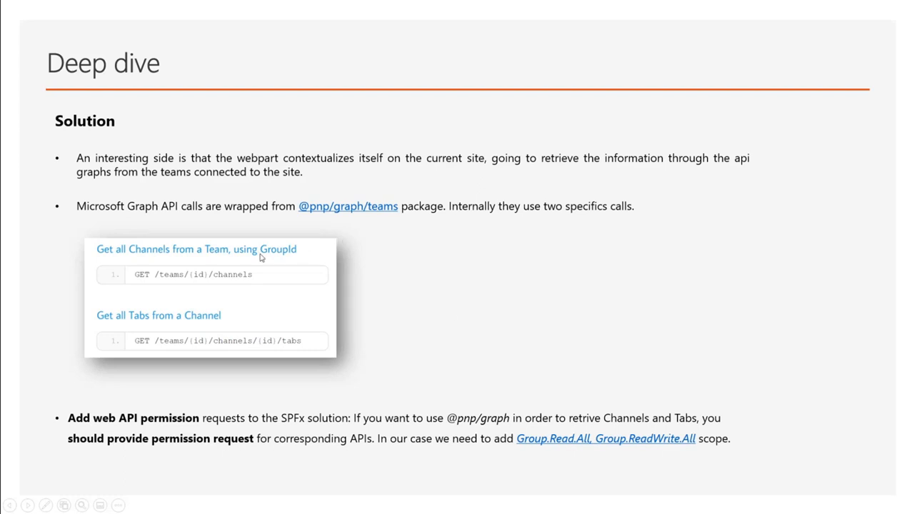
{"action": "mouse_move", "coordinate": [238, 276]}
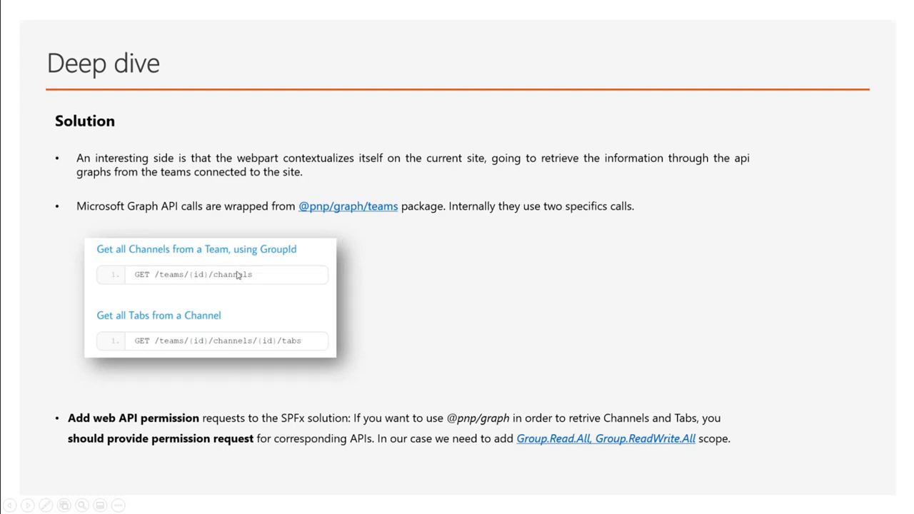
{"action": "mouse_move", "coordinate": [176, 341]}
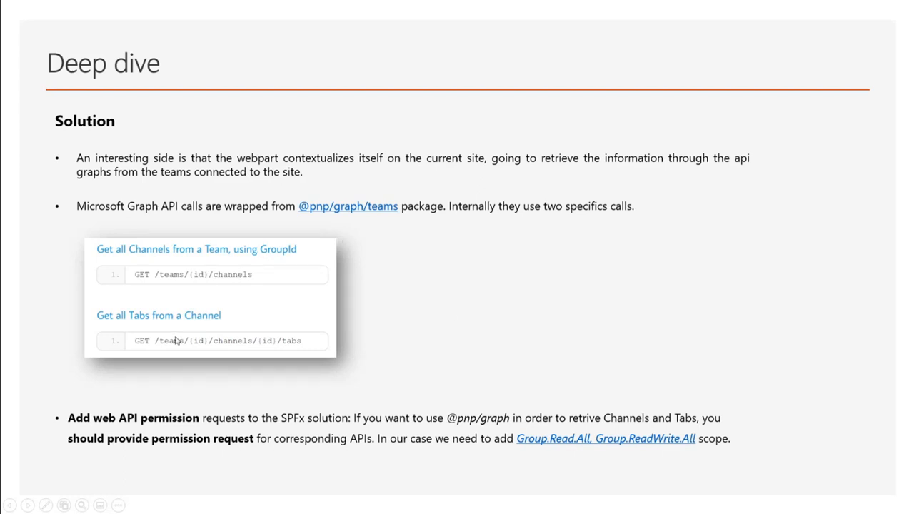
{"action": "mouse_move", "coordinate": [259, 354]}
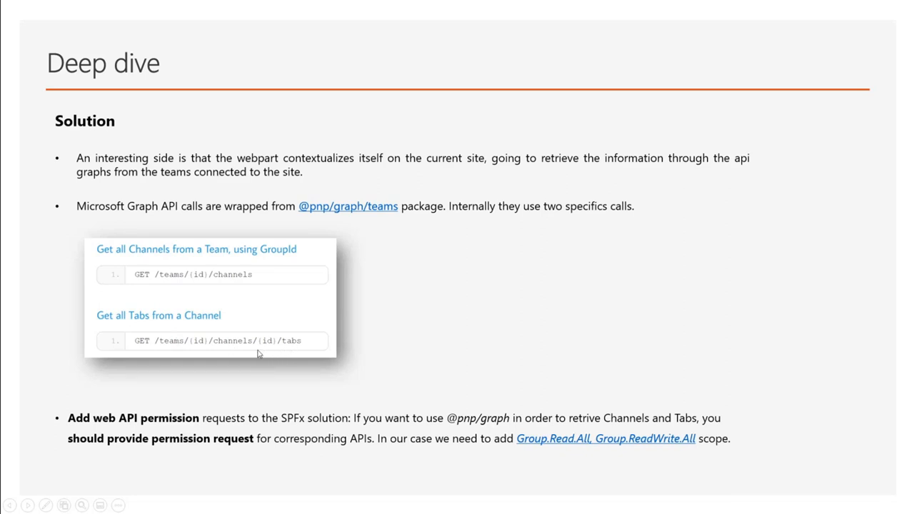
{"action": "mouse_move", "coordinate": [322, 320]}
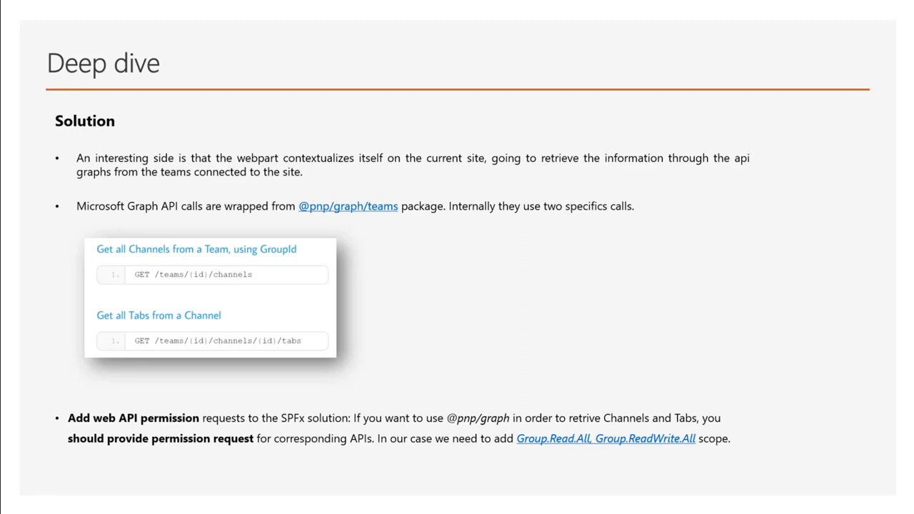
{"action": "key", "text": "Right"}
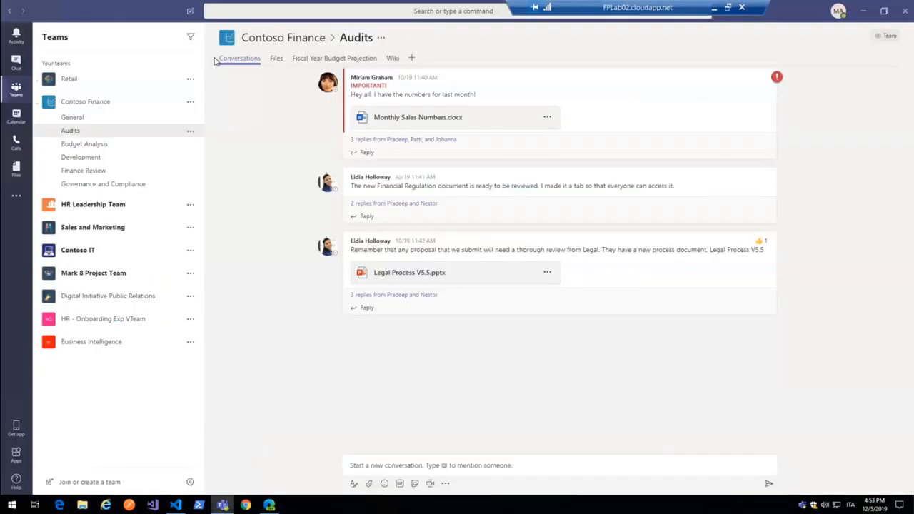
{"action": "mouse_move", "coordinate": [114, 102]}
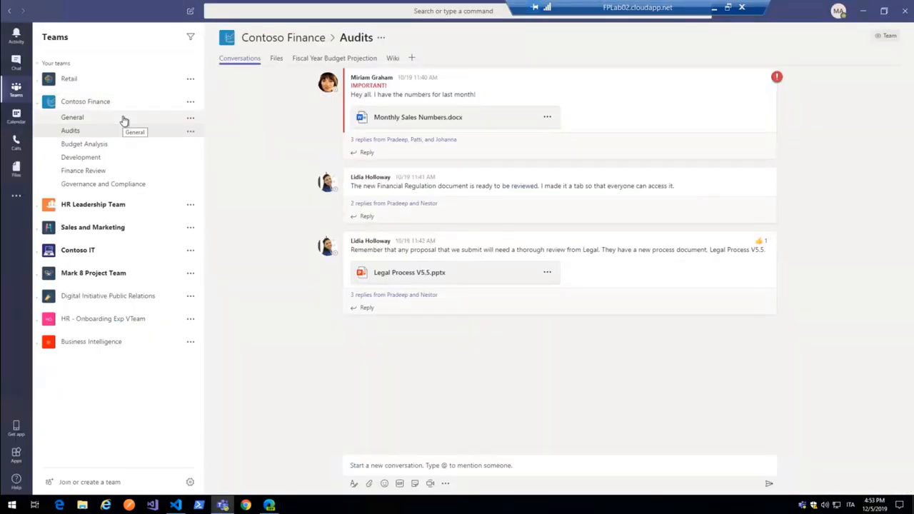
{"action": "mouse_move", "coordinate": [126, 159]}
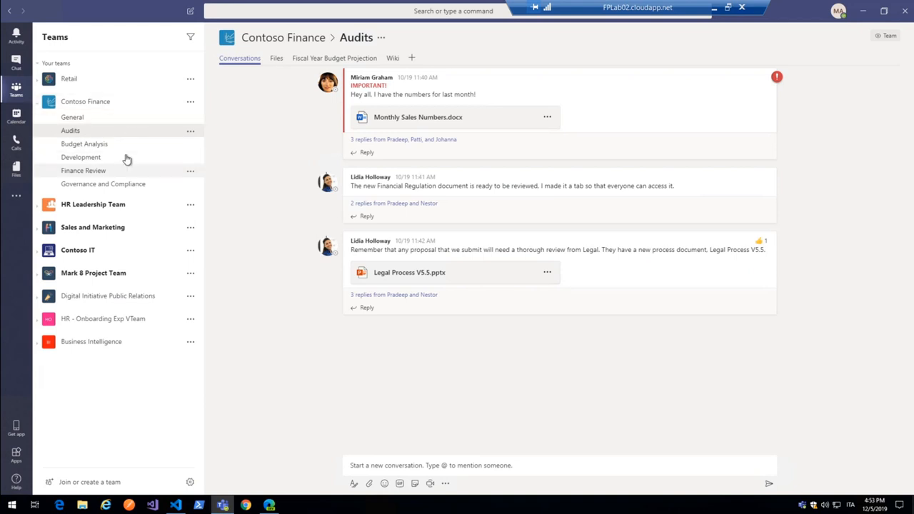
- Browse the Development and Finance Review channels and the Budget Planning Tool tab
{"action": "left_click", "coordinate": [80, 157]}
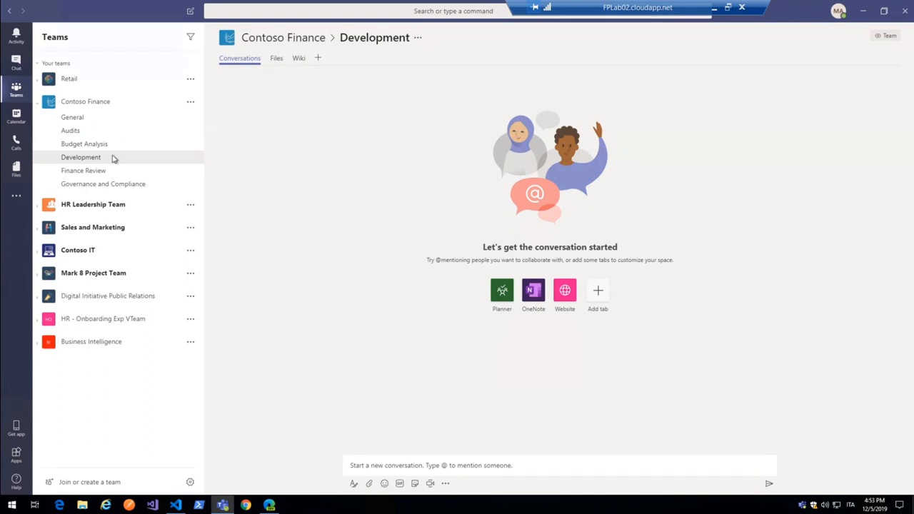
{"action": "left_click", "coordinate": [83, 170]}
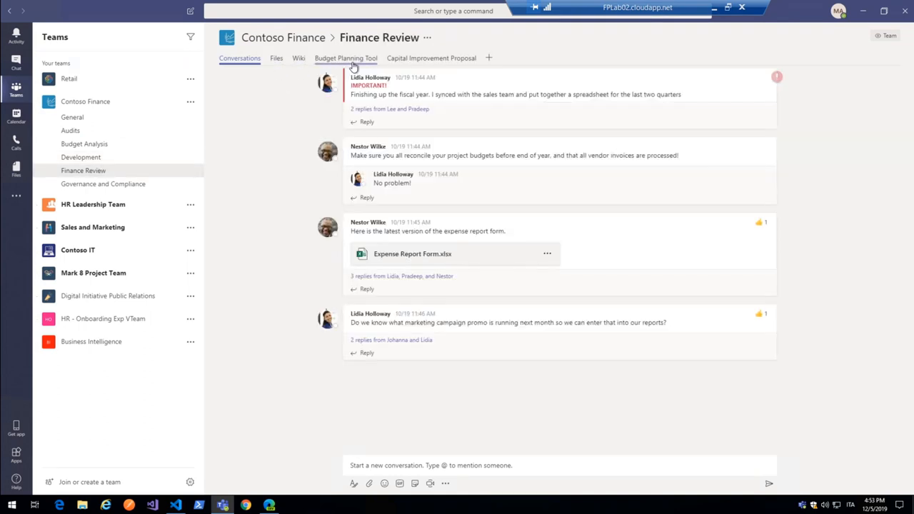
{"action": "left_click", "coordinate": [345, 58]}
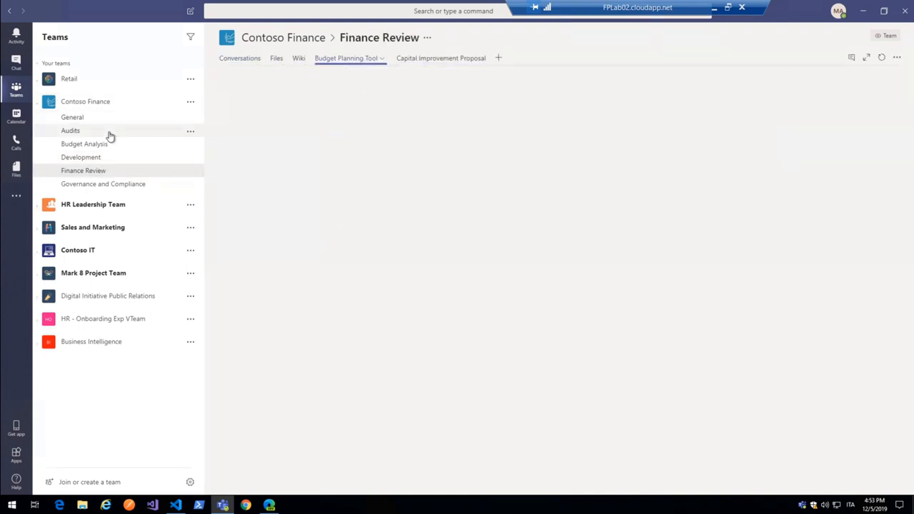
- Return to the Audits channel and start adding a new tab there
{"action": "left_click", "coordinate": [70, 130]}
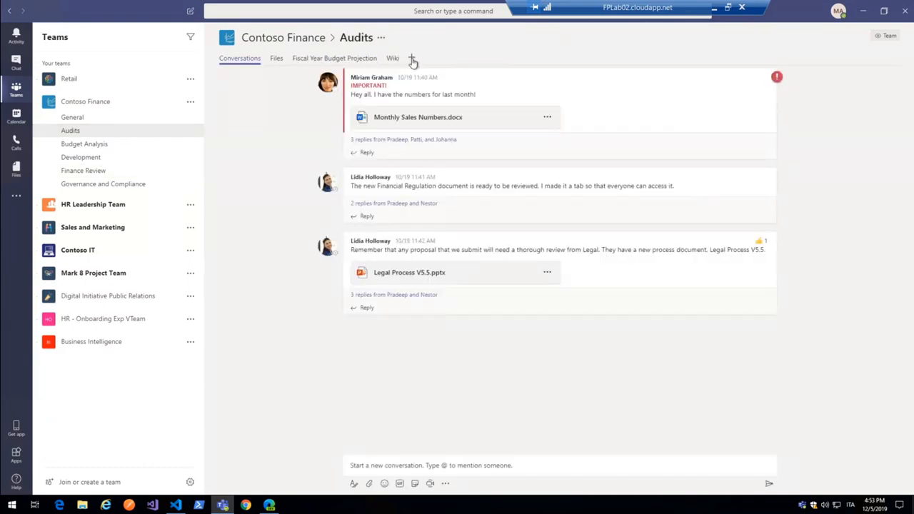
{"action": "left_click", "coordinate": [412, 58]}
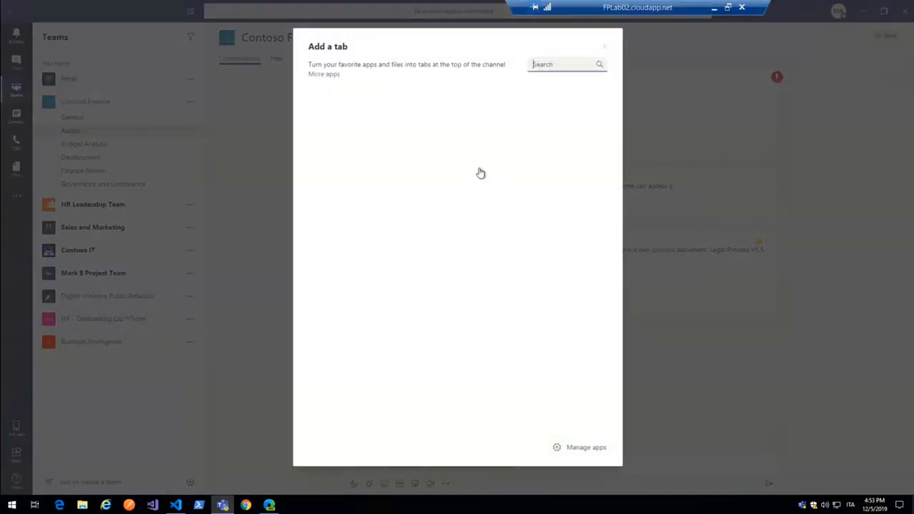
{"action": "left_click", "coordinate": [605, 46]}
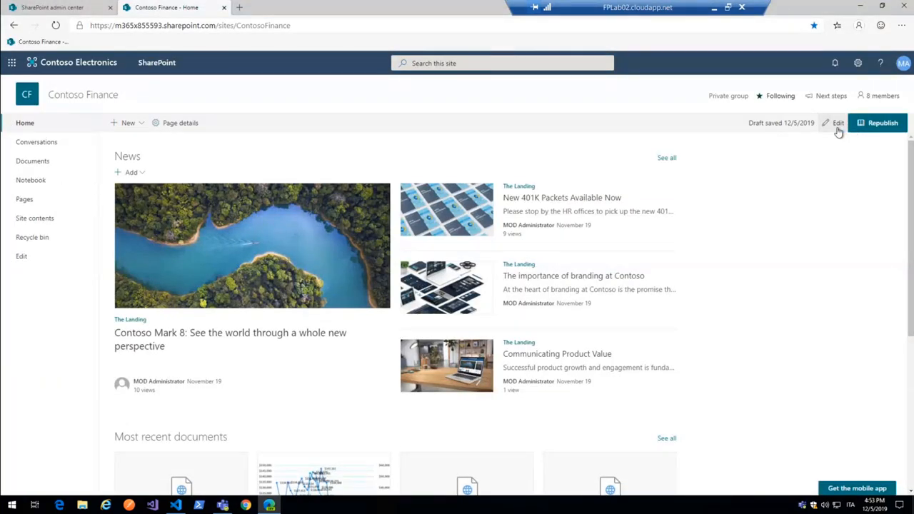
- Insert the react-teams-tabs-pnpjs web part in the right column, then republish the page
{"action": "left_click", "coordinate": [837, 122]}
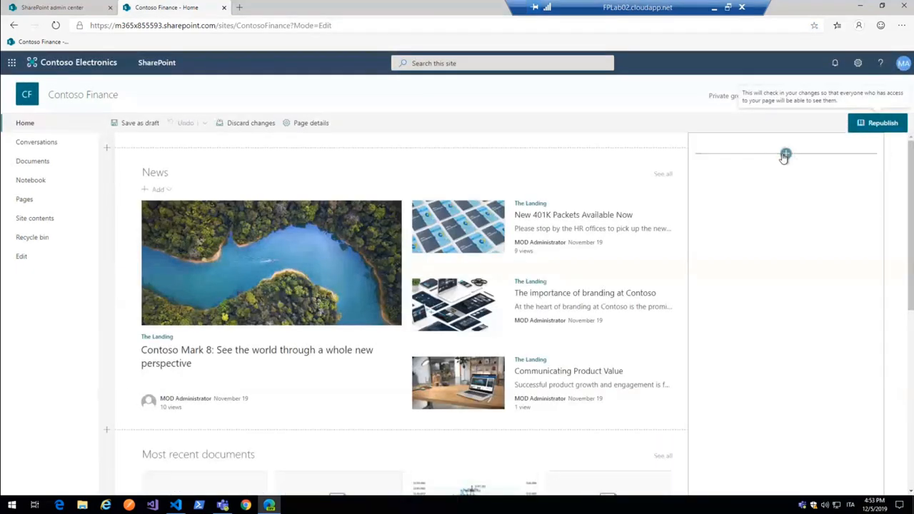
{"action": "left_click", "coordinate": [786, 153]}
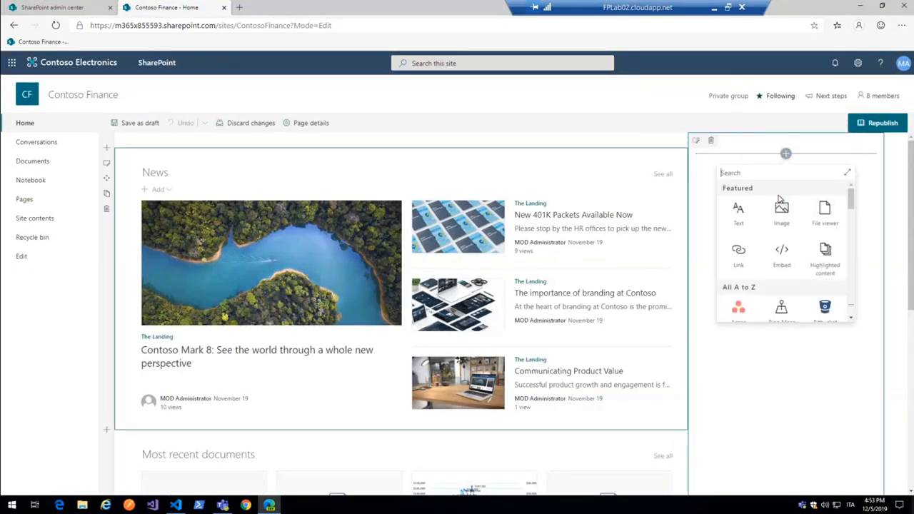
{"action": "type", "text": "teams"}
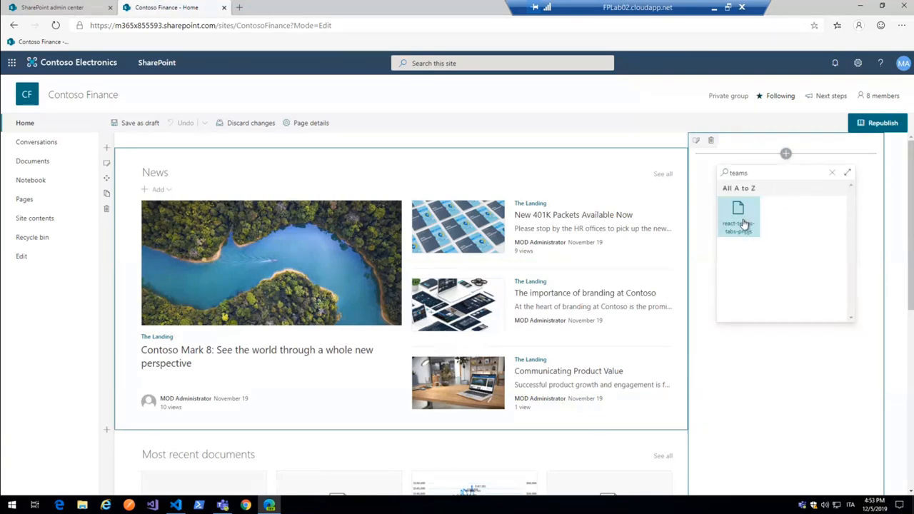
{"action": "left_click", "coordinate": [738, 218]}
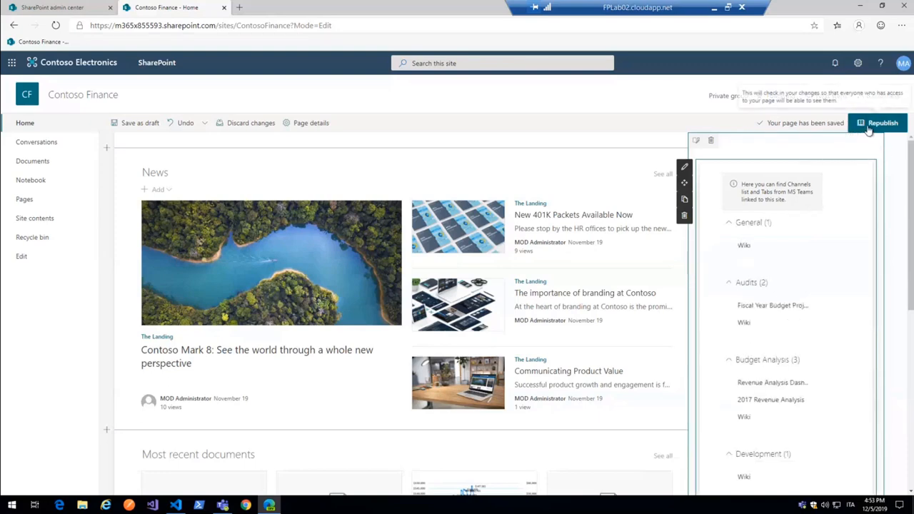
{"action": "left_click", "coordinate": [884, 122]}
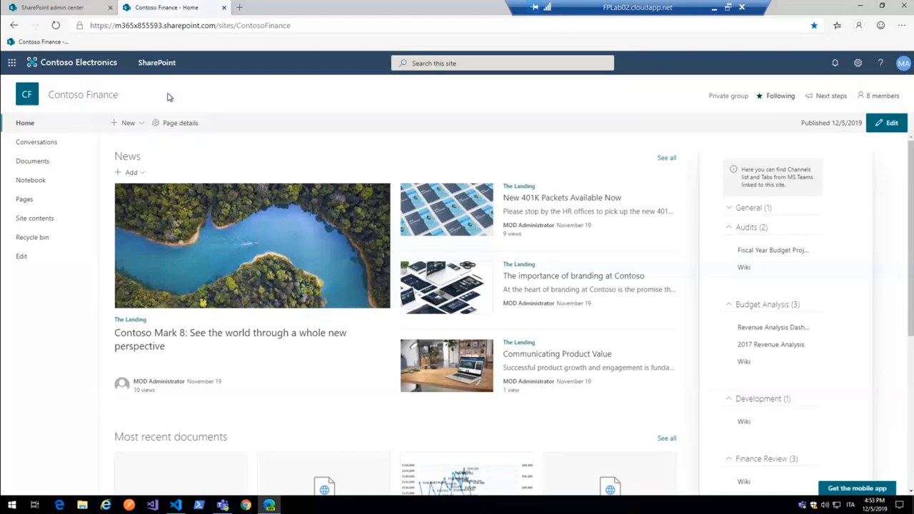
{"action": "mouse_move", "coordinate": [740, 137]}
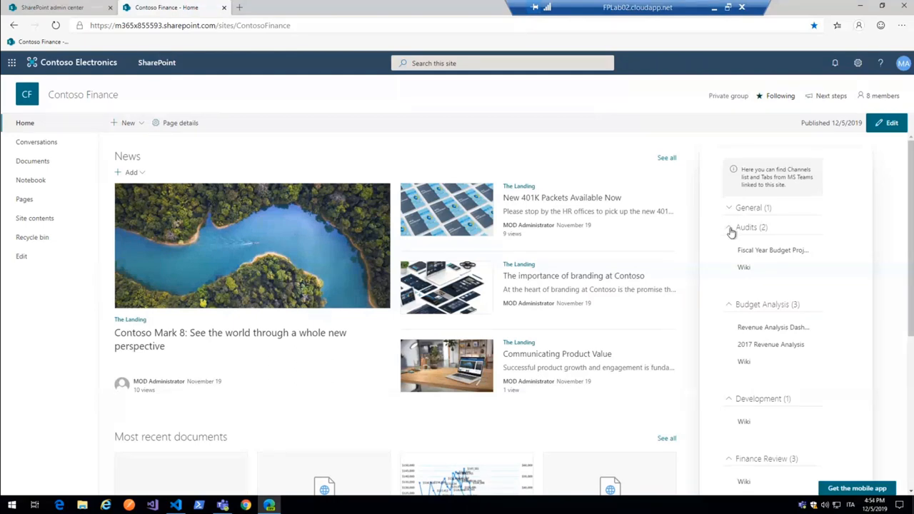
- Collapse and re-expand the Audits group in the channels web part, twice
{"action": "left_click", "coordinate": [729, 227]}
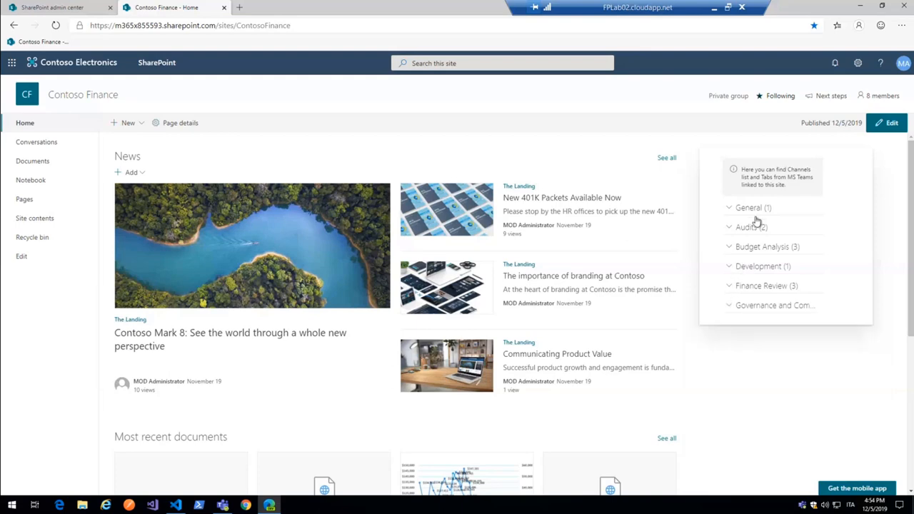
{"action": "mouse_move", "coordinate": [760, 220]}
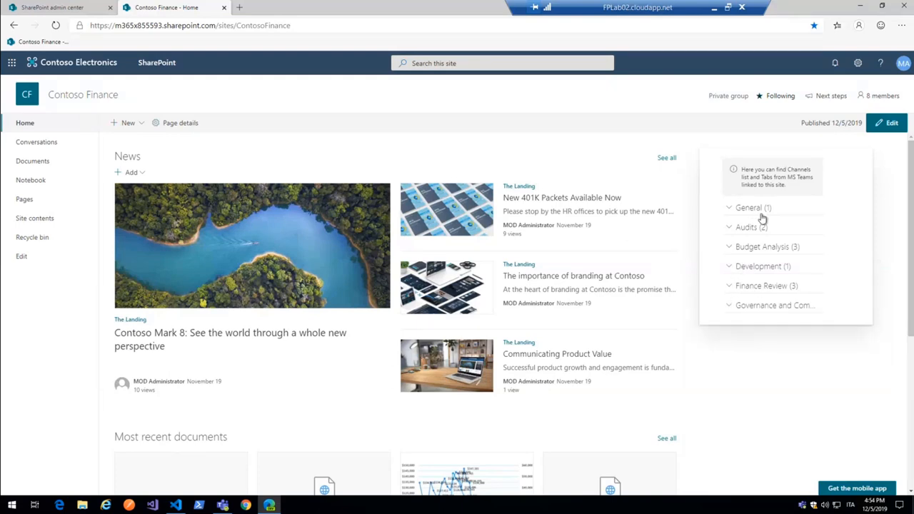
{"action": "mouse_move", "coordinate": [732, 231]}
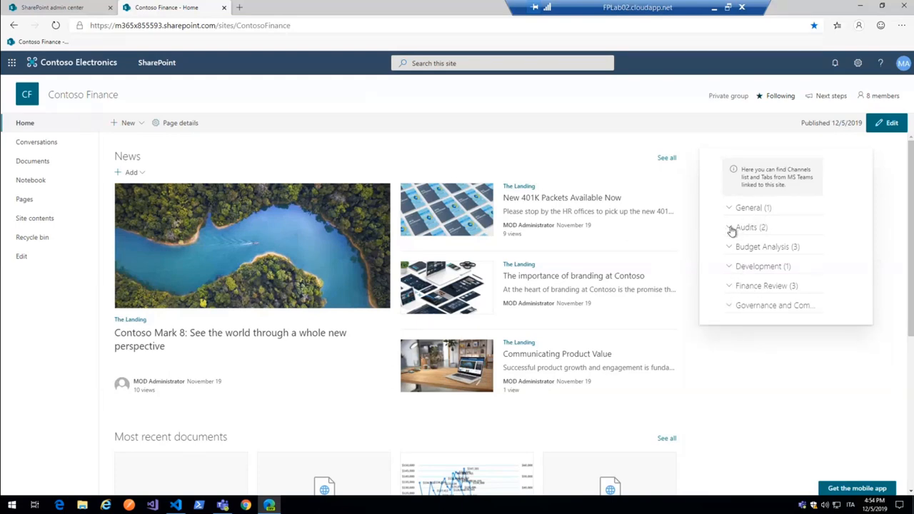
{"action": "left_click", "coordinate": [746, 227]}
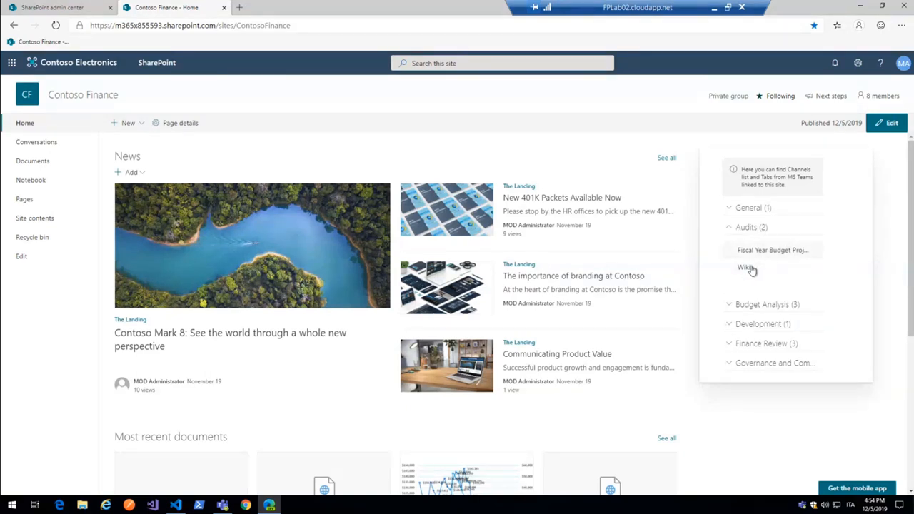
{"action": "left_click", "coordinate": [745, 227]}
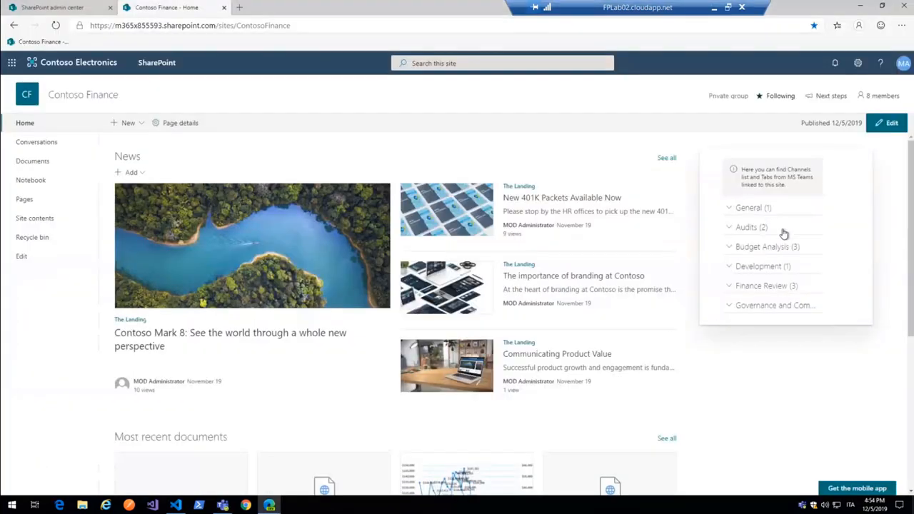
{"action": "left_click", "coordinate": [747, 228]}
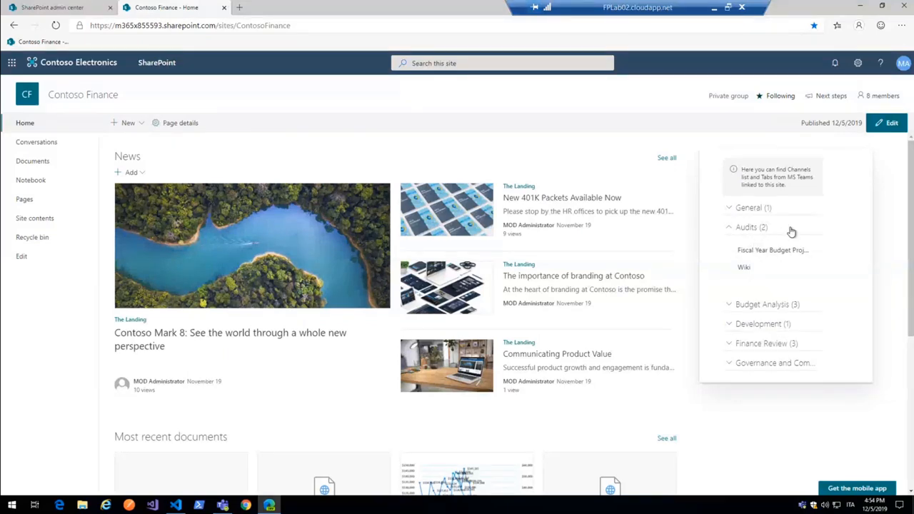
{"action": "mouse_move", "coordinate": [786, 253]}
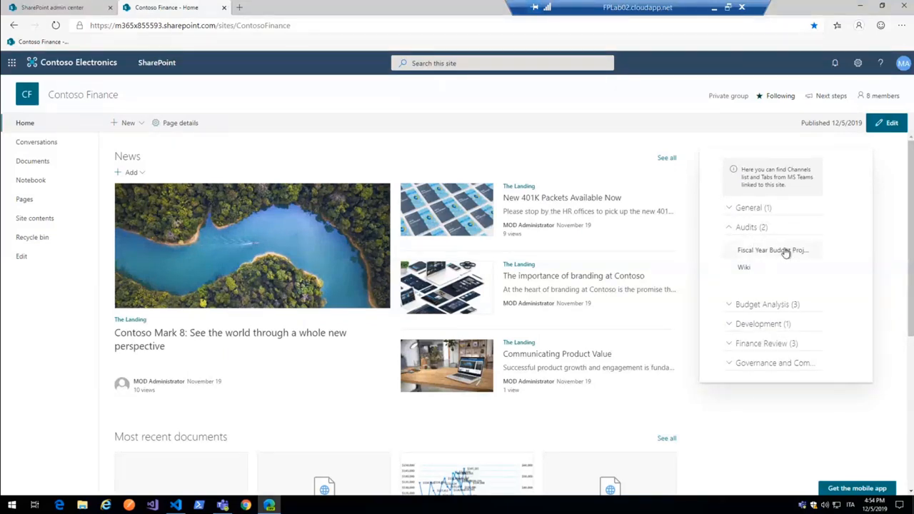
{"action": "mouse_move", "coordinate": [773, 250]}
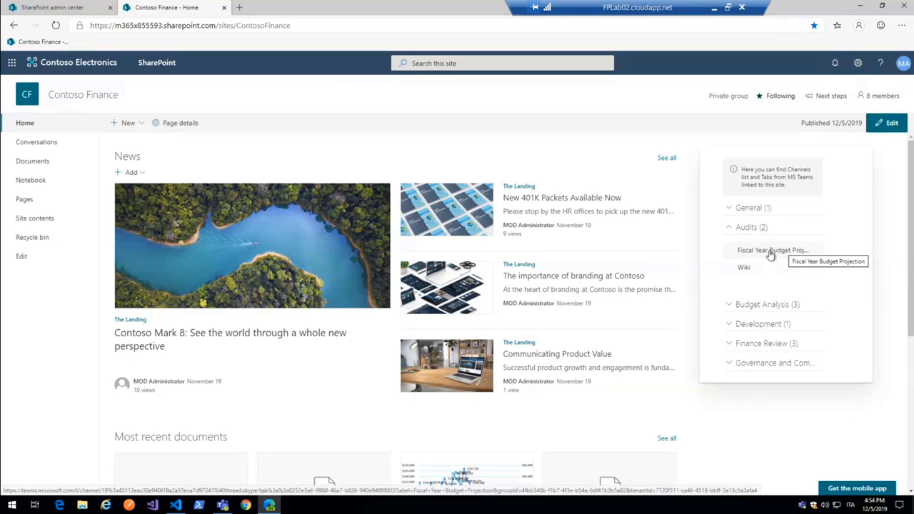
{"action": "mouse_move", "coordinate": [757, 259]}
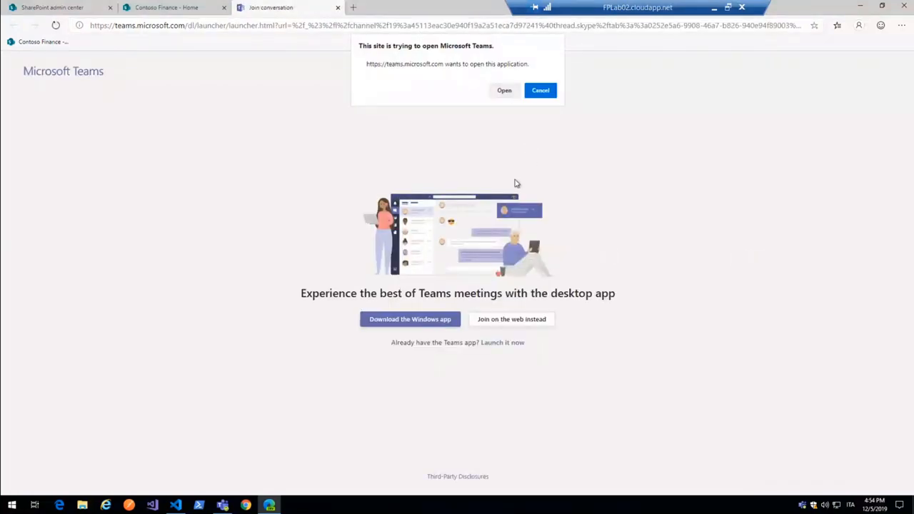
- Return to the Contoso Finance - Home tab and expand the Budget Analysis (3) group
{"action": "left_click", "coordinate": [540, 90]}
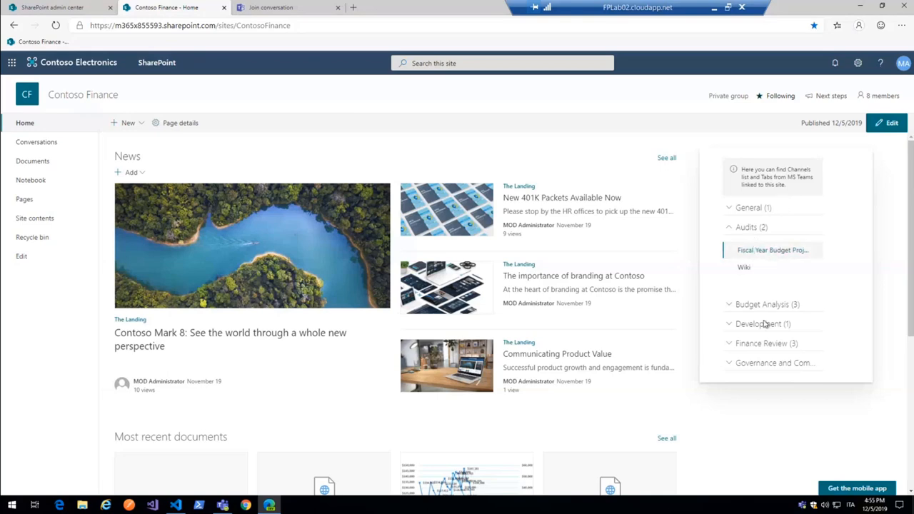
{"action": "mouse_move", "coordinate": [732, 312]}
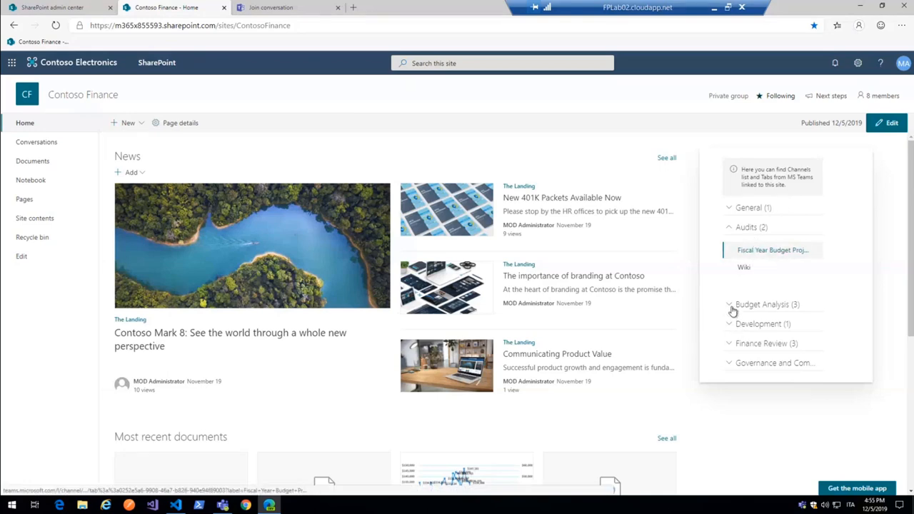
{"action": "left_click", "coordinate": [729, 304]}
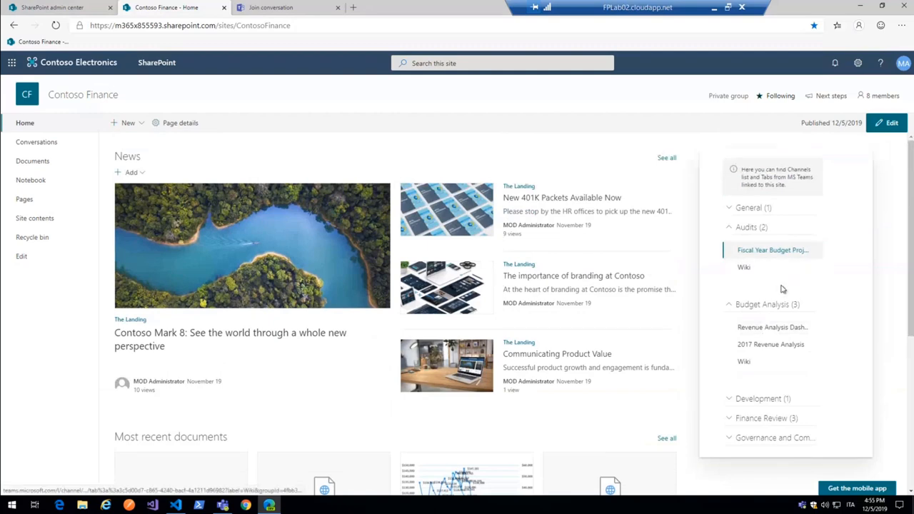
{"action": "mouse_move", "coordinate": [741, 301]}
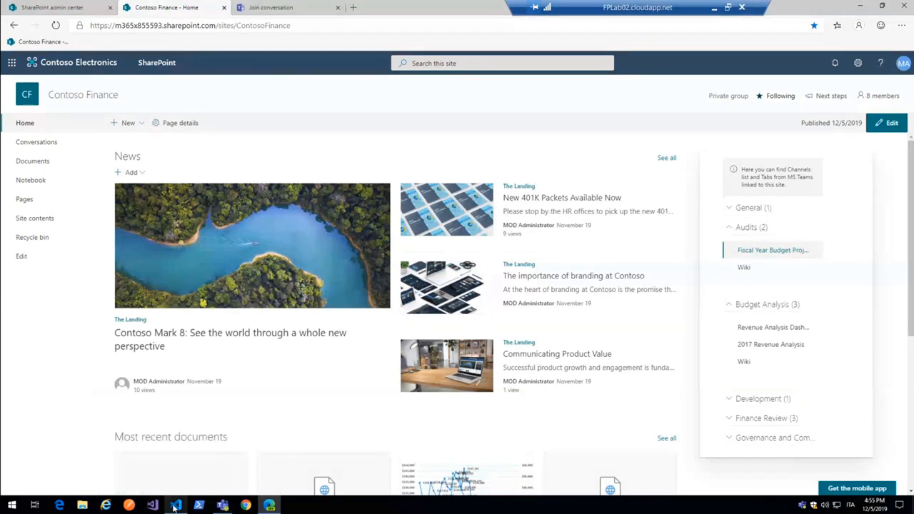
- Switch to VS Code, scroll ReactTeamsTabsHelper.ts and highlight the GroupId property
{"action": "left_click", "coordinate": [175, 506]}
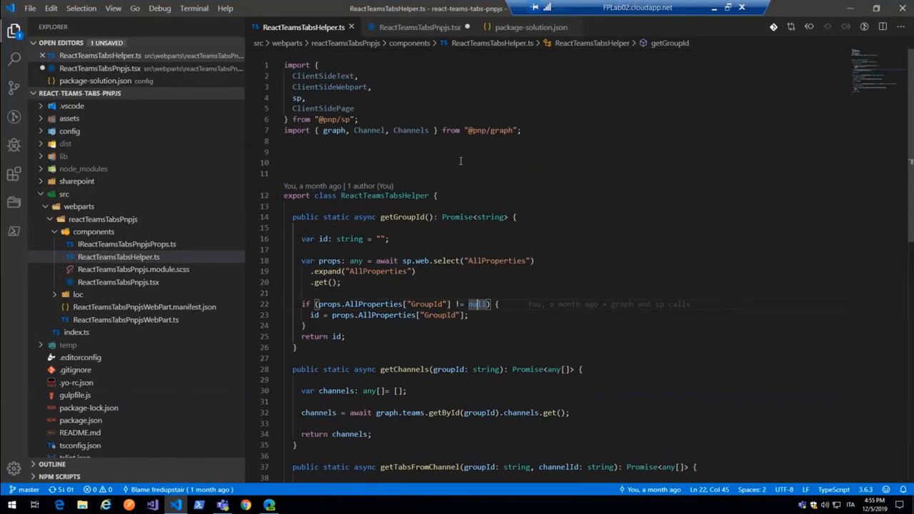
{"action": "scroll", "scroll_direction": "down", "scroll_amount": 3}
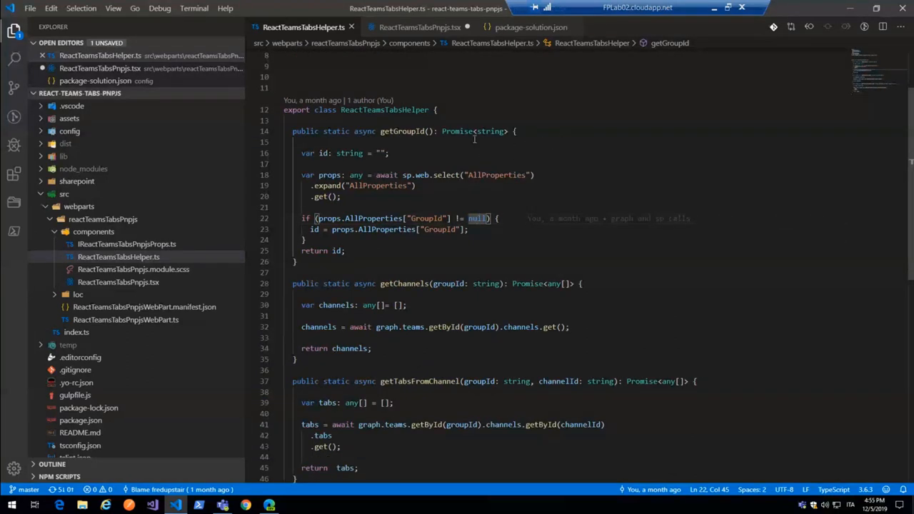
{"action": "double_click", "coordinate": [404, 131]}
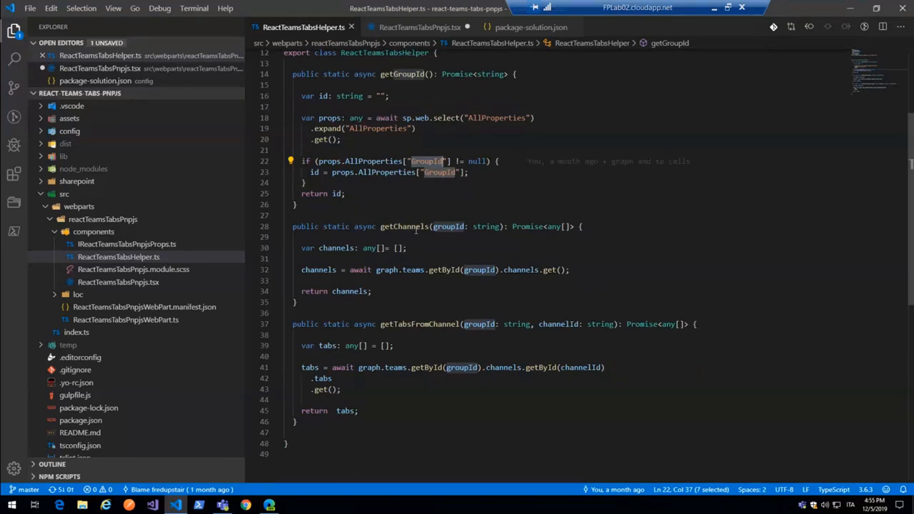
{"action": "mouse_move", "coordinate": [431, 323]}
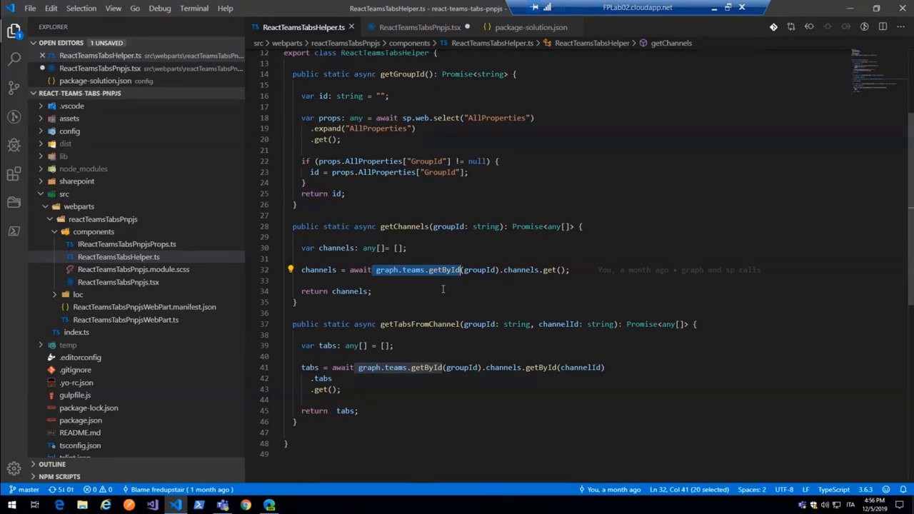
{"action": "mouse_move", "coordinate": [550, 200]}
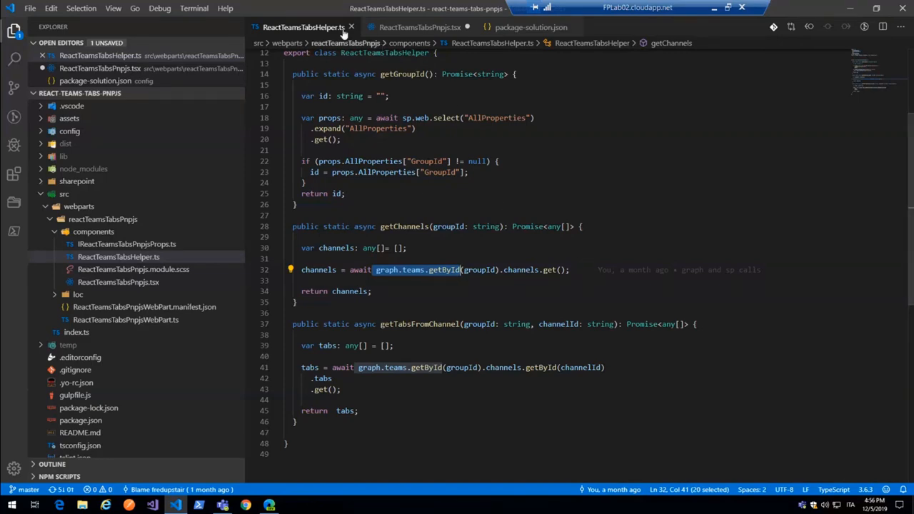
{"action": "left_click", "coordinate": [420, 27]}
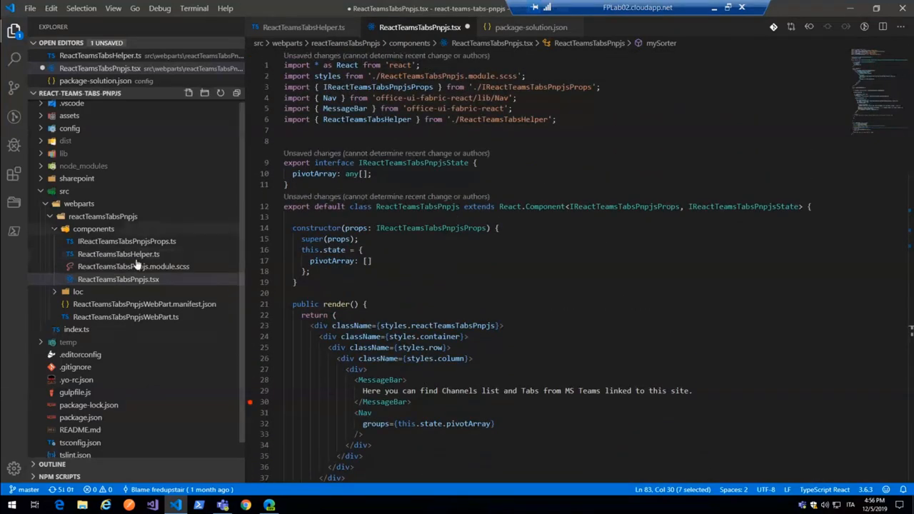
{"action": "scroll", "scroll_direction": "down", "scroll_amount": 3}
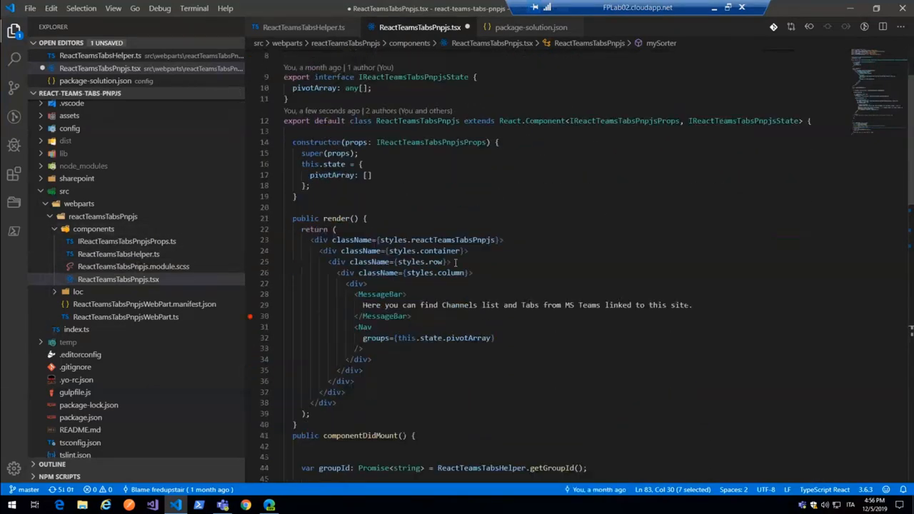
{"action": "scroll", "scroll_direction": "down", "scroll_amount": 3}
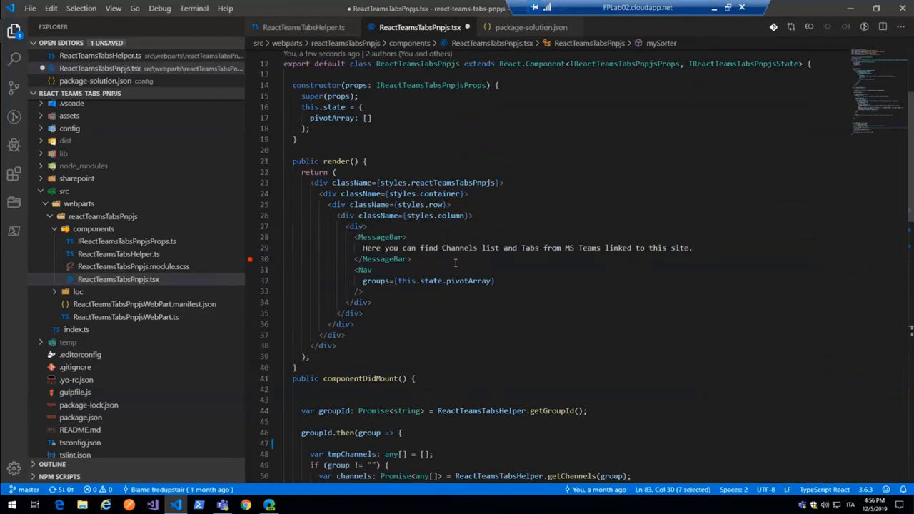
{"action": "mouse_move", "coordinate": [372, 239]}
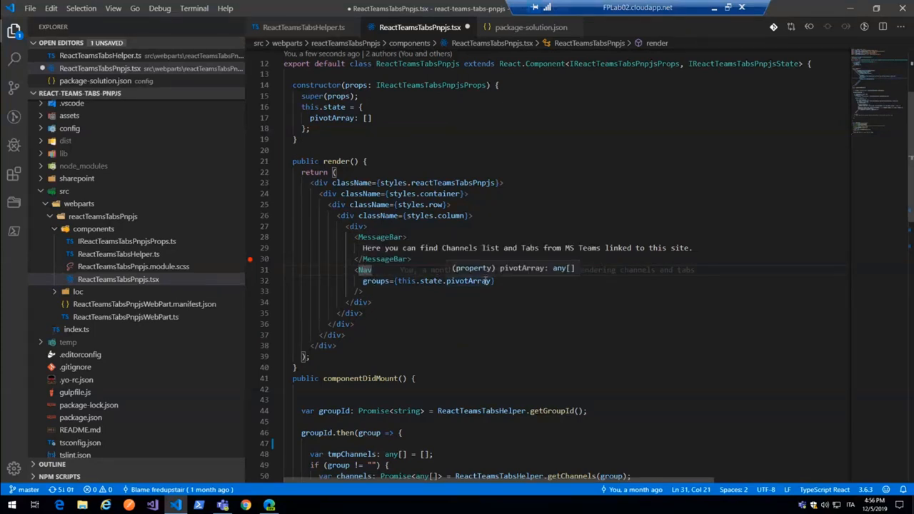
{"action": "scroll", "scroll_direction": "down", "scroll_amount": 3}
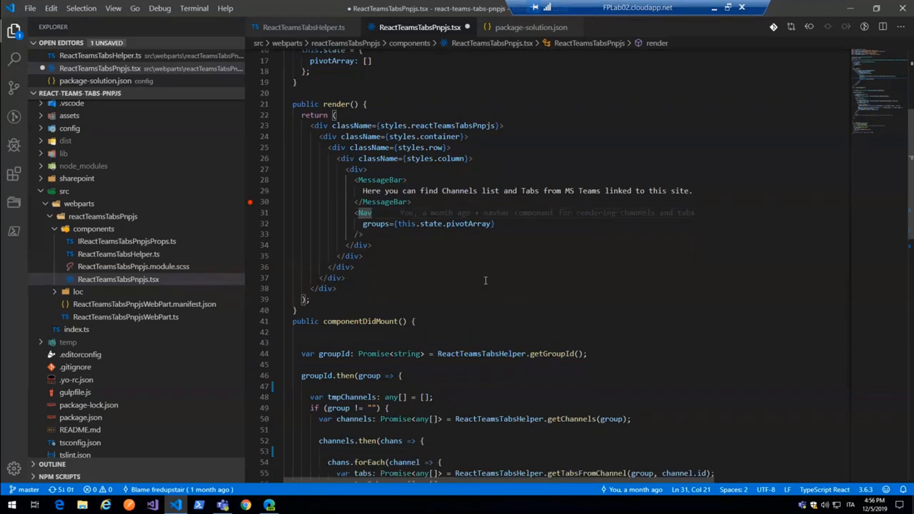
{"action": "scroll", "scroll_direction": "down", "scroll_amount": 3}
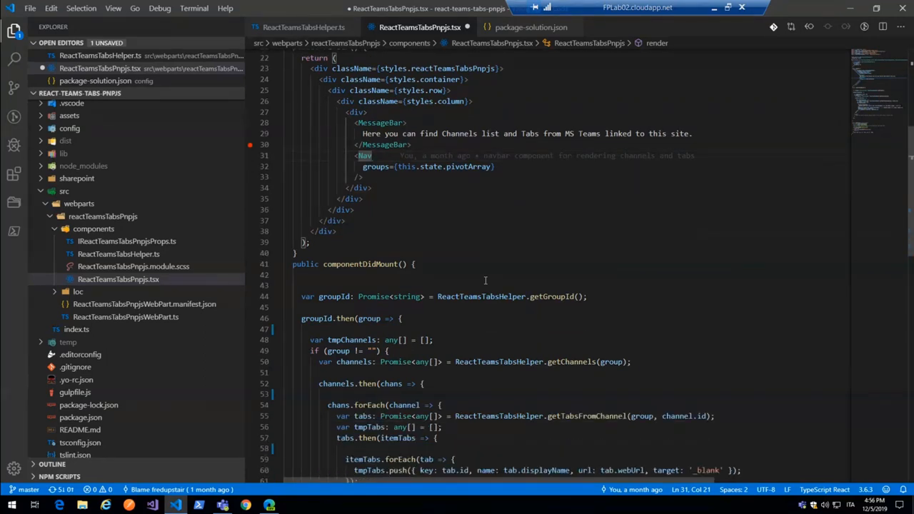
{"action": "scroll", "scroll_direction": "down", "scroll_amount": 3}
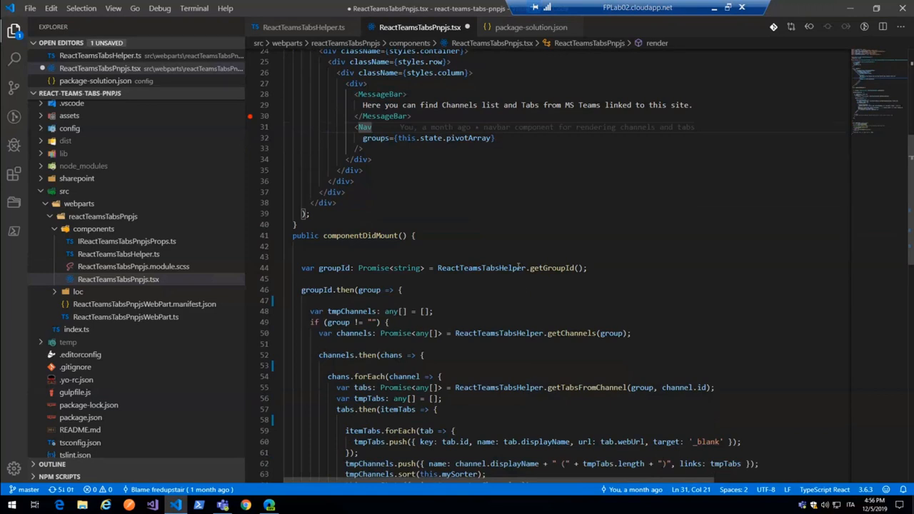
{"action": "mouse_move", "coordinate": [482, 267]}
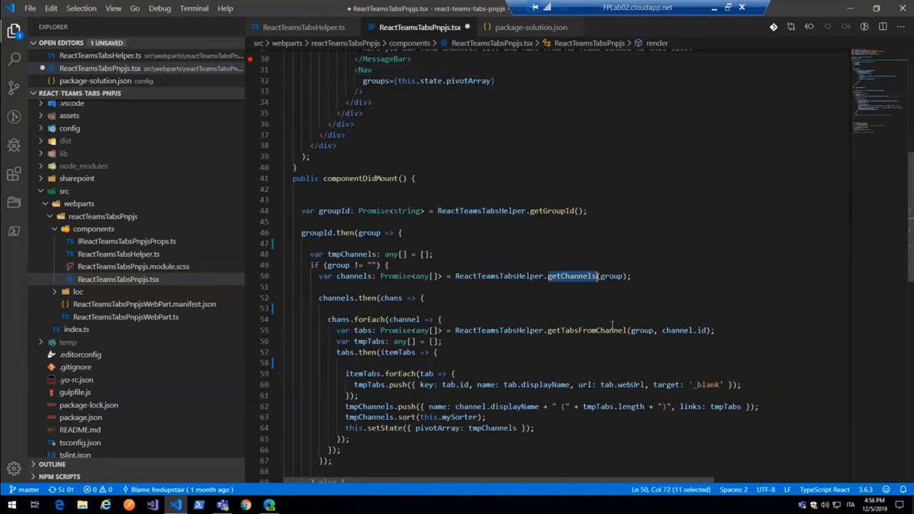
{"action": "mouse_move", "coordinate": [597, 330]}
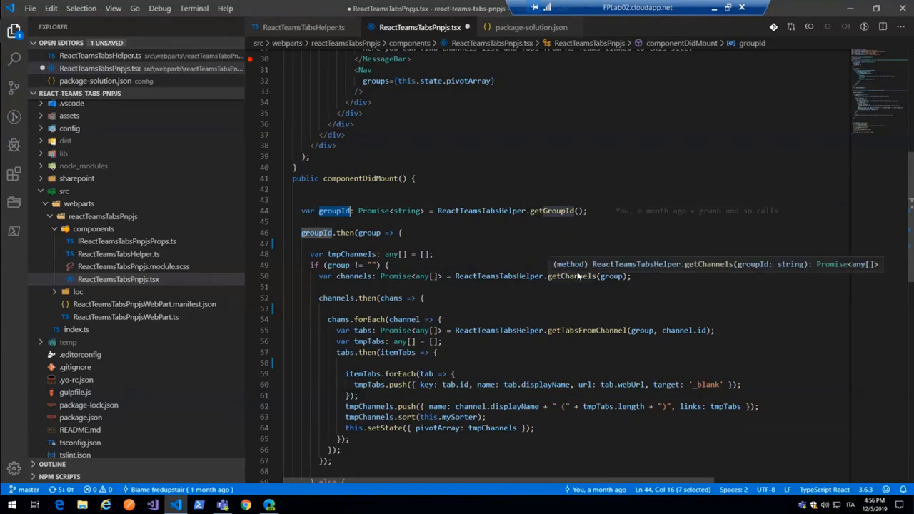
{"action": "mouse_move", "coordinate": [577, 277]}
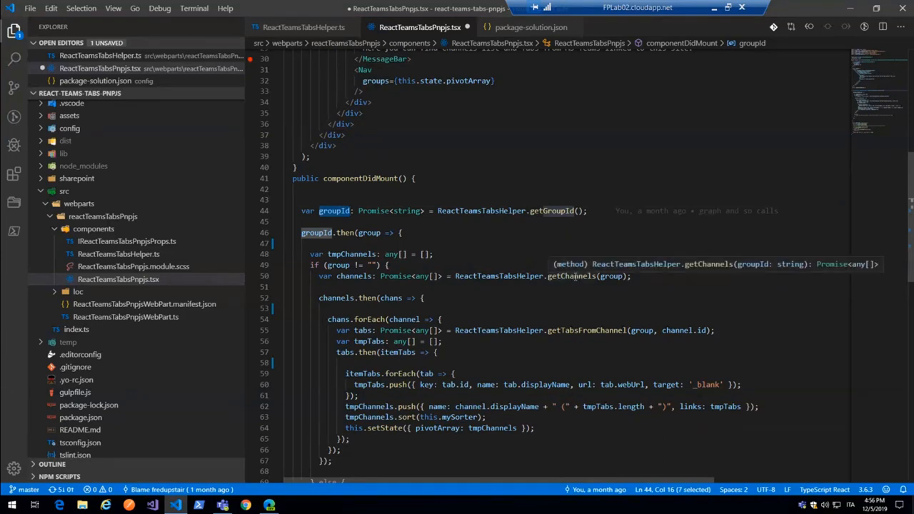
{"action": "scroll", "scroll_direction": "down", "scroll_amount": 3}
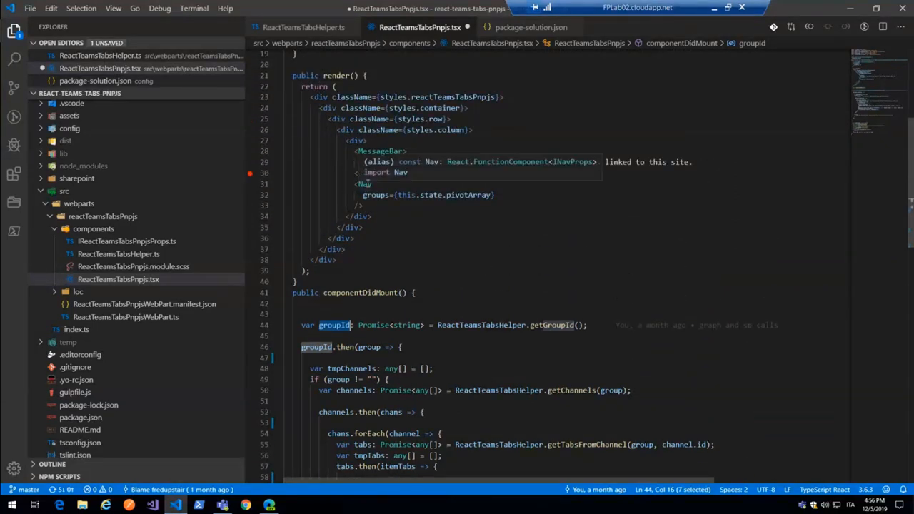
{"action": "scroll", "scroll_direction": "down", "scroll_amount": 3}
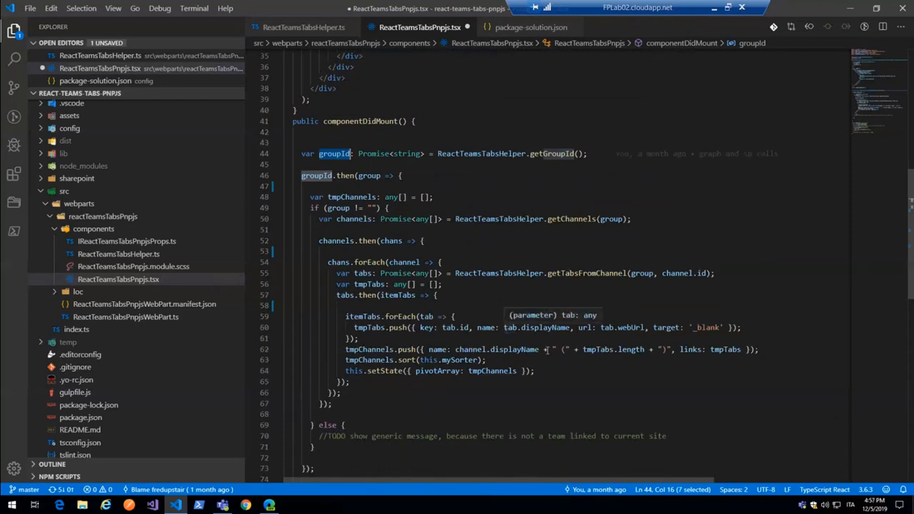
{"action": "mouse_move", "coordinate": [425, 328]}
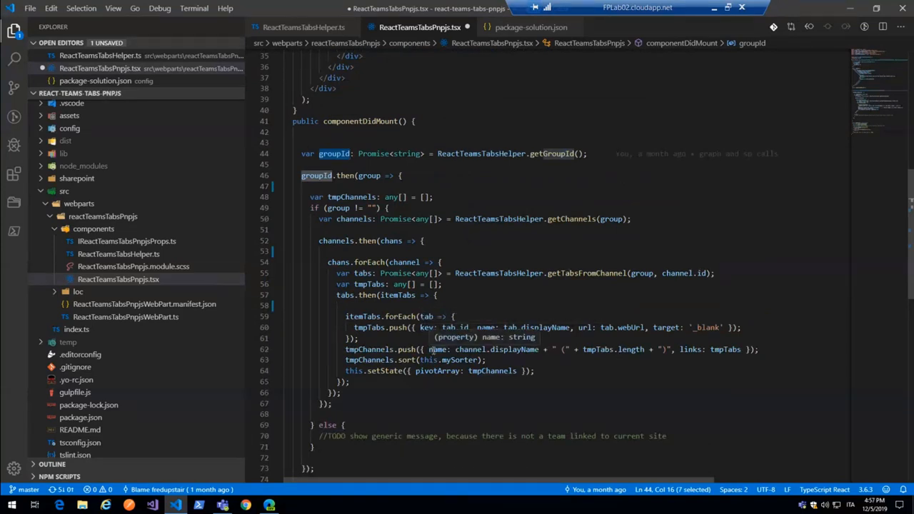
{"action": "mouse_move", "coordinate": [436, 310]}
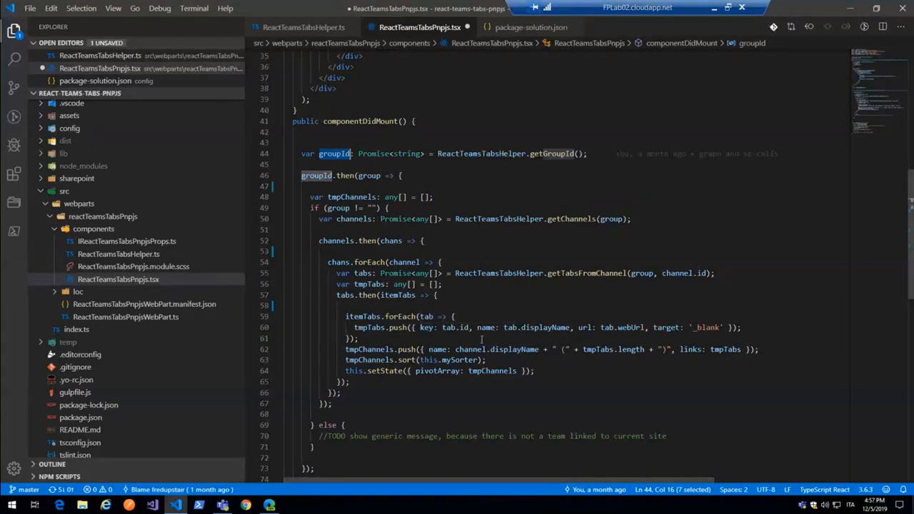
{"action": "mouse_move", "coordinate": [437, 349]}
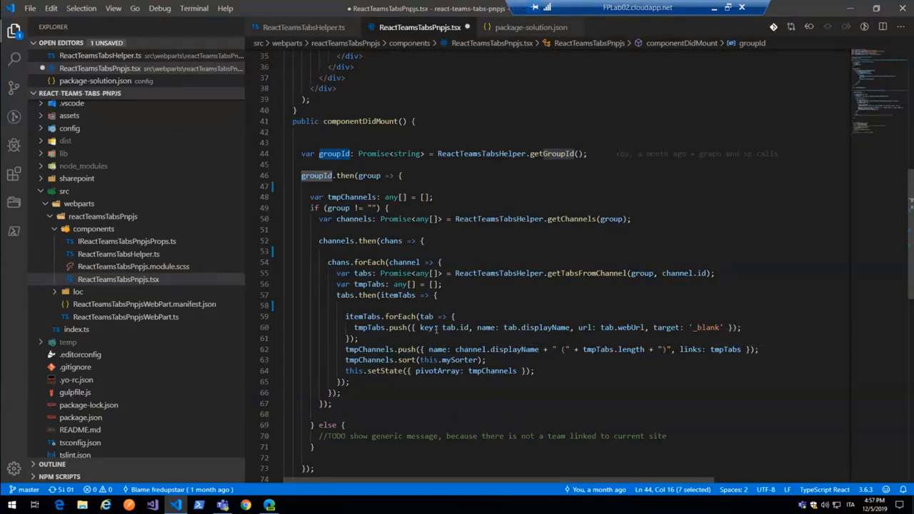
{"action": "mouse_move", "coordinate": [421, 327]}
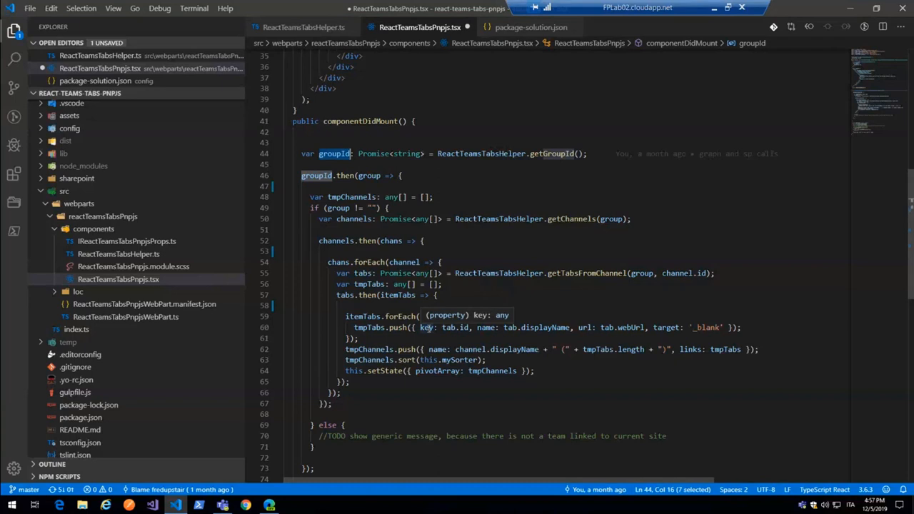
{"action": "mouse_move", "coordinate": [591, 329]}
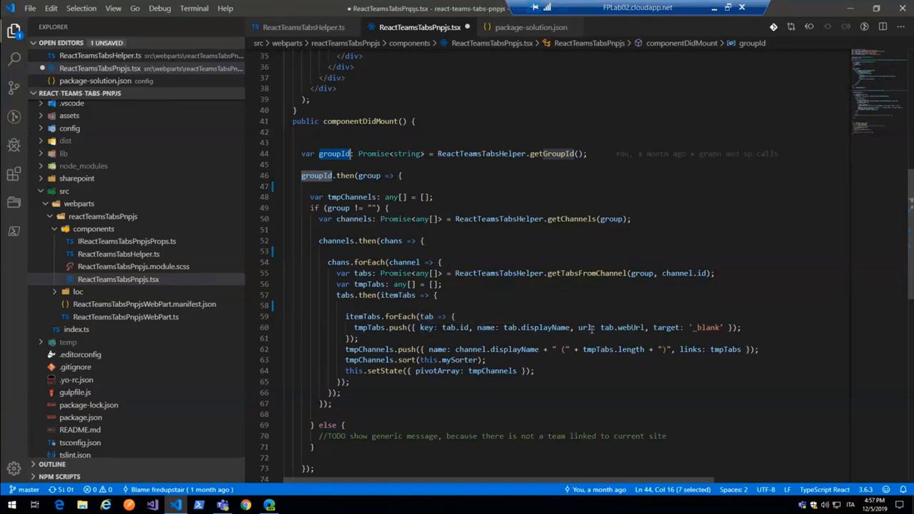
{"action": "mouse_move", "coordinate": [666, 327]}
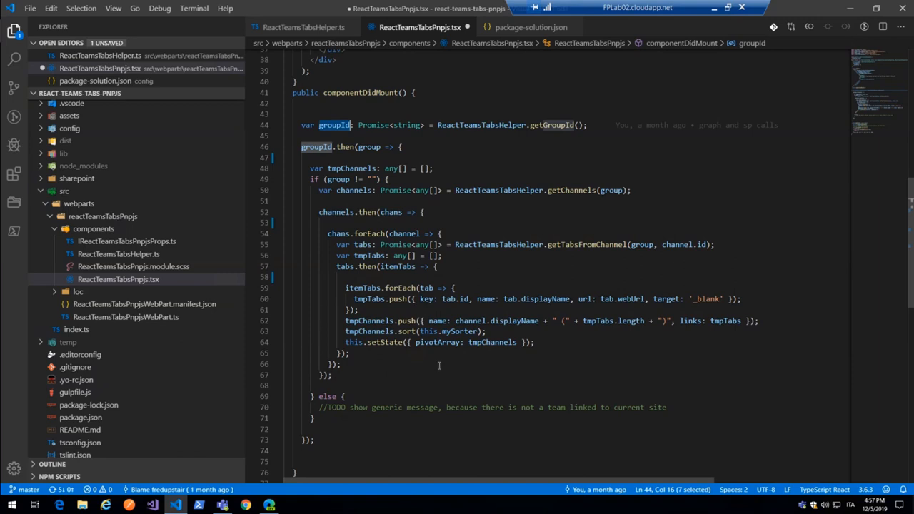
{"action": "mouse_move", "coordinate": [408, 331]}
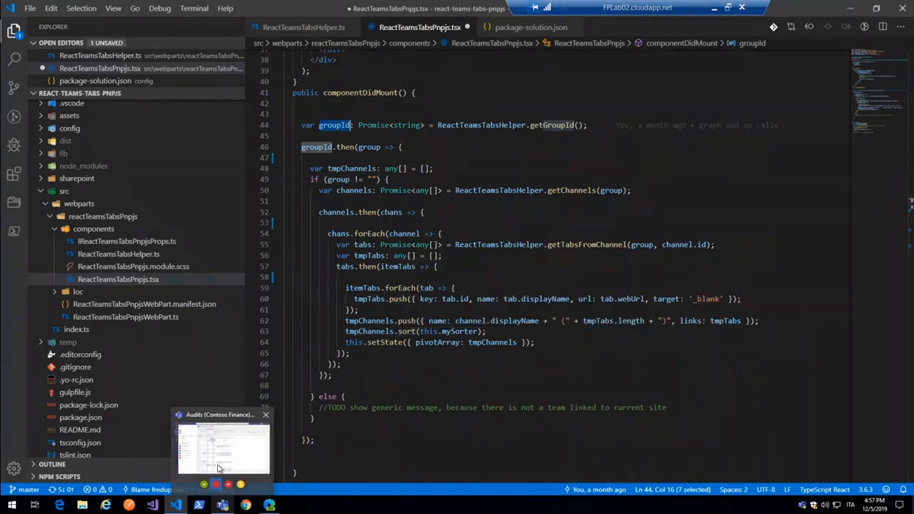
- Bring up Teams, expand the HR Leadership Team channels, then go back to VS Code
{"action": "left_click", "coordinate": [221, 443]}
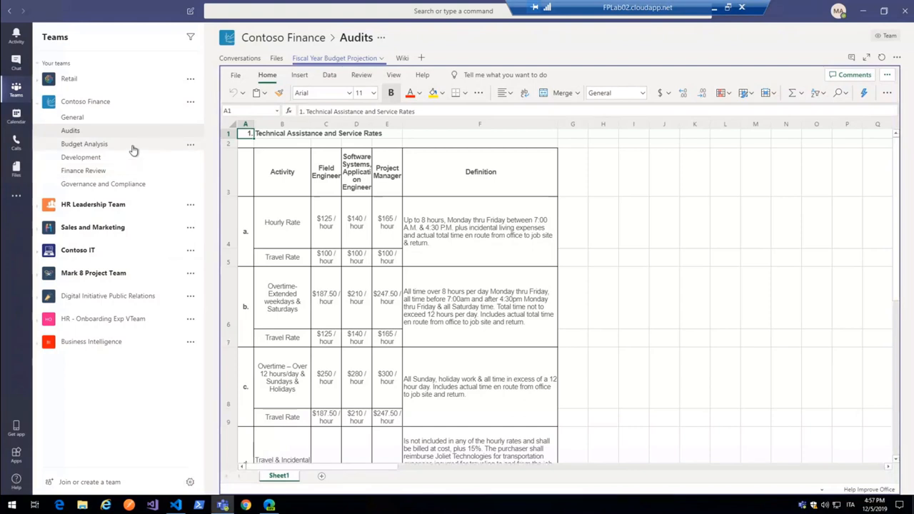
{"action": "mouse_move", "coordinate": [160, 128]}
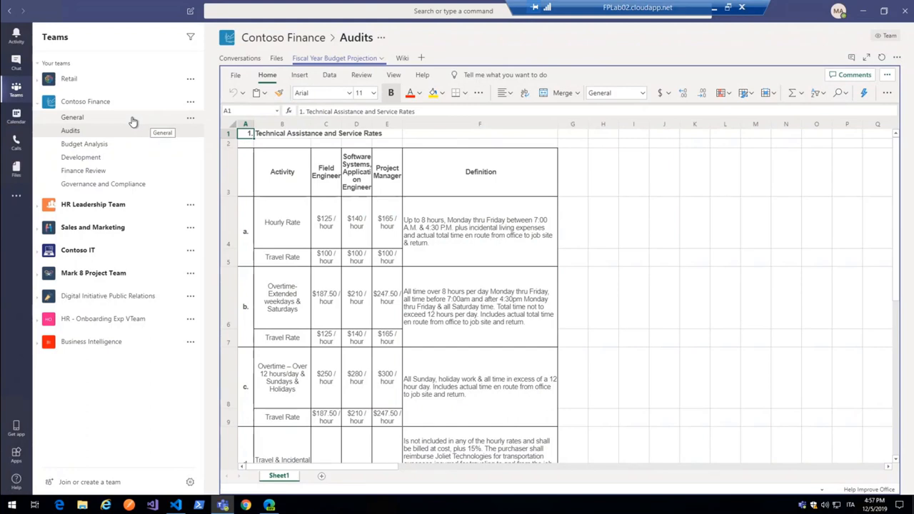
{"action": "mouse_move", "coordinate": [110, 119]}
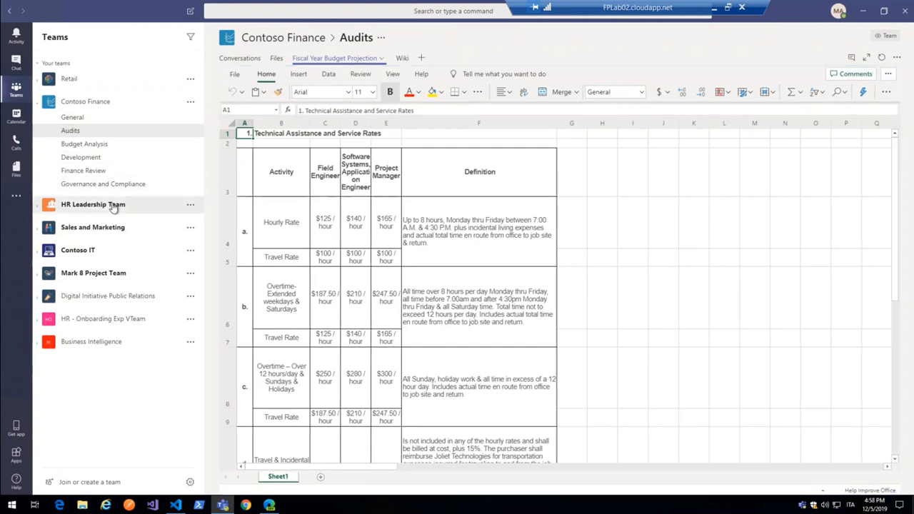
{"action": "left_click", "coordinate": [93, 204]}
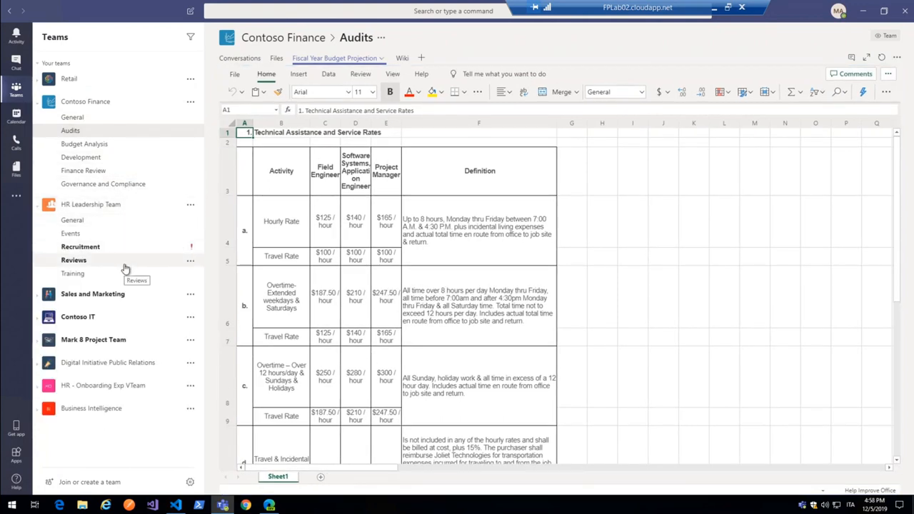
{"action": "left_click", "coordinate": [175, 505]}
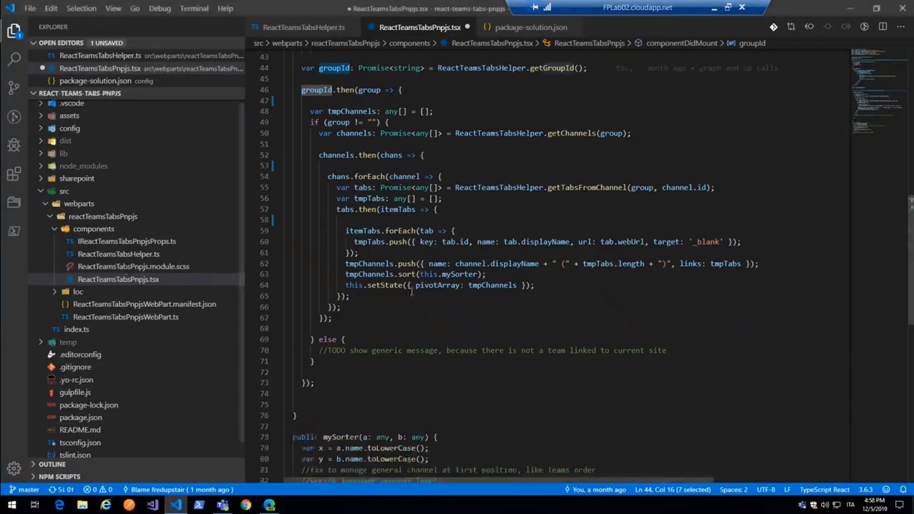
{"action": "scroll", "scroll_direction": "down", "scroll_amount": 3}
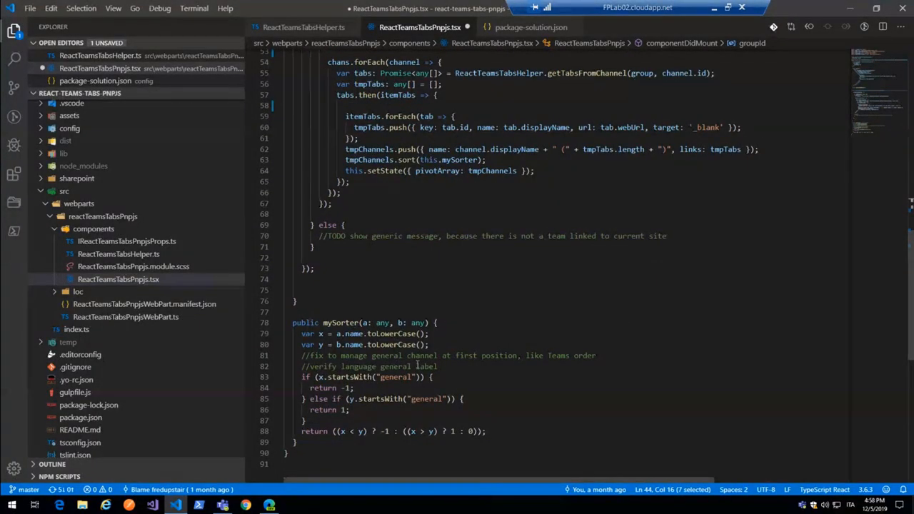
{"action": "double_click", "coordinate": [394, 377]}
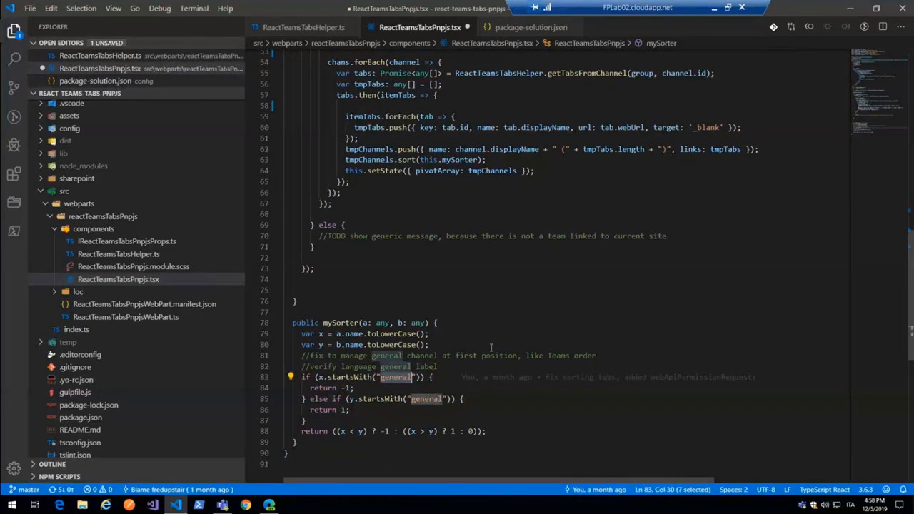
{"action": "mouse_move", "coordinate": [501, 342]}
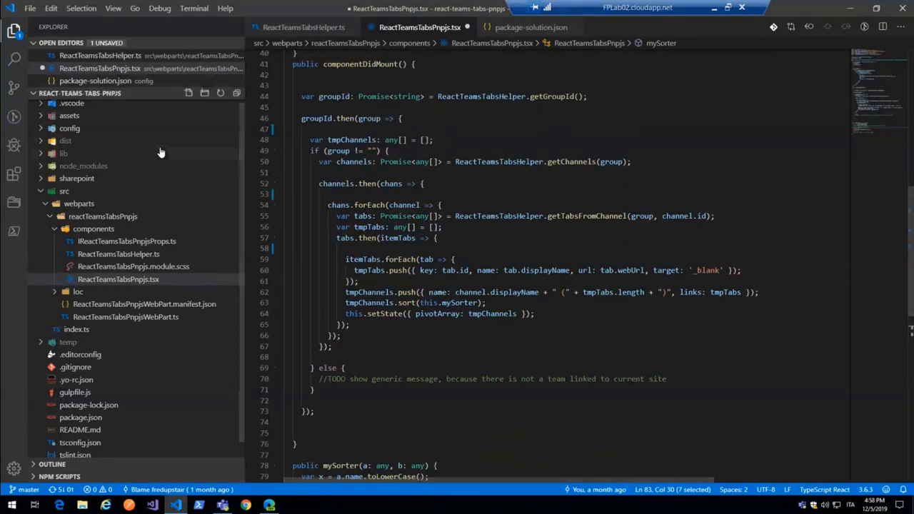
- Switch to the Contoso Finance - Home browser tab showing the channels web part
{"action": "left_click", "coordinate": [531, 27]}
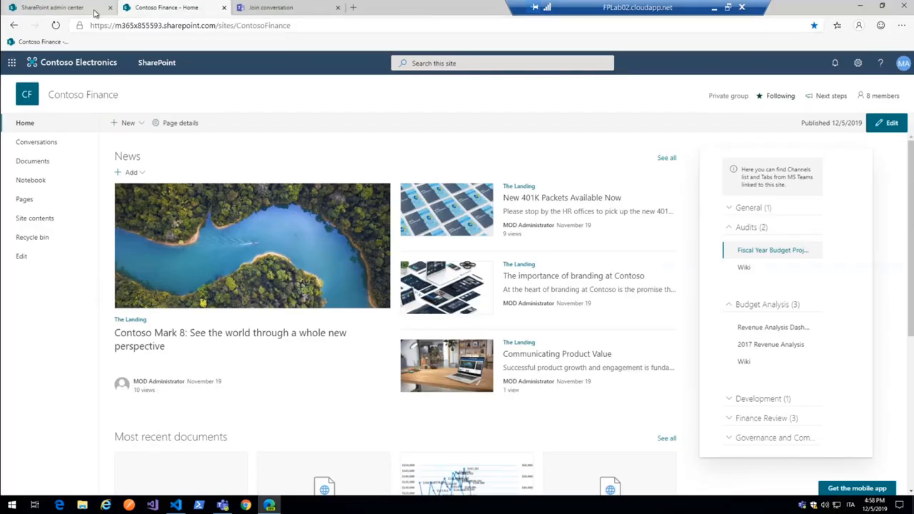
- Confirm the two approved Microsoft Graph permissions, then refresh the Contoso Finance home page
{"action": "left_click", "coordinate": [52, 7]}
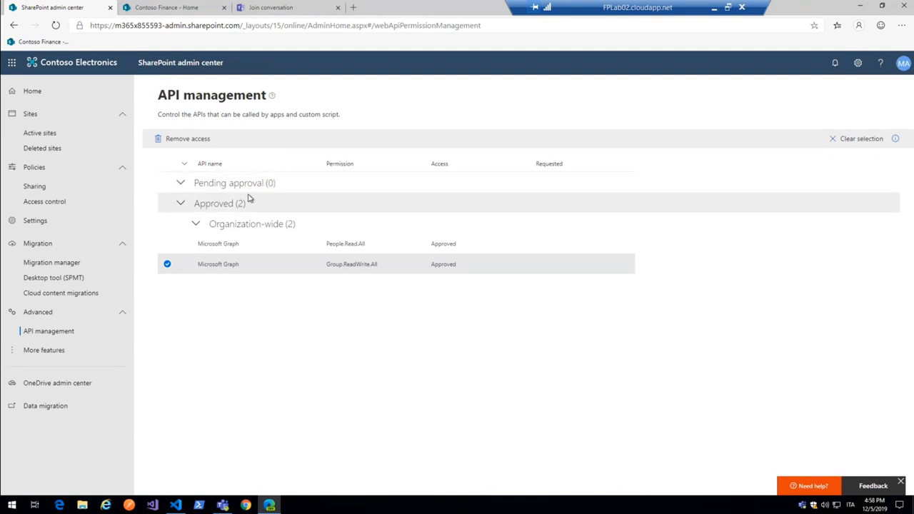
{"action": "mouse_move", "coordinate": [398, 233]}
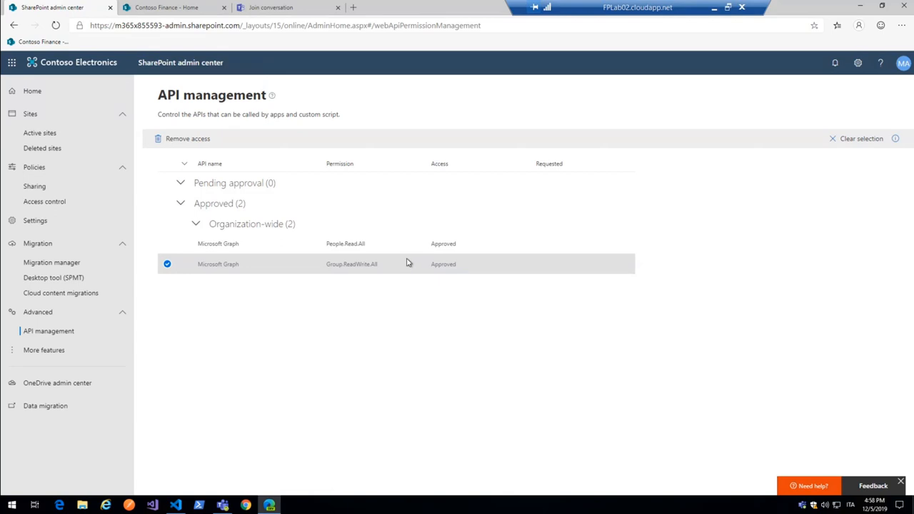
{"action": "mouse_move", "coordinate": [252, 270]}
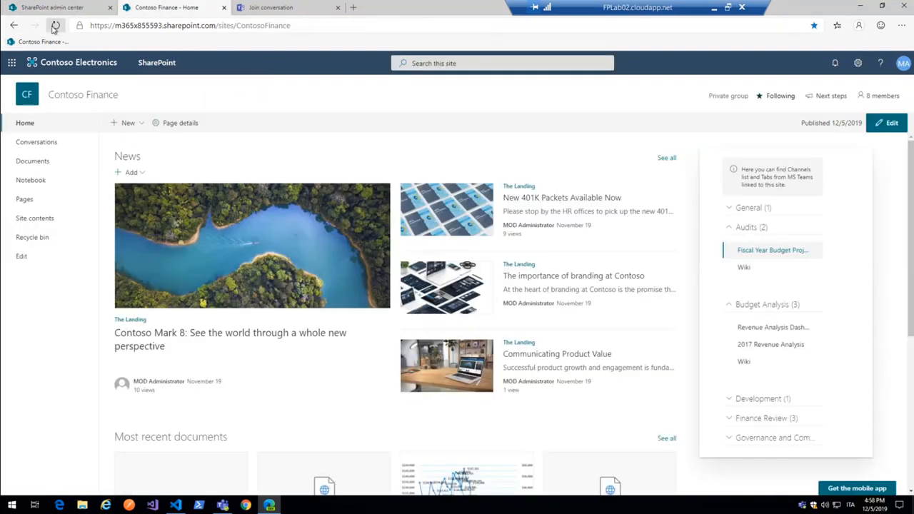
{"action": "left_click", "coordinate": [55, 25]}
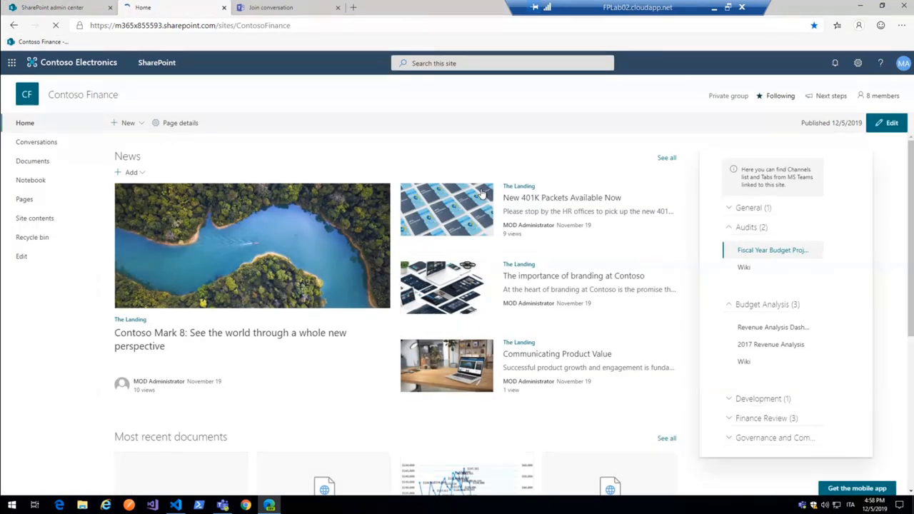